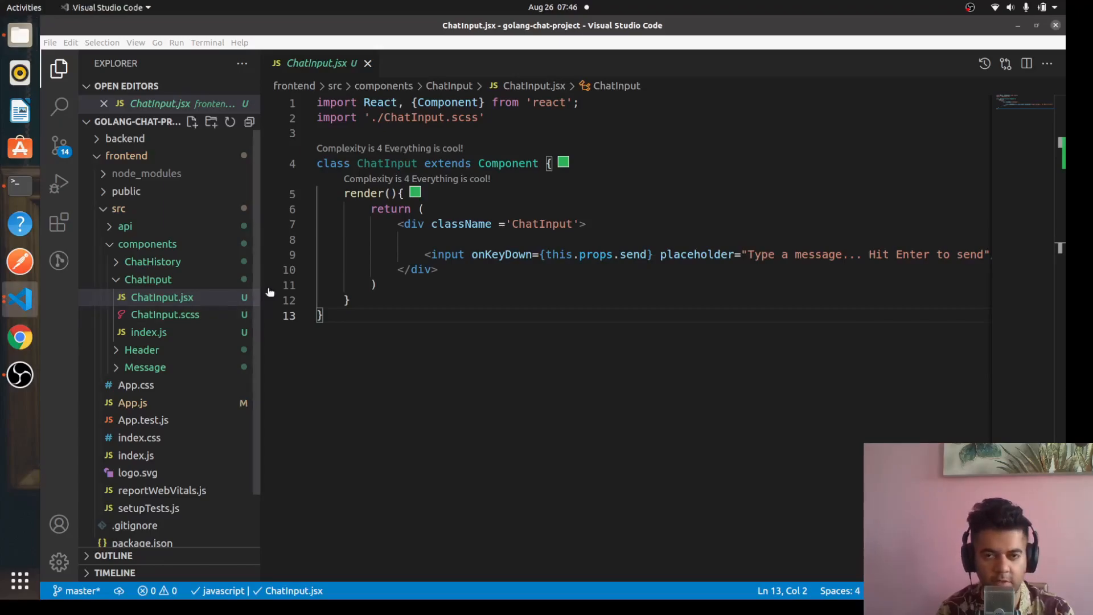
Step: Open Header.jsx from the Header component folder in the Explorer
{"action": "left_click", "coordinate": [440, 270]}
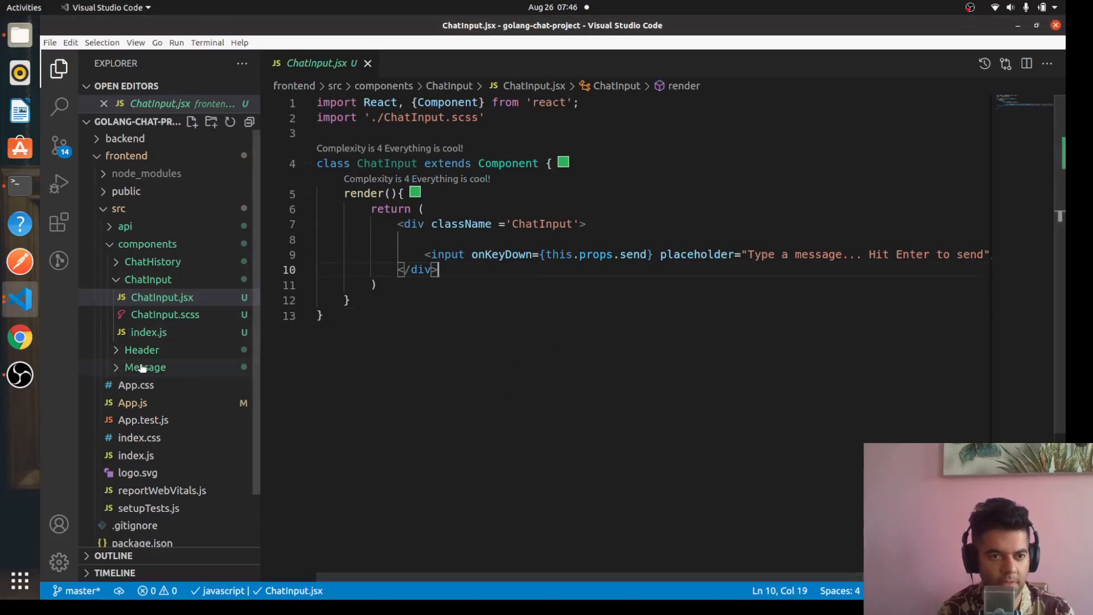
{"action": "left_click", "coordinate": [141, 350]}
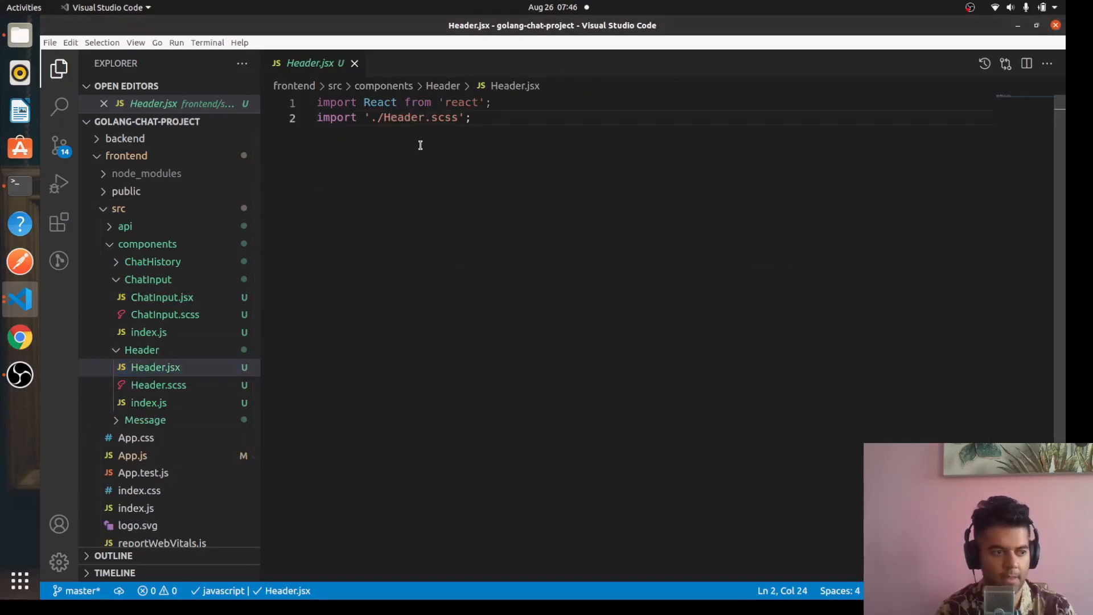
Step: Declare const Header as an arrow function returning a parenthesised JSX block
{"action": "type", "text": "const H"}
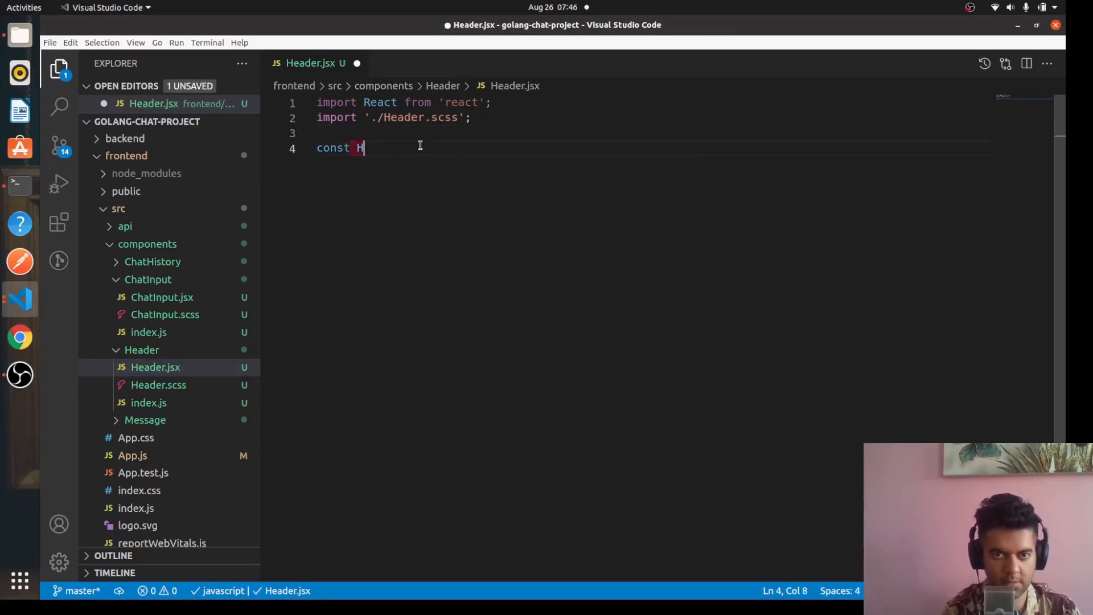
{"action": "type", "text": "eader = ("}
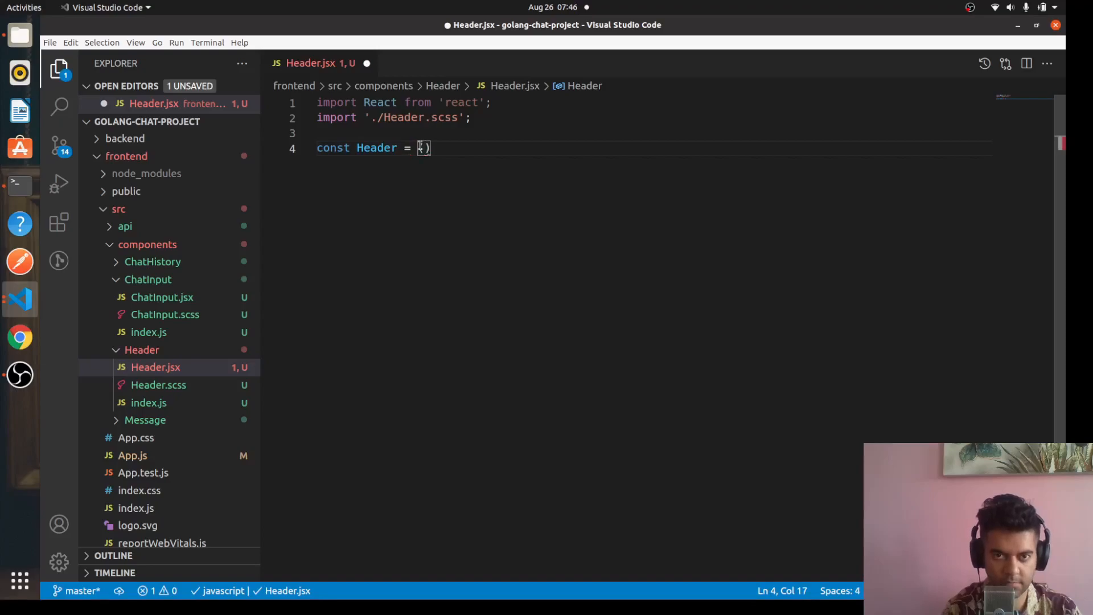
{"action": "type", "text": "=>"}
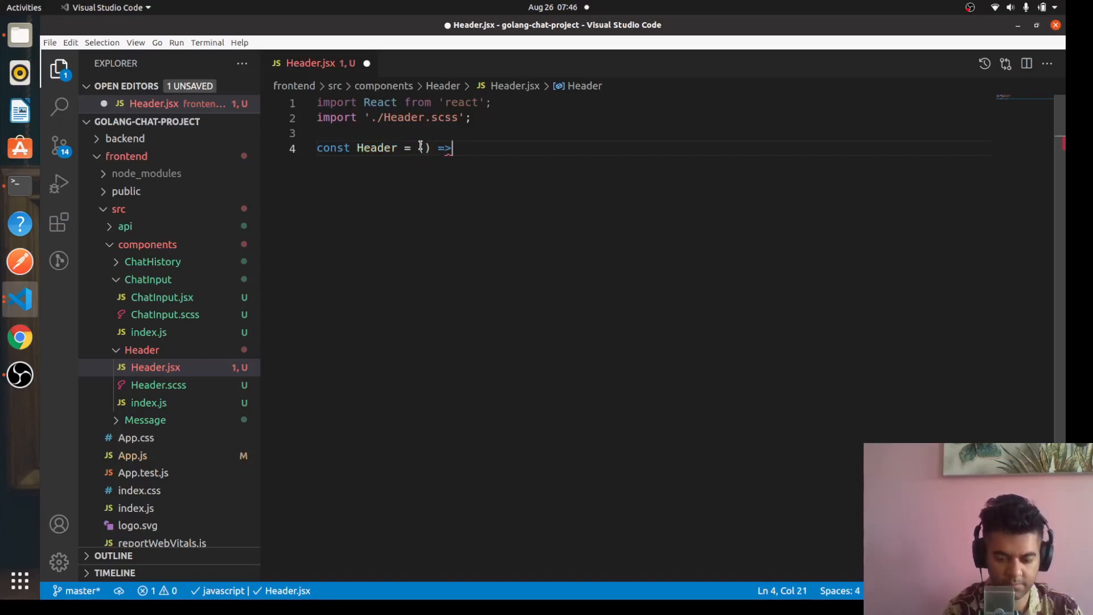
{"action": "type", "text": "("}
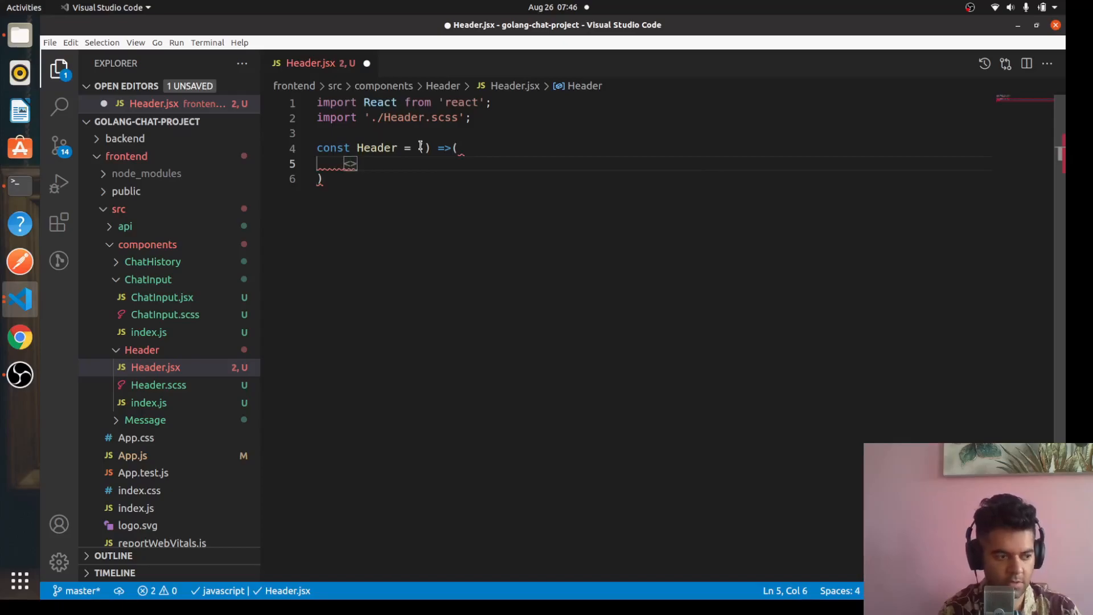
Step: Return a <div className='header'></div> and close the component with );
{"action": "type", "text": "<div classNan"}
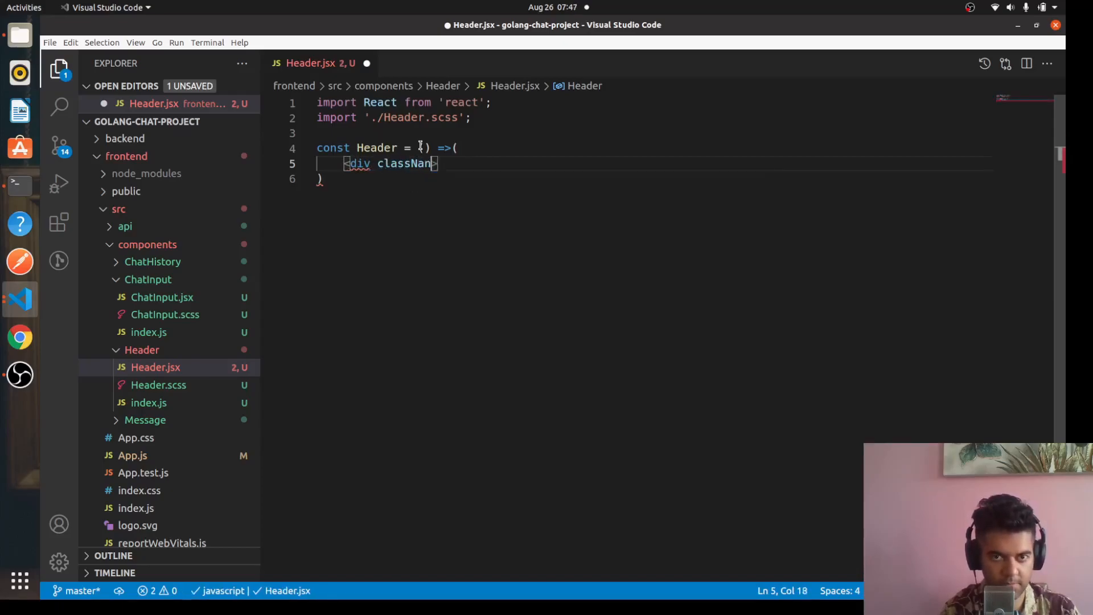
{"action": "type", "text": "="}
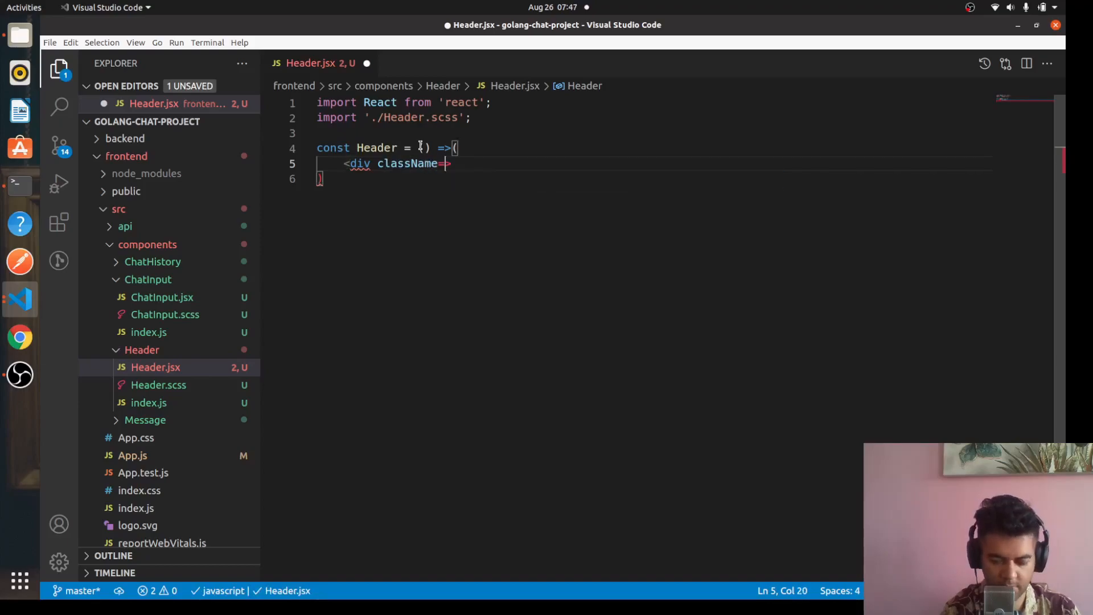
{"action": "type", "text": "'header'"}
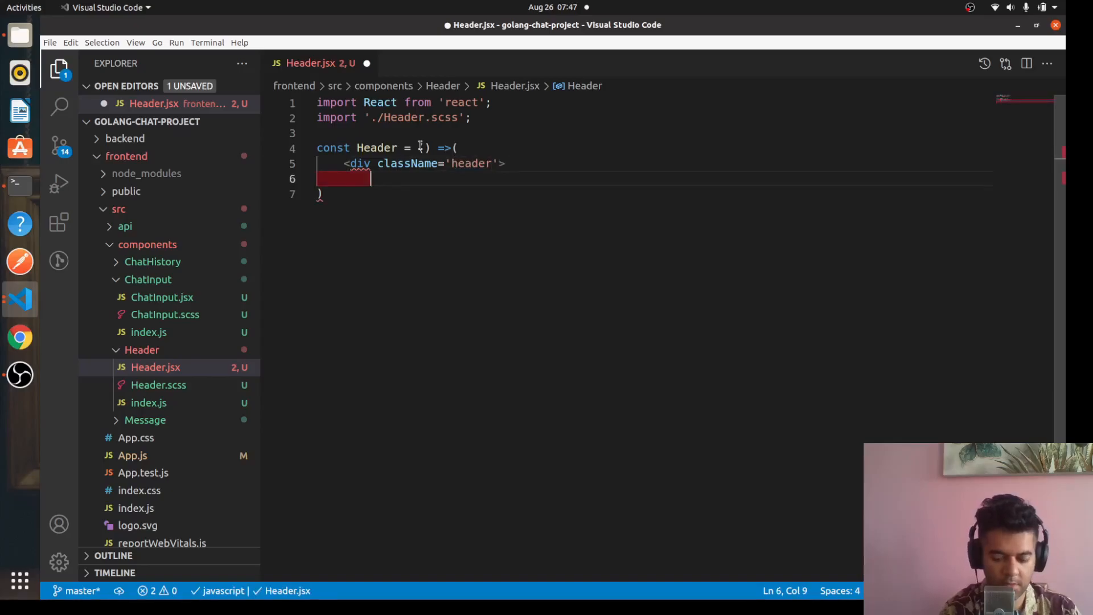
{"action": "type", "text": "</di"}
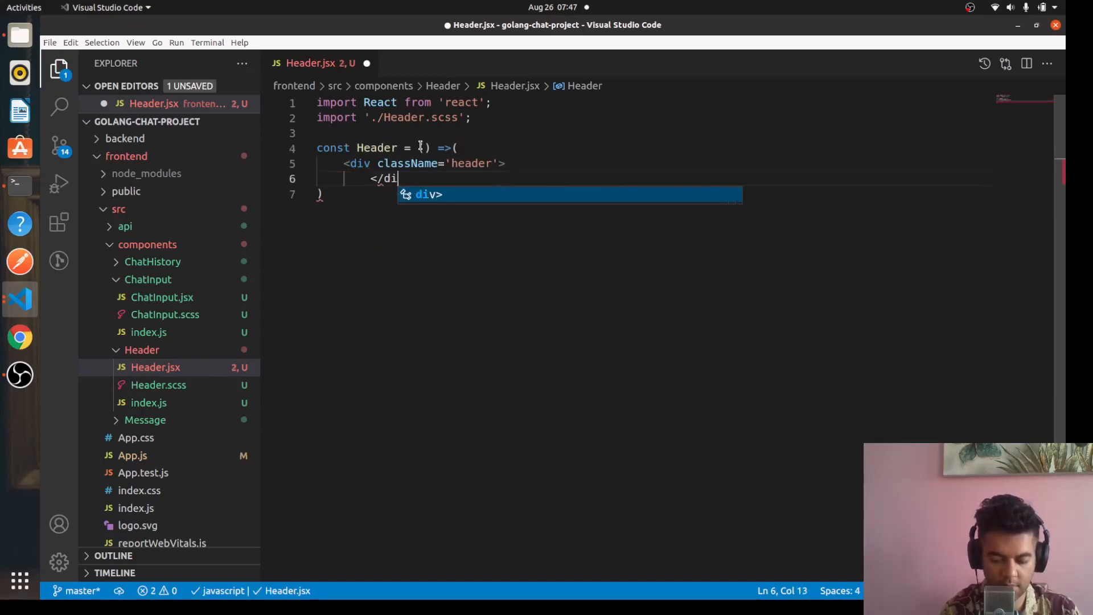
{"action": "type", "text": "v>"}
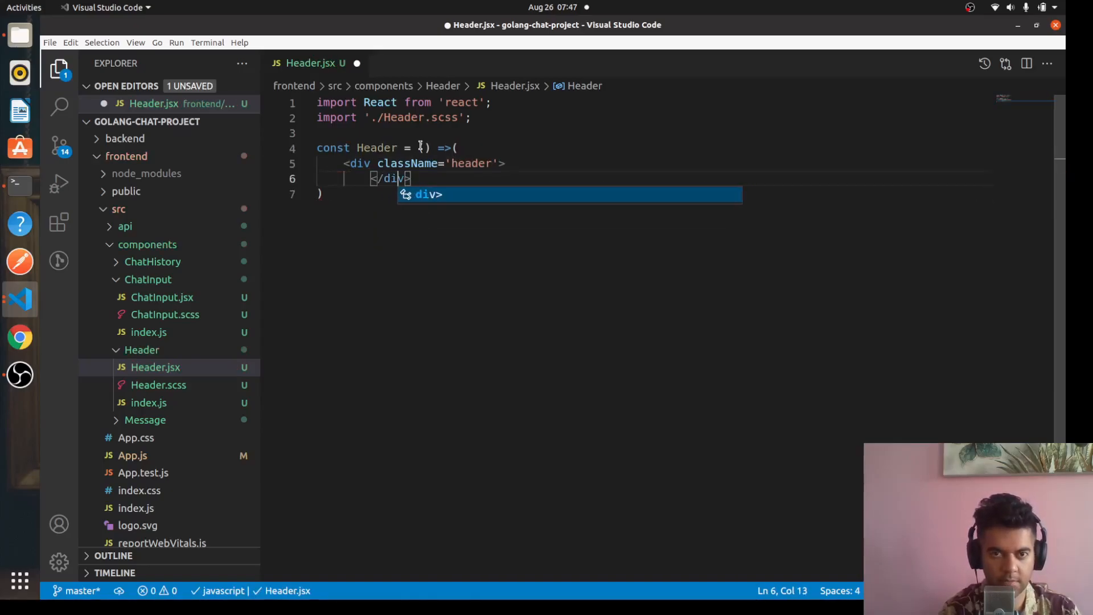
{"action": "key", "text": "Escape"}
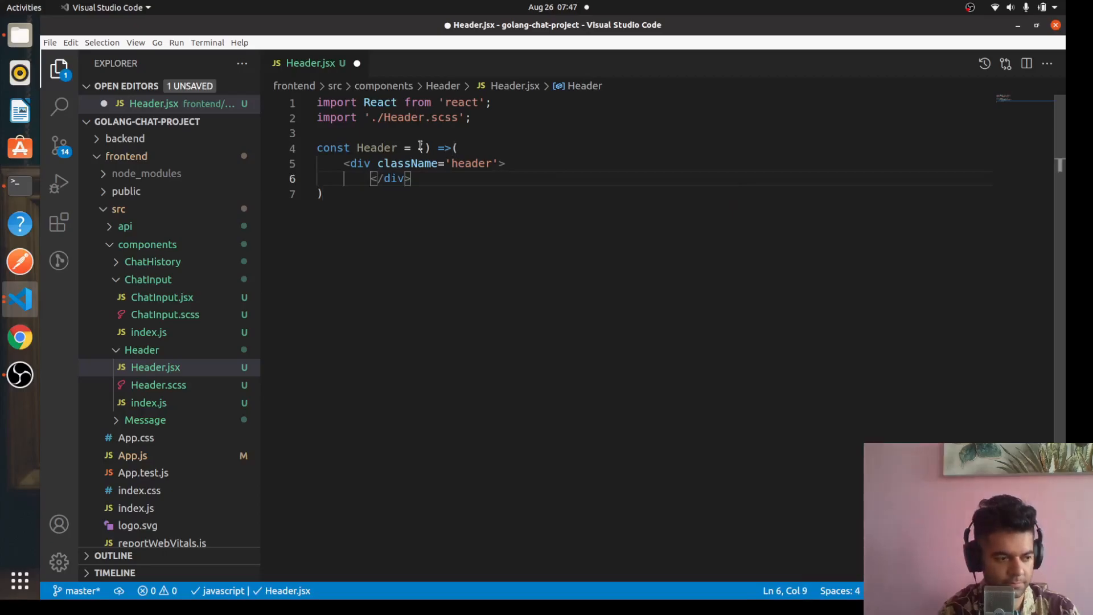
{"action": "type", "text": "<>"}
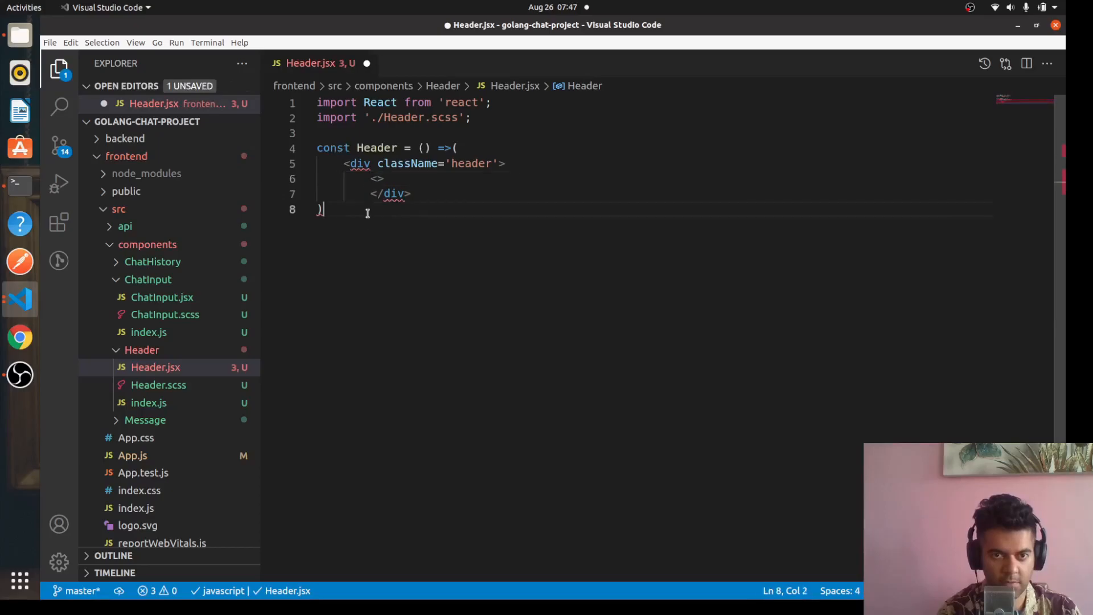
{"action": "type", "text": ";"}
{"action": "type", "text": "export"}
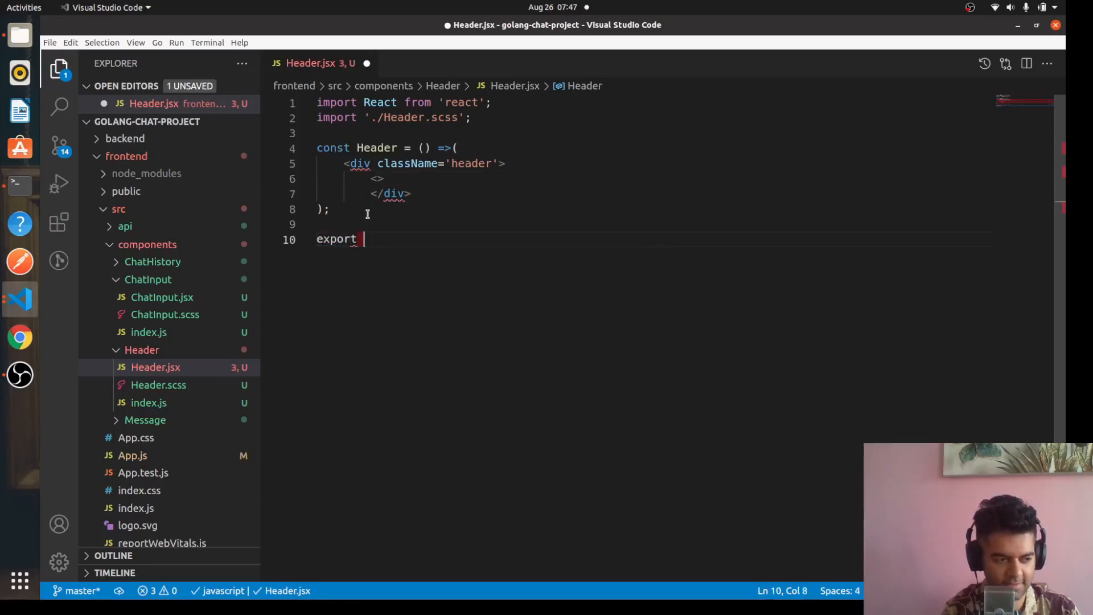
Step: Add export default Header and an h2 'Go and React Chat App' inside the div, then save
{"action": "type", "text": "default Header;"}
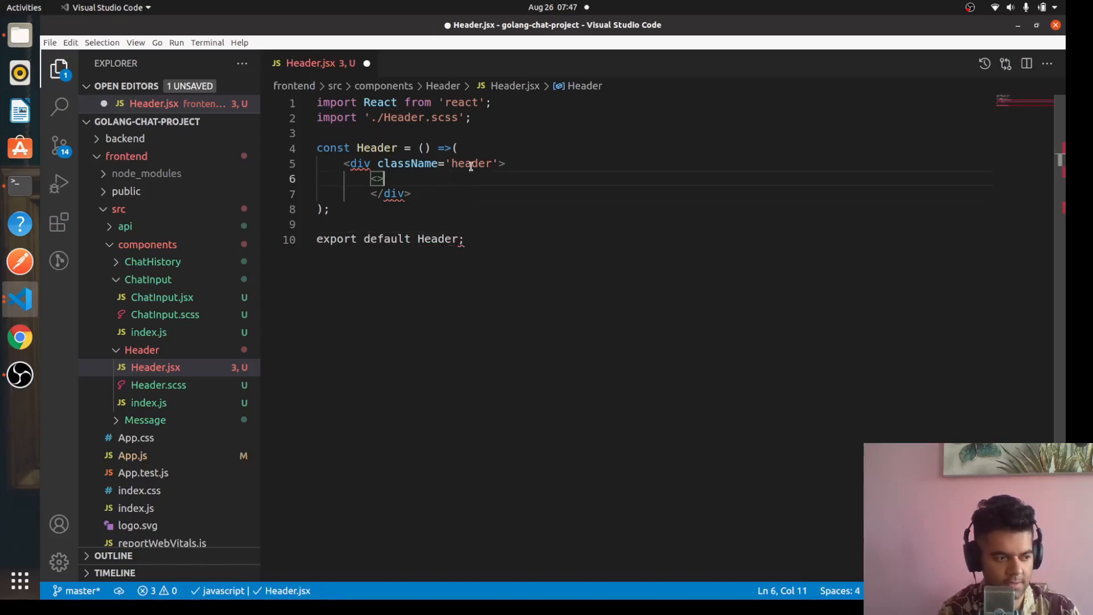
{"action": "type", "text": "h2"}
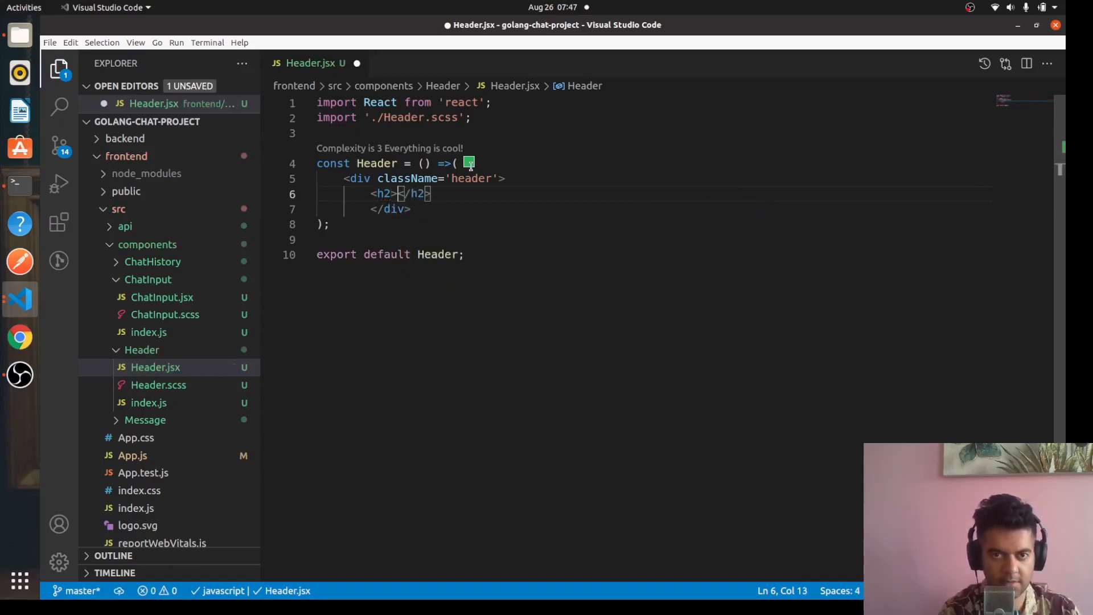
{"action": "type", "text": "Go and"}
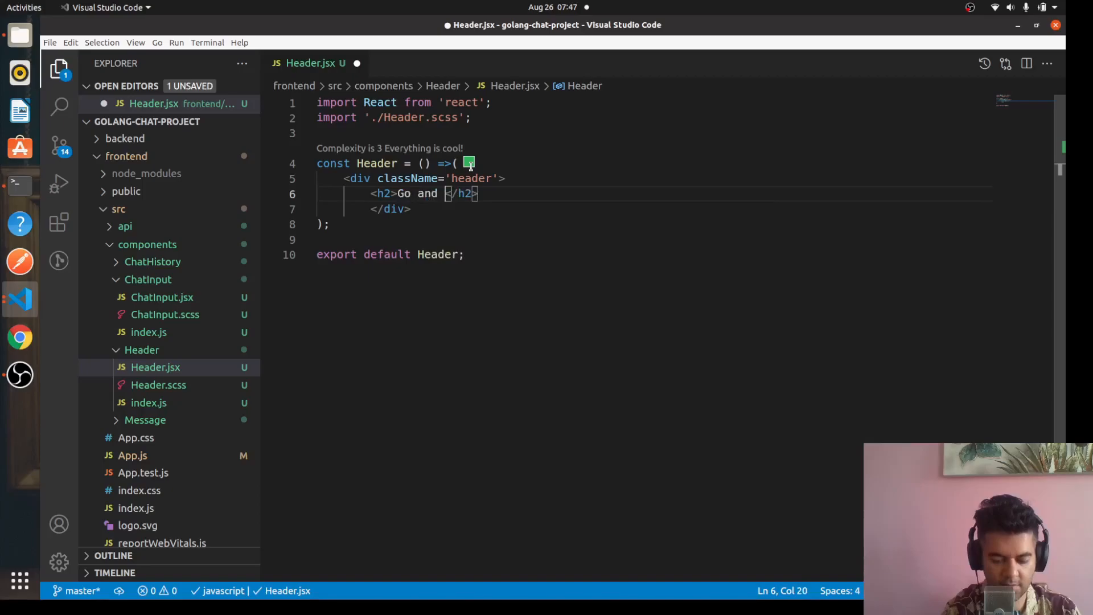
{"action": "type", "text": "React Chat App"}
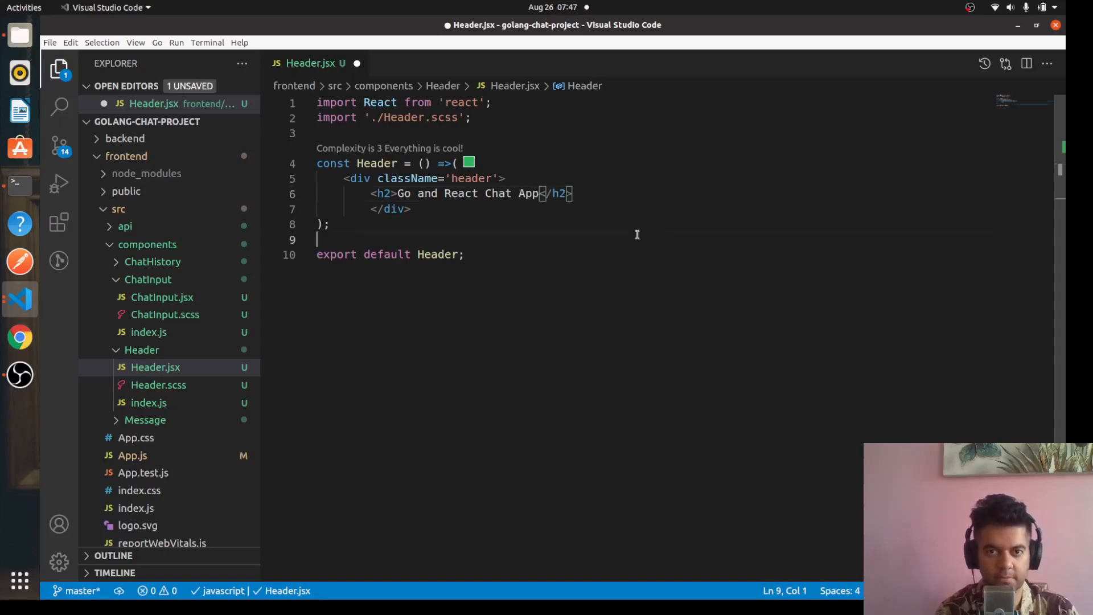
{"action": "key", "text": "ctrl+s"}
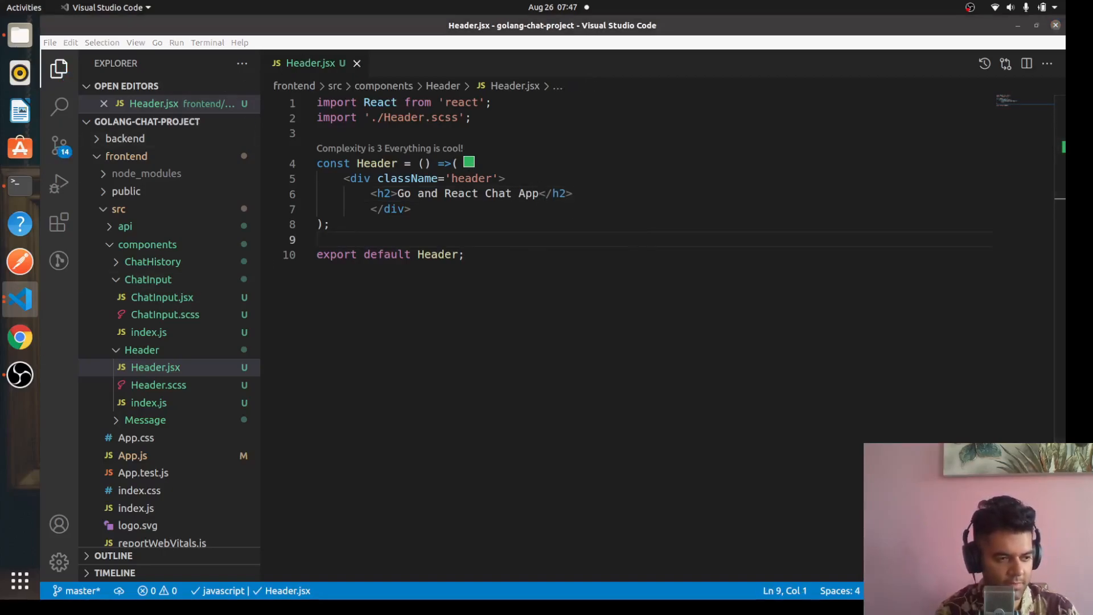
Step: In Header.scss, start a .header rule with background colour #2940D3
{"action": "left_click", "coordinate": [158, 383]}
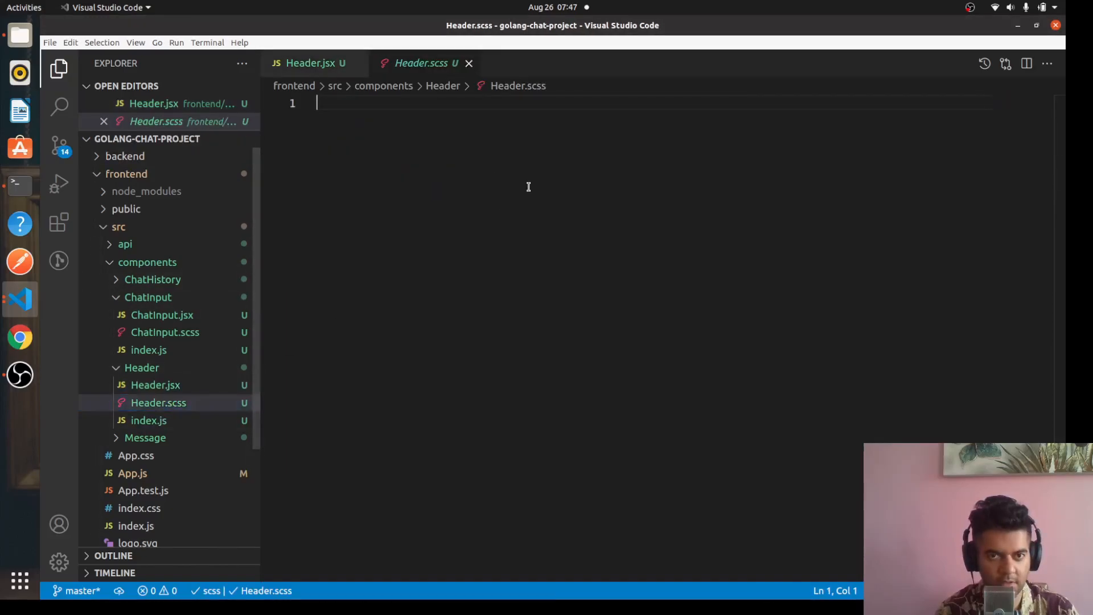
{"action": "type", "text": ".heade"}
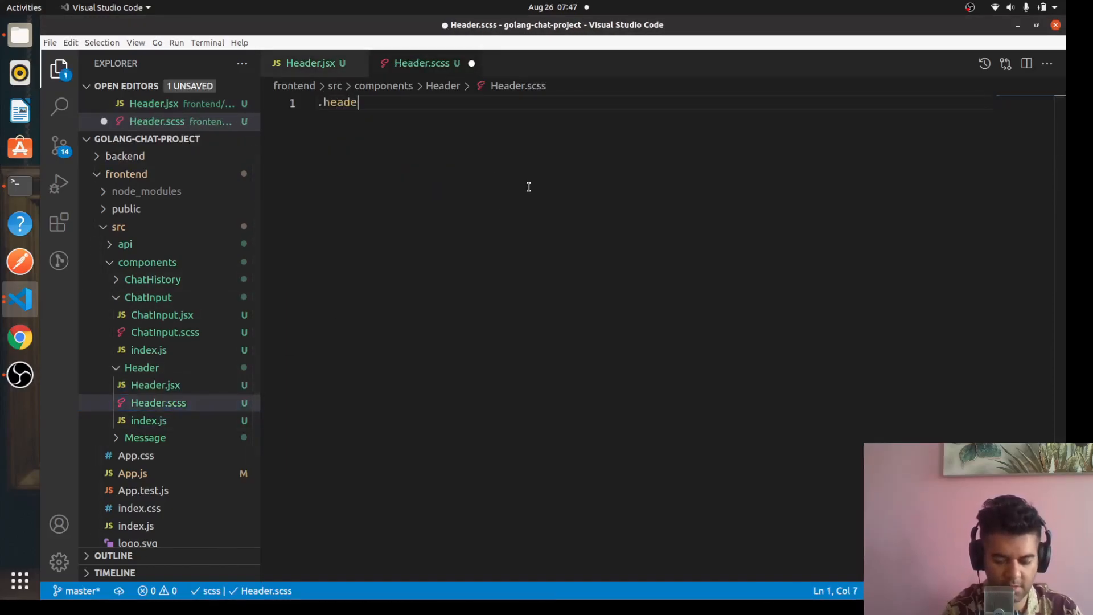
{"action": "type", "text": "r{"}
{"action": "type", "text": "background-color: ;"}
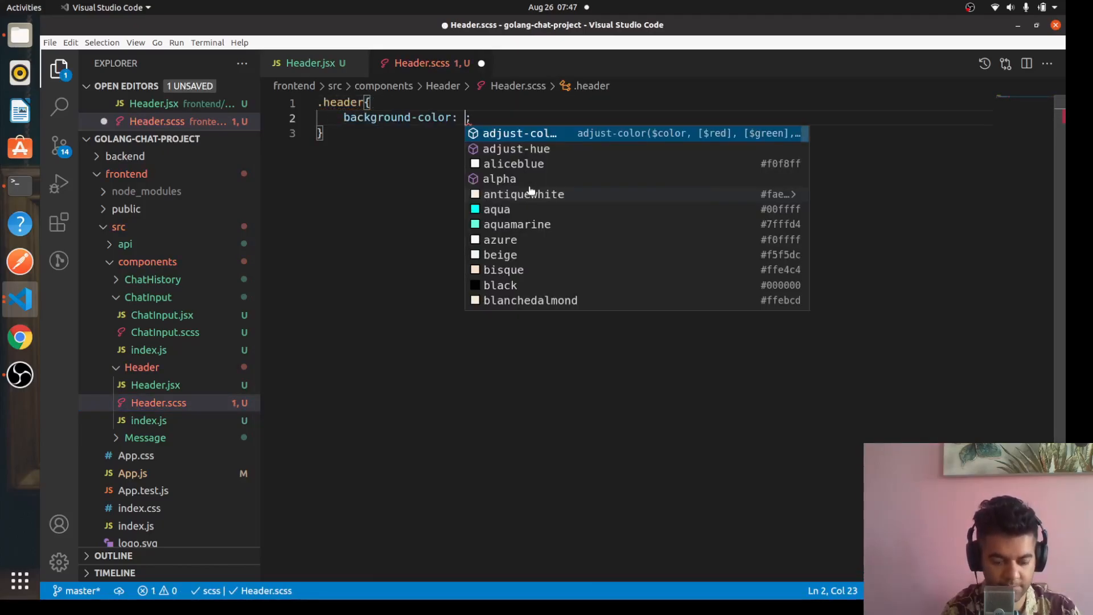
{"action": "type", "text": "#"}
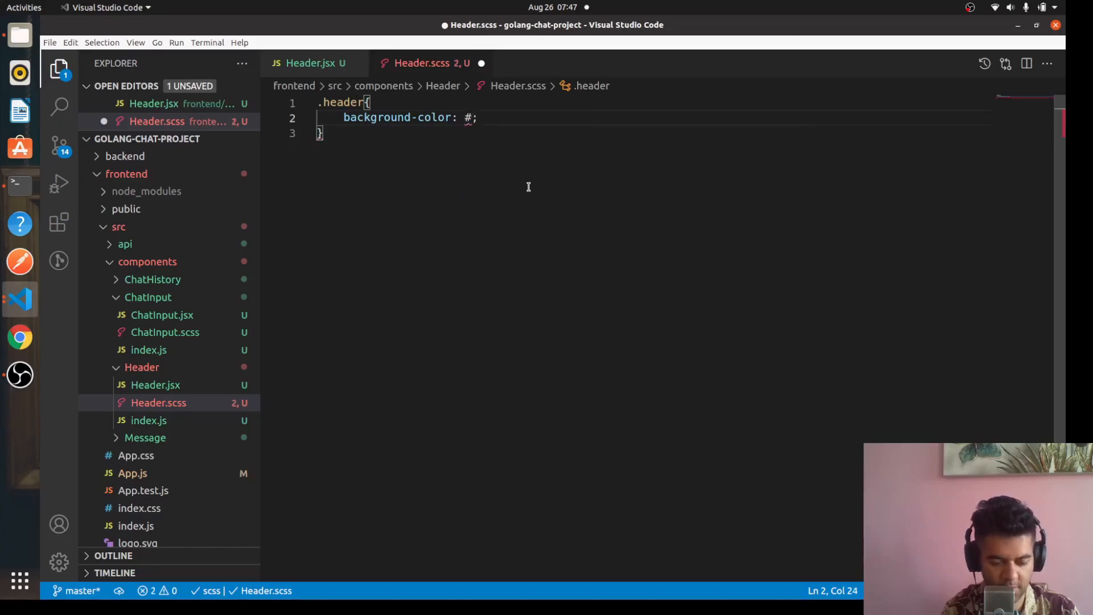
{"action": "type", "text": "29"}
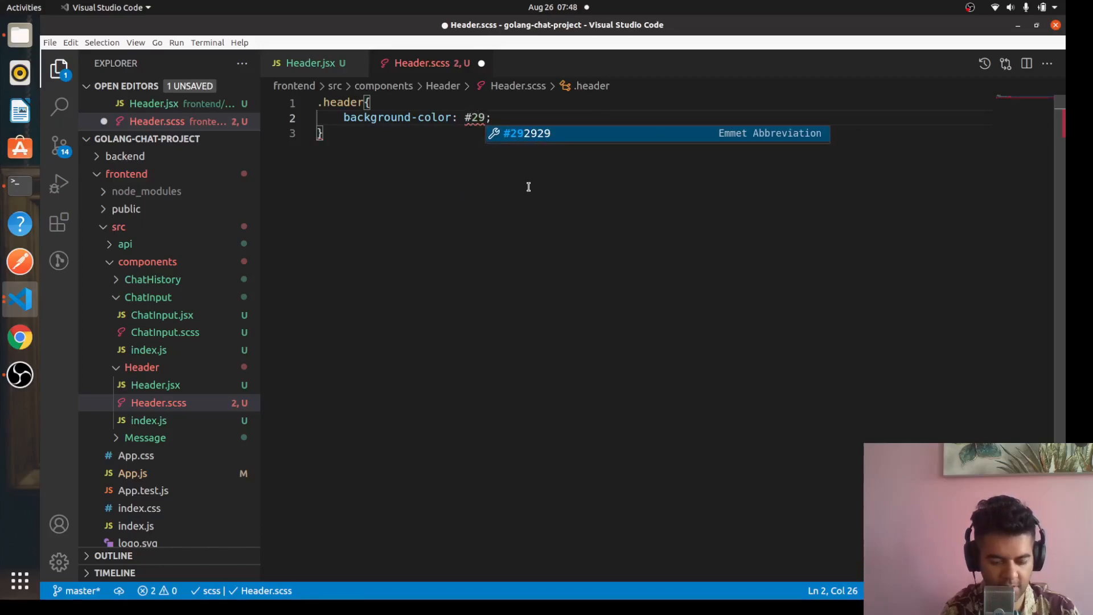
{"action": "type", "text": "40"}
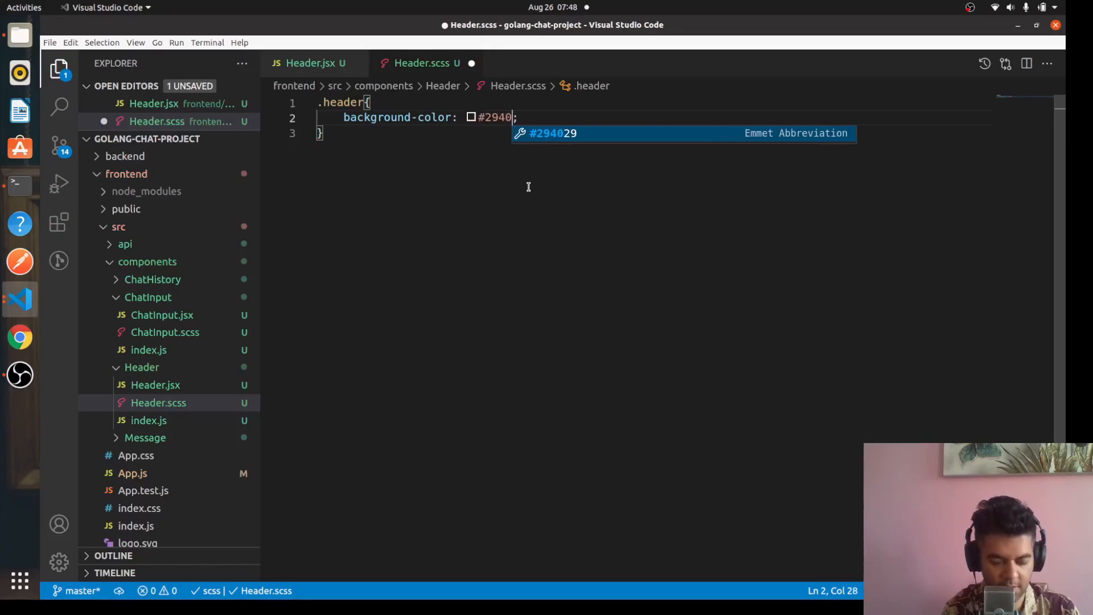
{"action": "type", "text": "D3"}
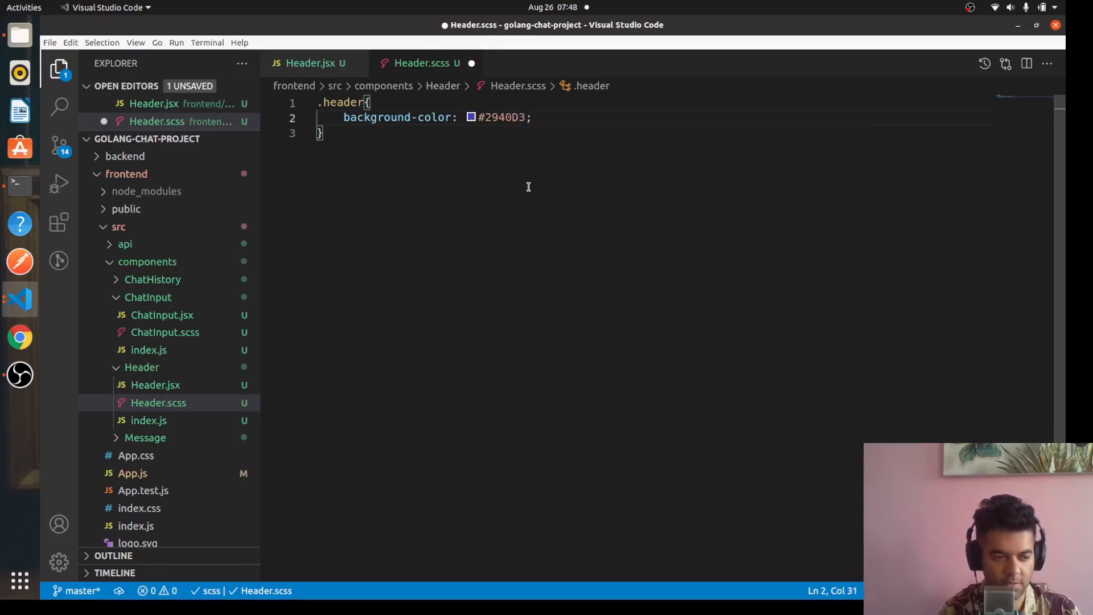
Step: Give .header color #FFEDA3, max-width 100% and padding 50px
{"action": "type", "text": "color:"}
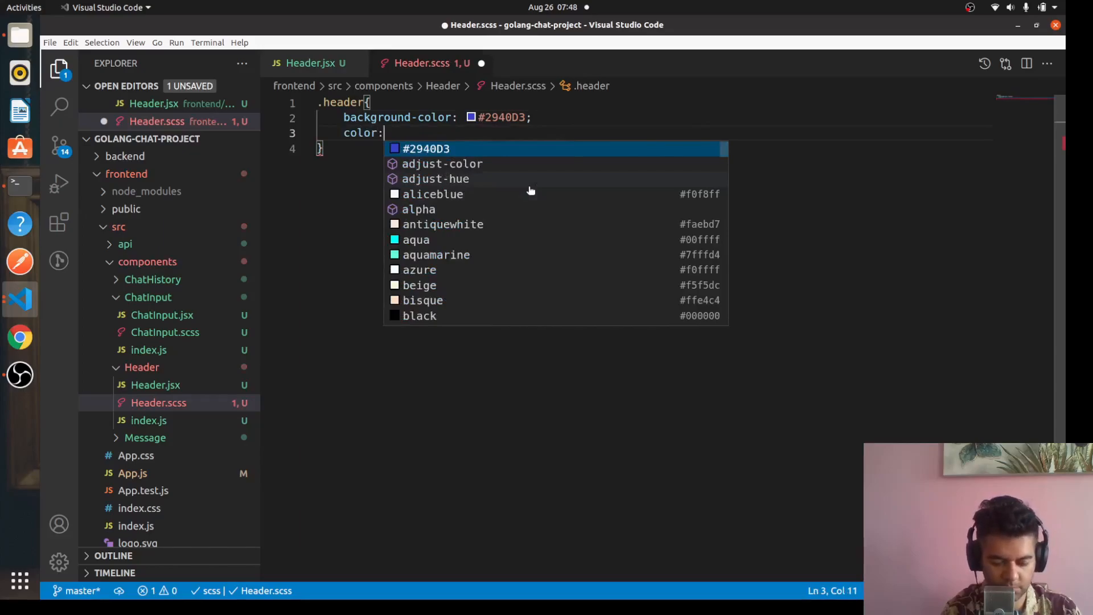
{"action": "type", "text": "#FF"}
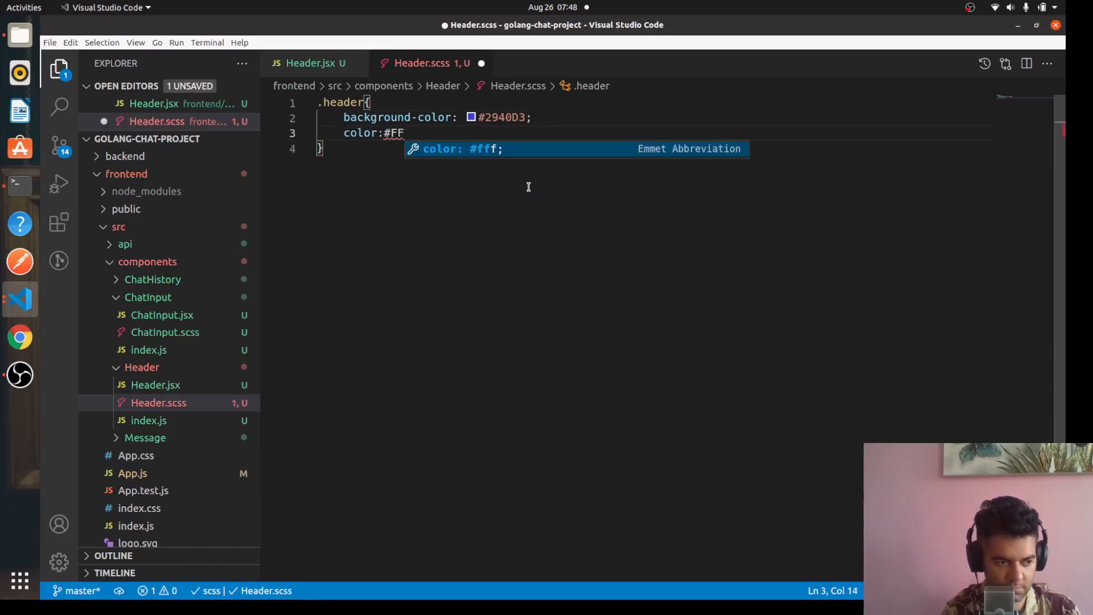
{"action": "type", "text": "EDA"}
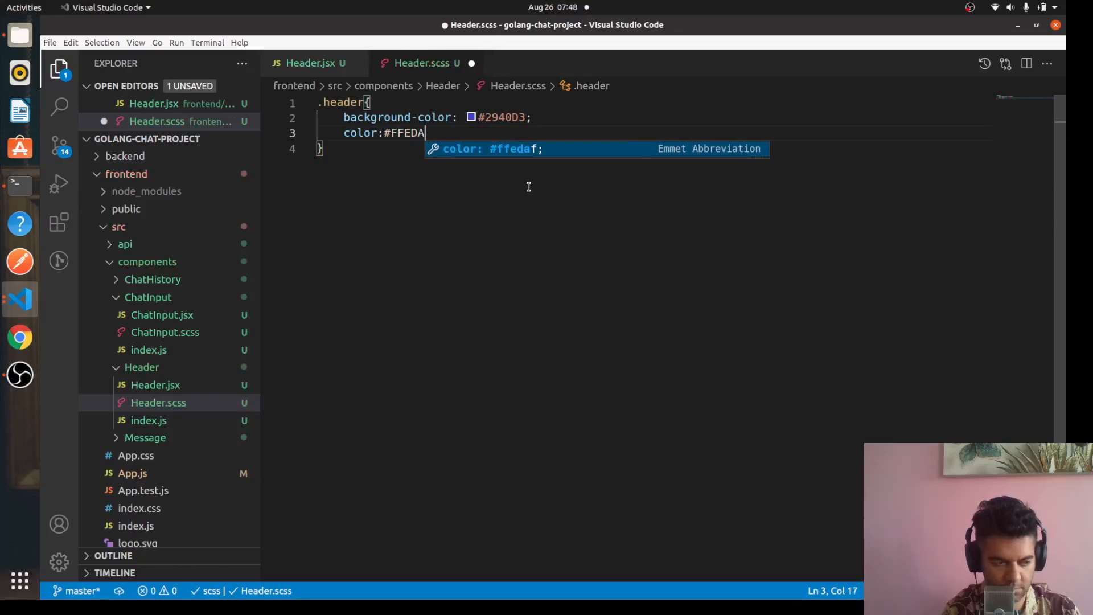
{"action": "type", "text": "3;"}
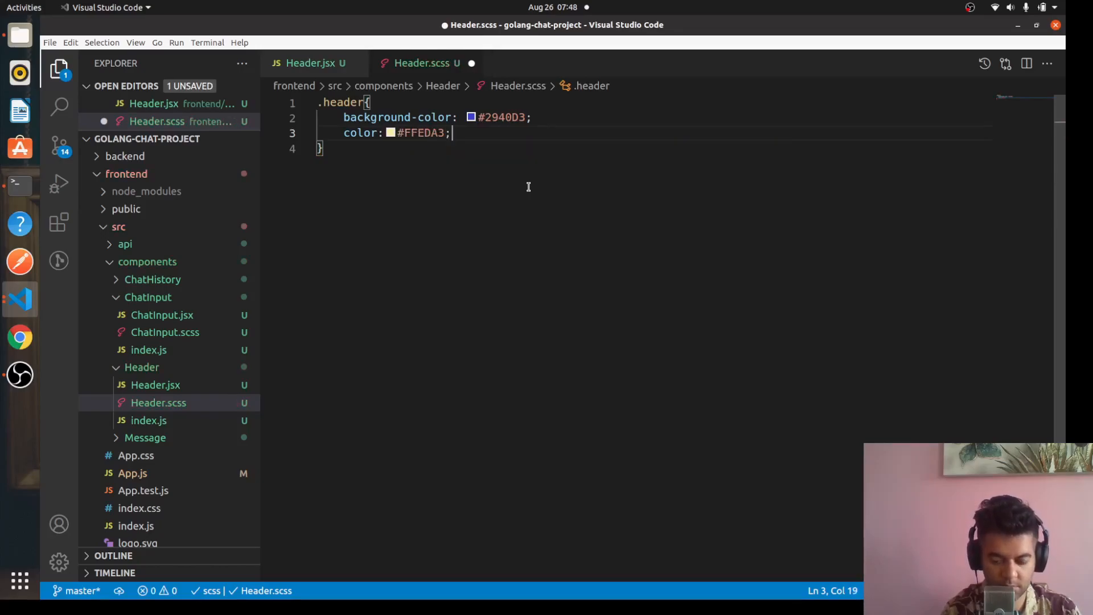
{"action": "type", "text": "max-width:"}
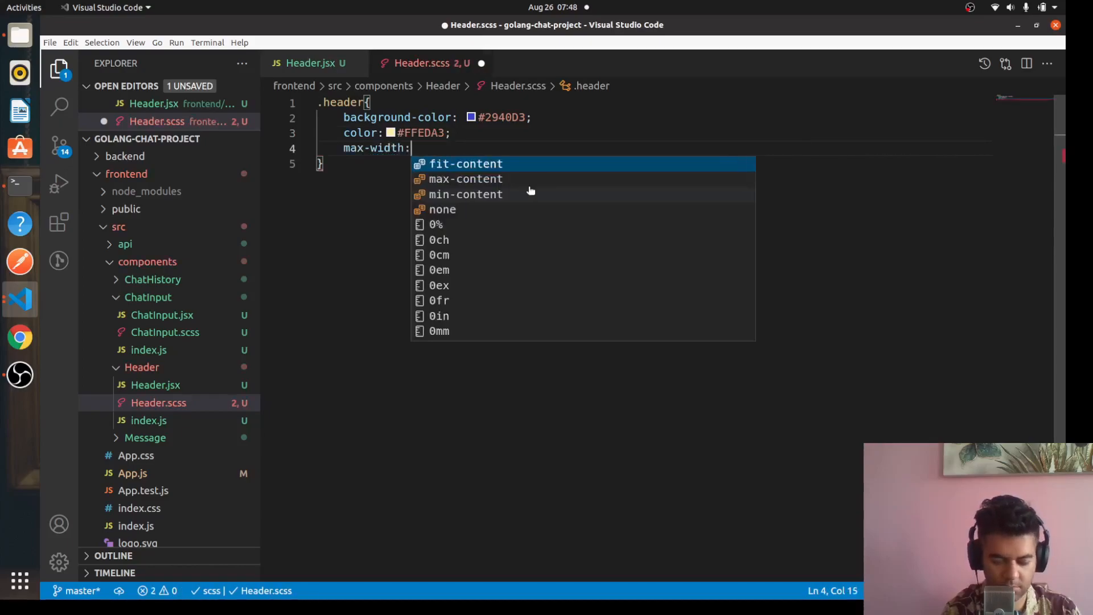
{"action": "type", "text": "100%;"}
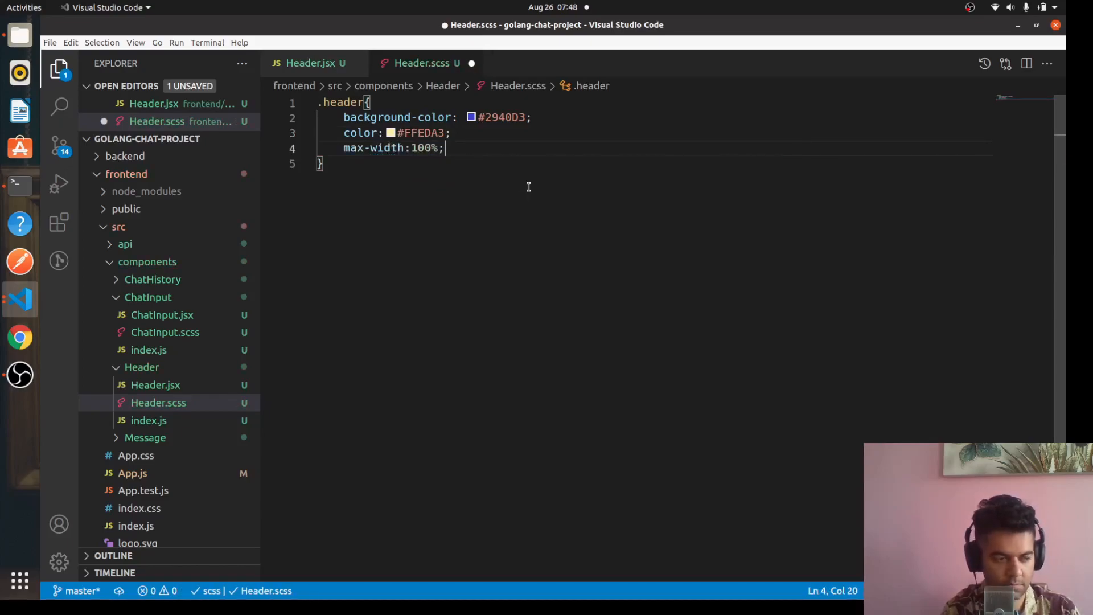
{"action": "type", "text": "padding:"}
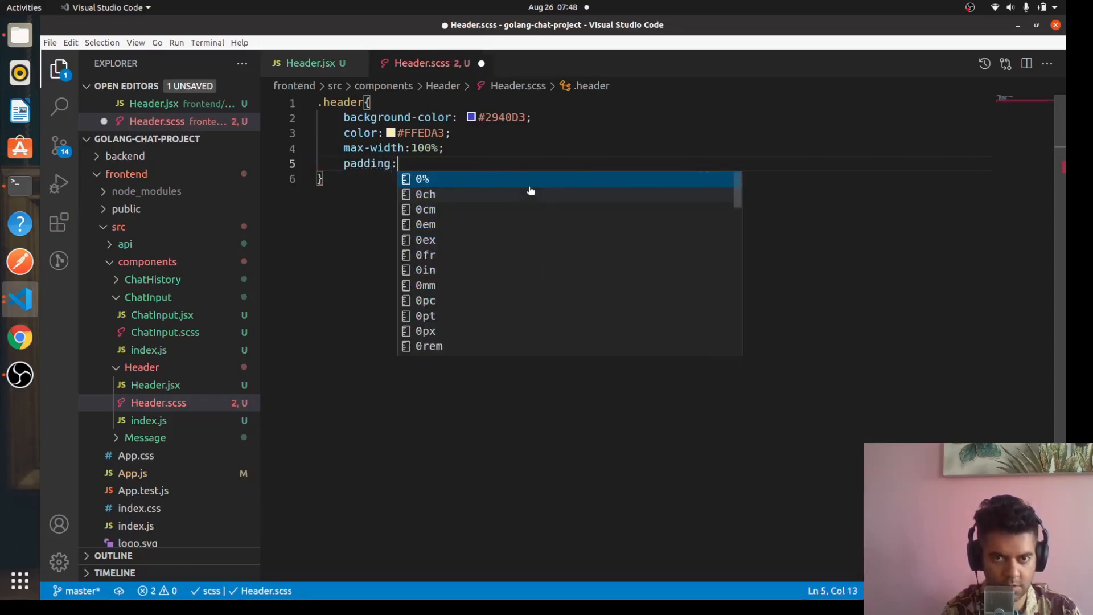
{"action": "type", "text": "50px;"}
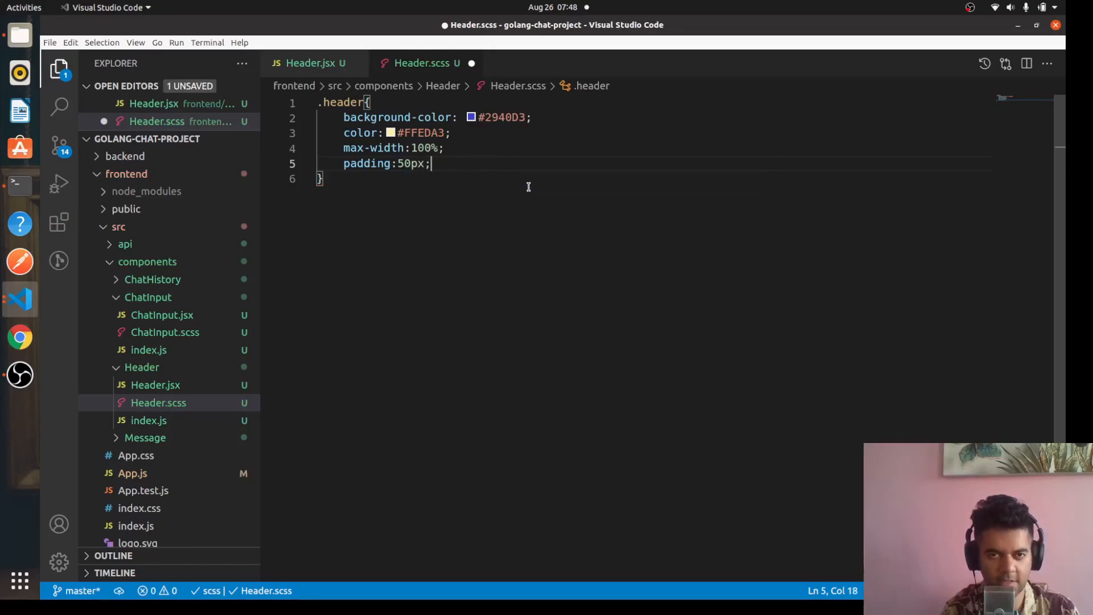
Step: Nest an h2 rule with margin 0, padding 0, font-size 4em and centred text, then save
{"action": "key", "text": "Return"}
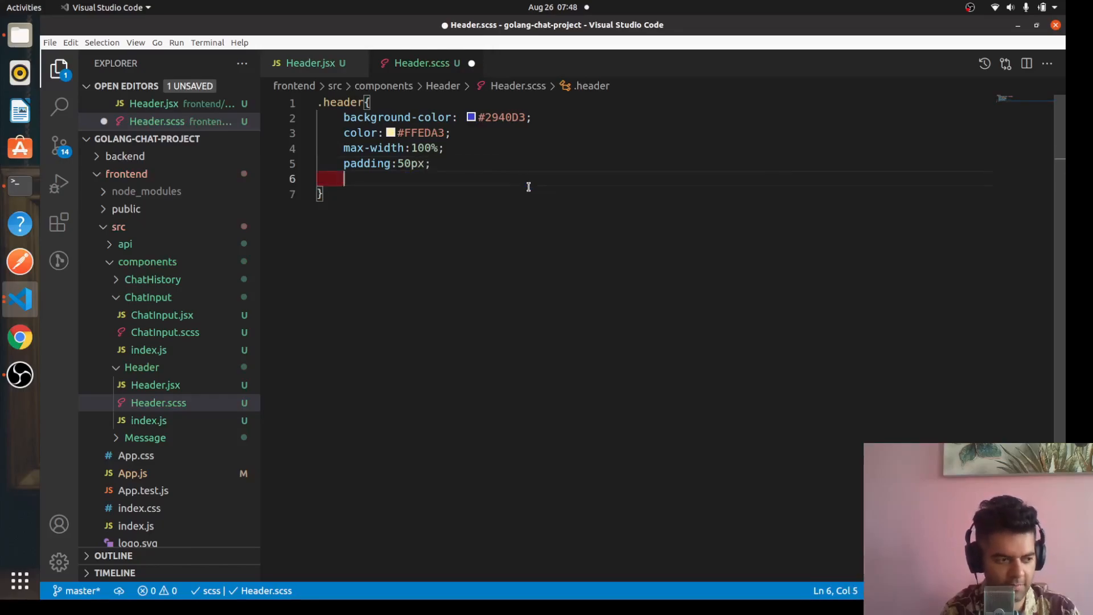
{"action": "type", "text": "h2{"}
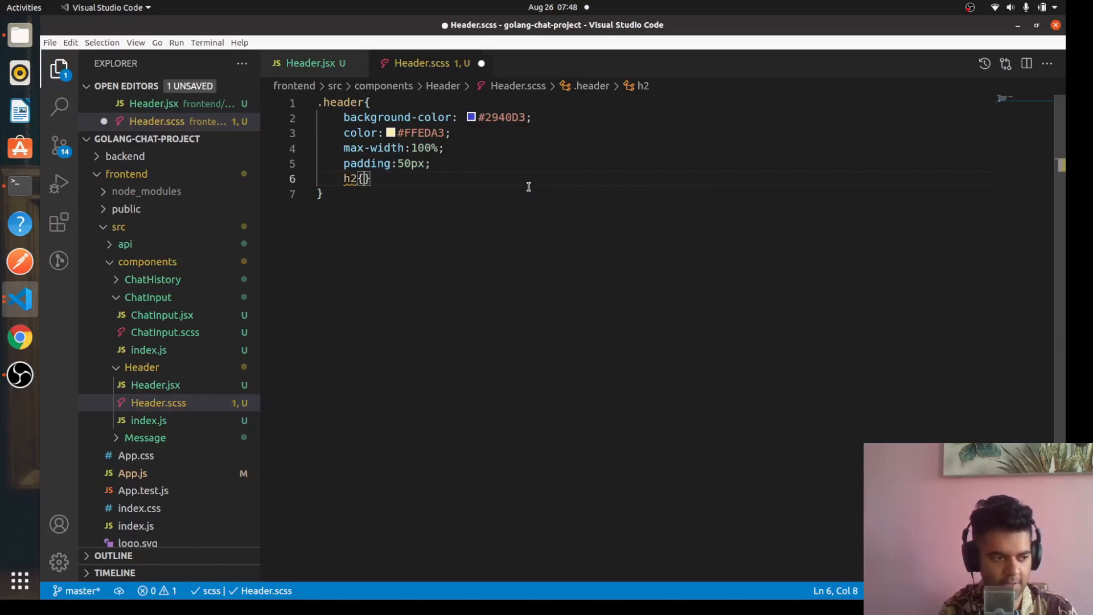
{"action": "type", "text": "nma"}
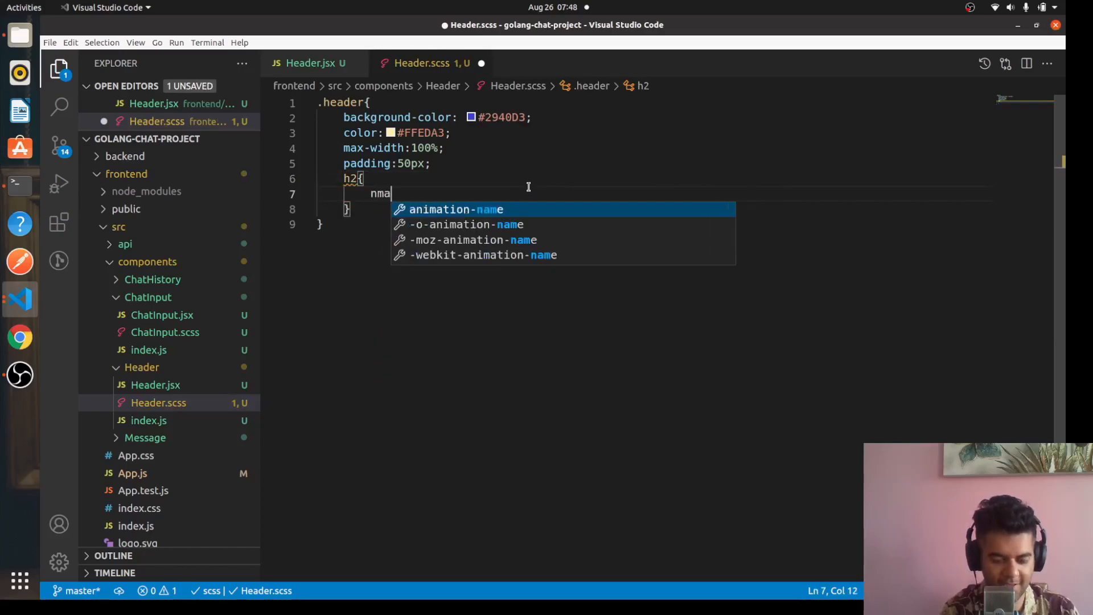
{"action": "type", "text": "margi"}
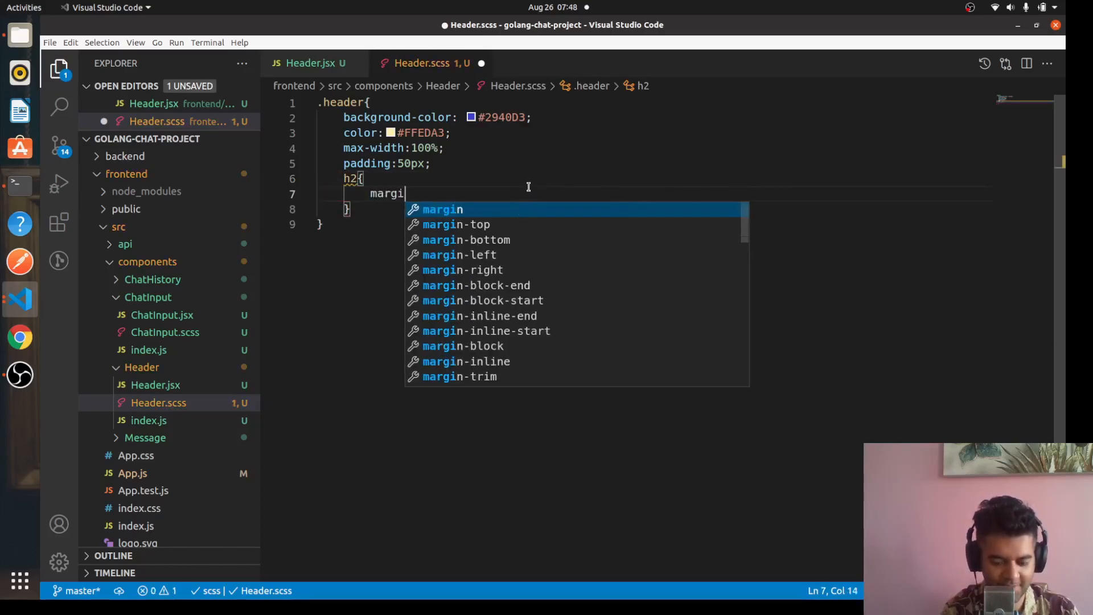
{"action": "type", "text": "n:0;"}
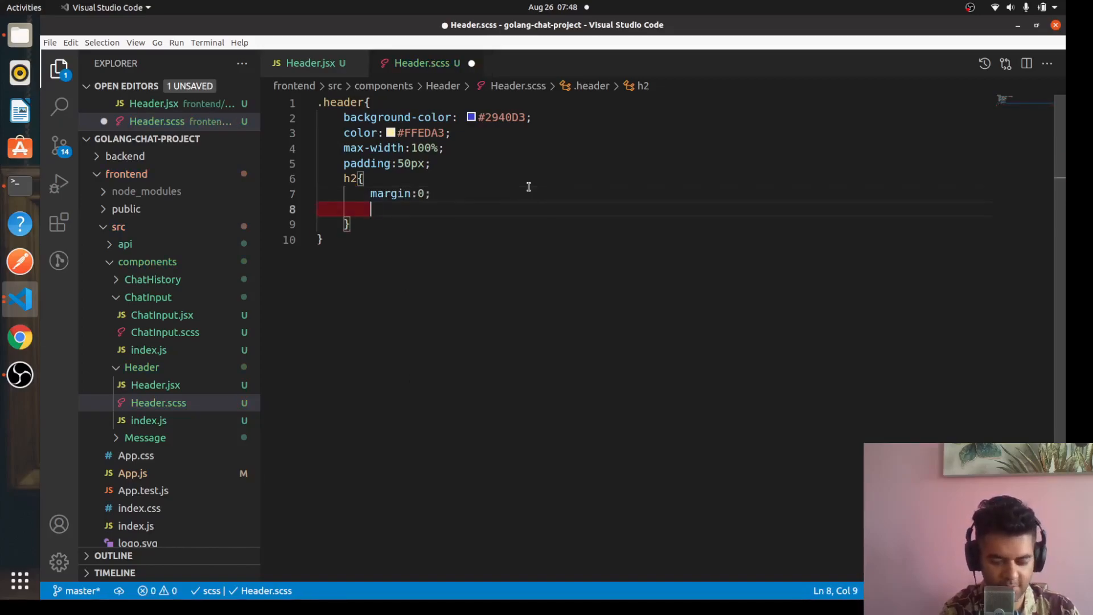
{"action": "type", "text": "padding:0"}
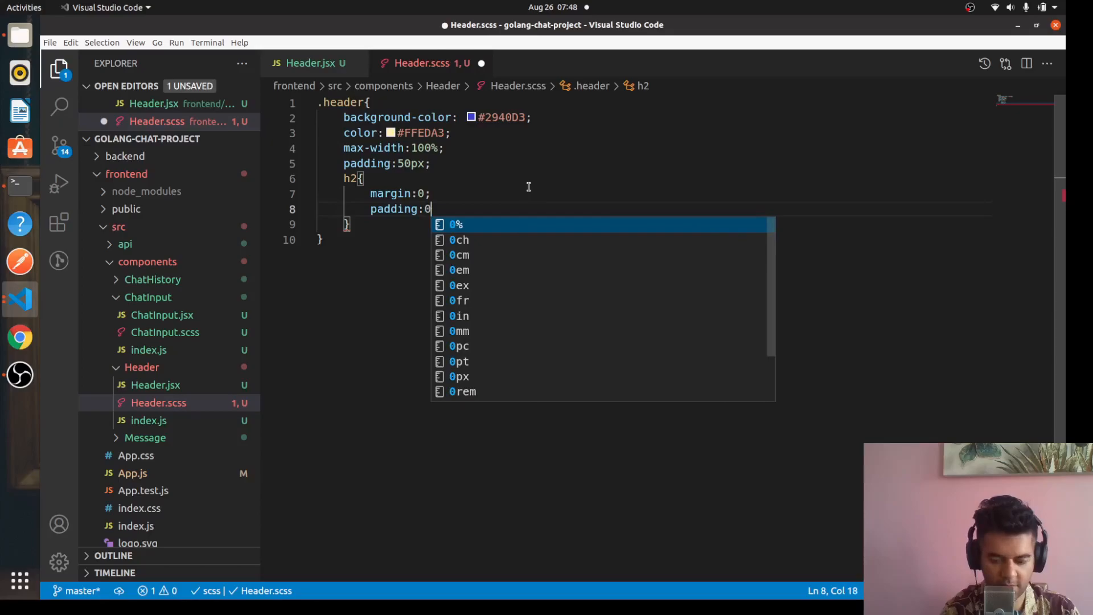
{"action": "type", "text": ";"}
{"action": "type", "text": "font-size"}
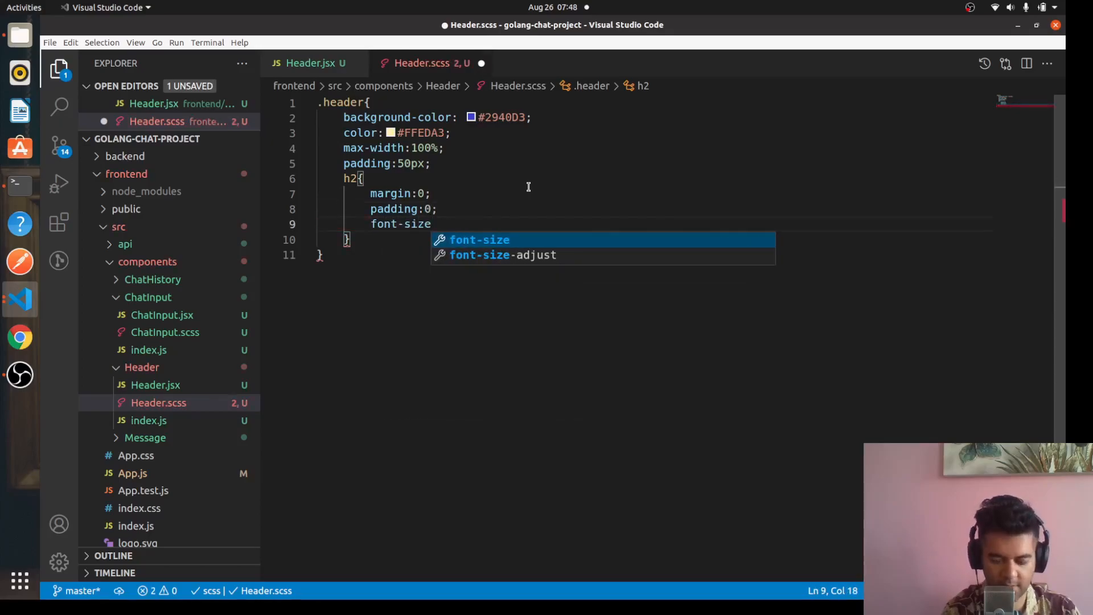
{"action": "type", "text": ": 4em;"}
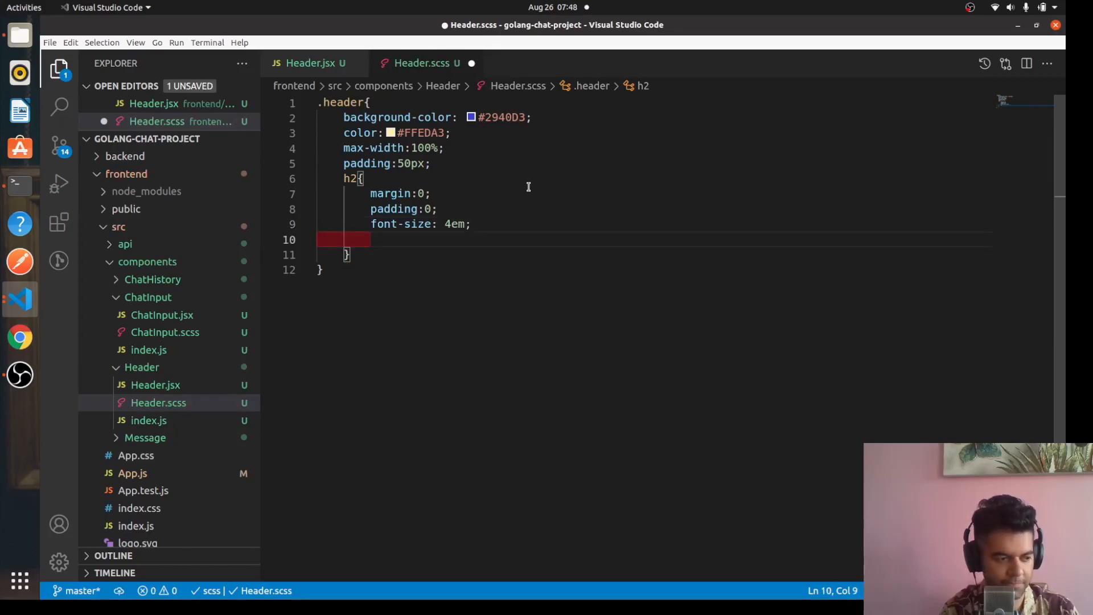
{"action": "type", "text": "text-align:center;"}
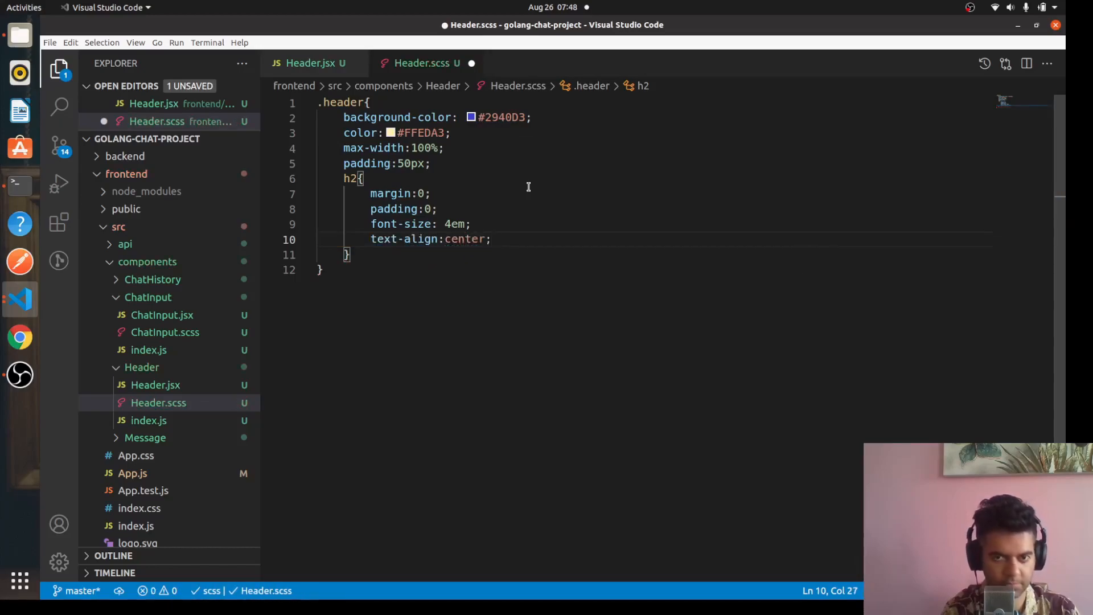
{"action": "key", "text": "ctrl+s"}
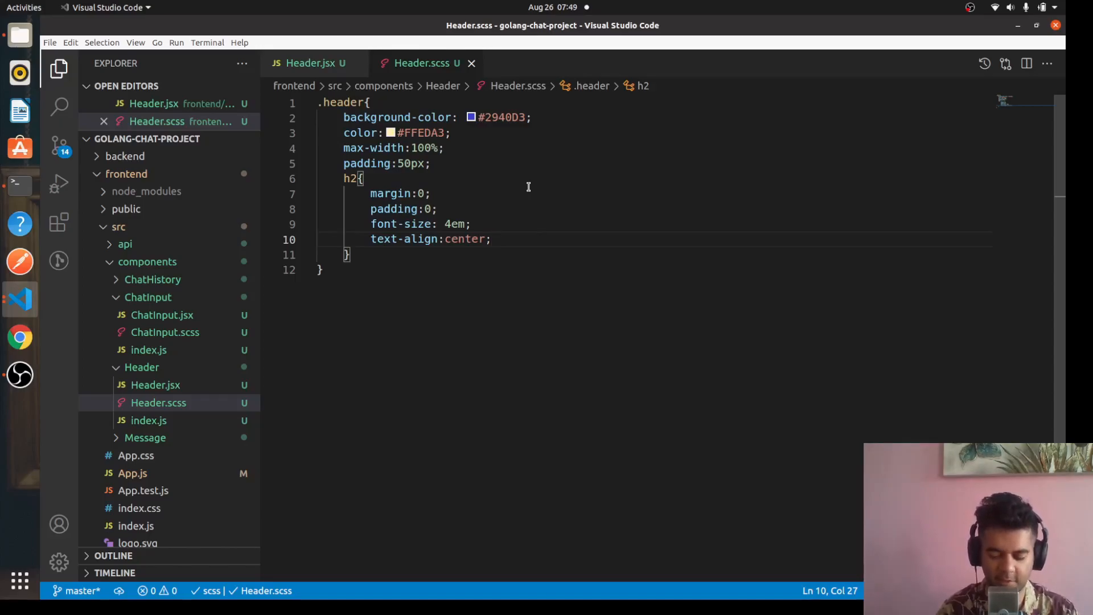
{"action": "mouse_move", "coordinate": [650, 222]}
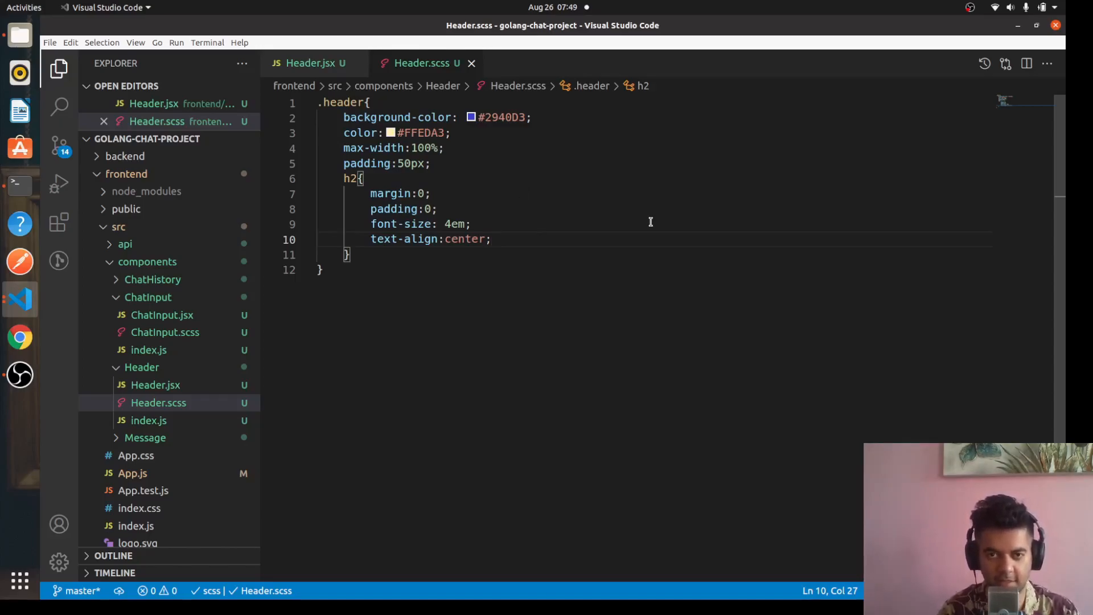
{"action": "key", "text": "ctrl+a"}
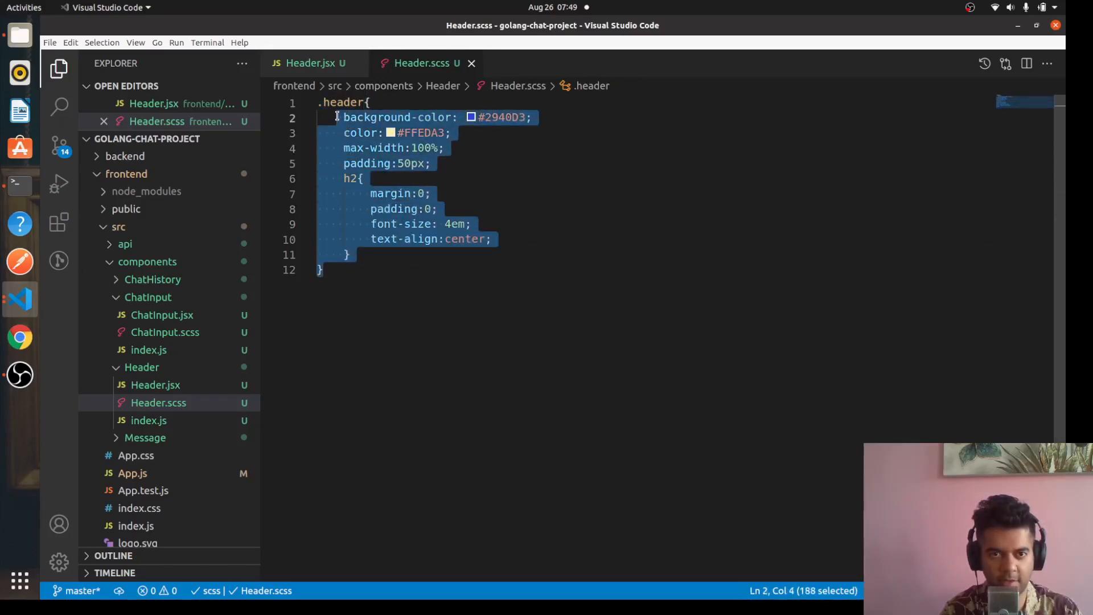
{"action": "mouse_move", "coordinate": [590, 256]}
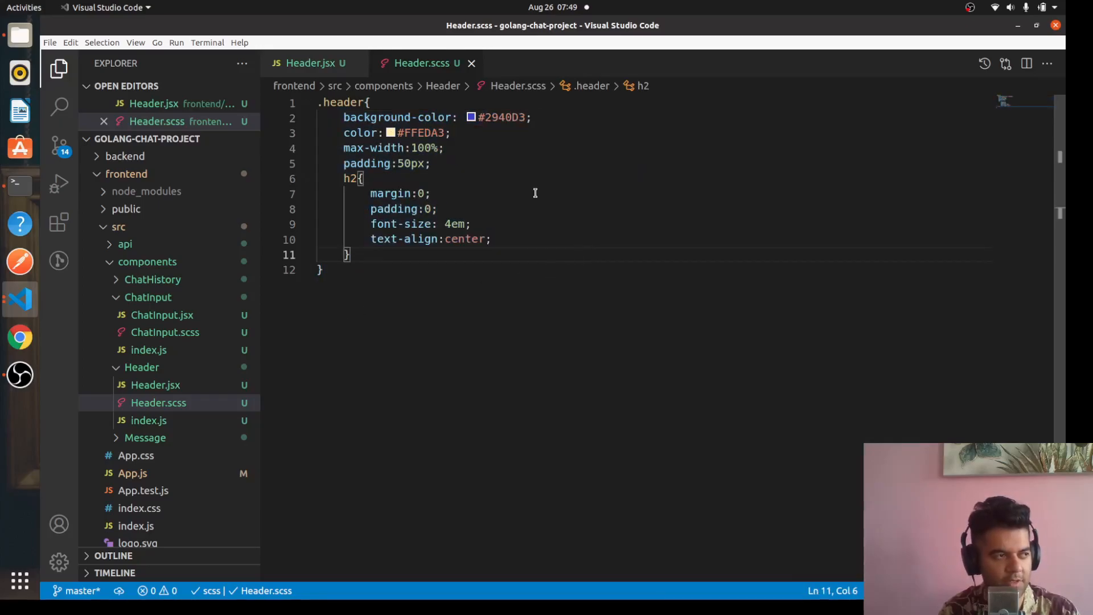
{"action": "mouse_move", "coordinate": [476, 173]}
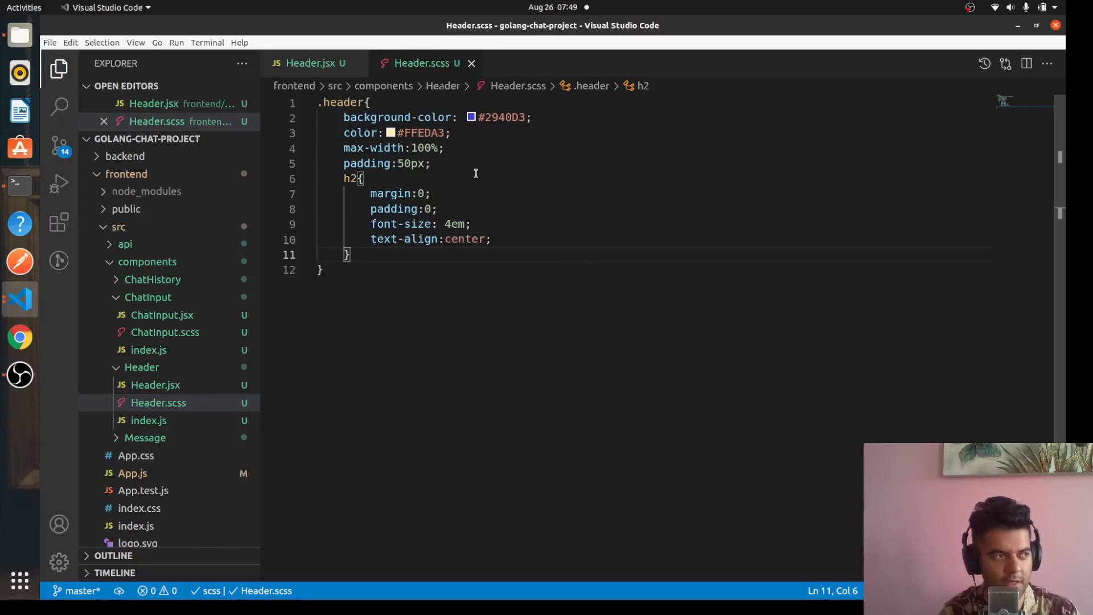
{"action": "mouse_move", "coordinate": [429, 182]}
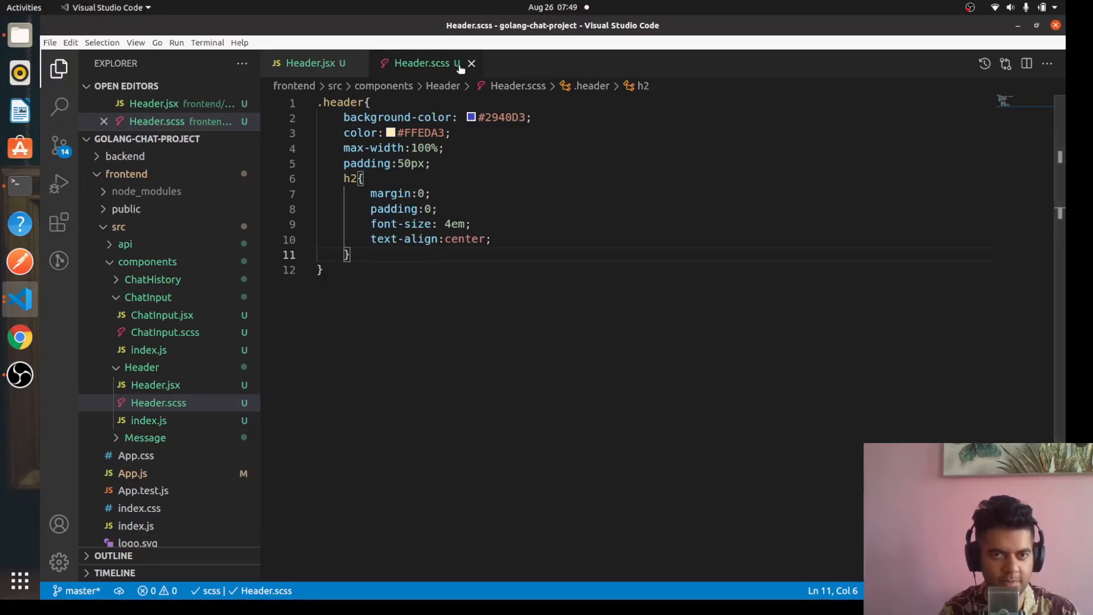
Step: Close the Header files, collapse the Header folder and open the empty ChatInput.scss
{"action": "left_click", "coordinate": [472, 62]}
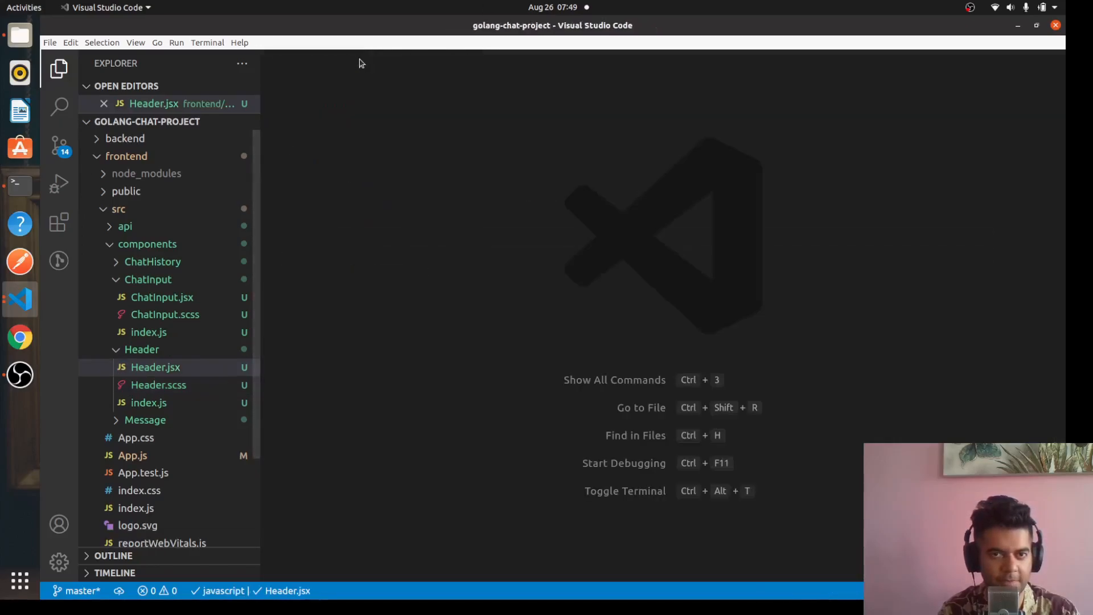
{"action": "left_click", "coordinate": [158, 384]}
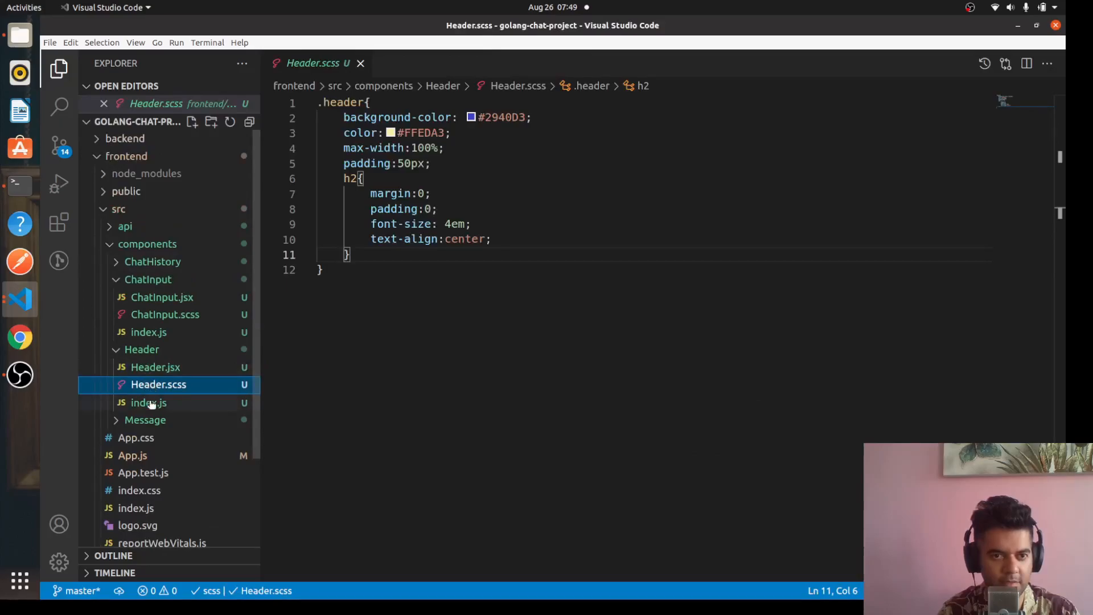
{"action": "left_click", "coordinate": [148, 402]}
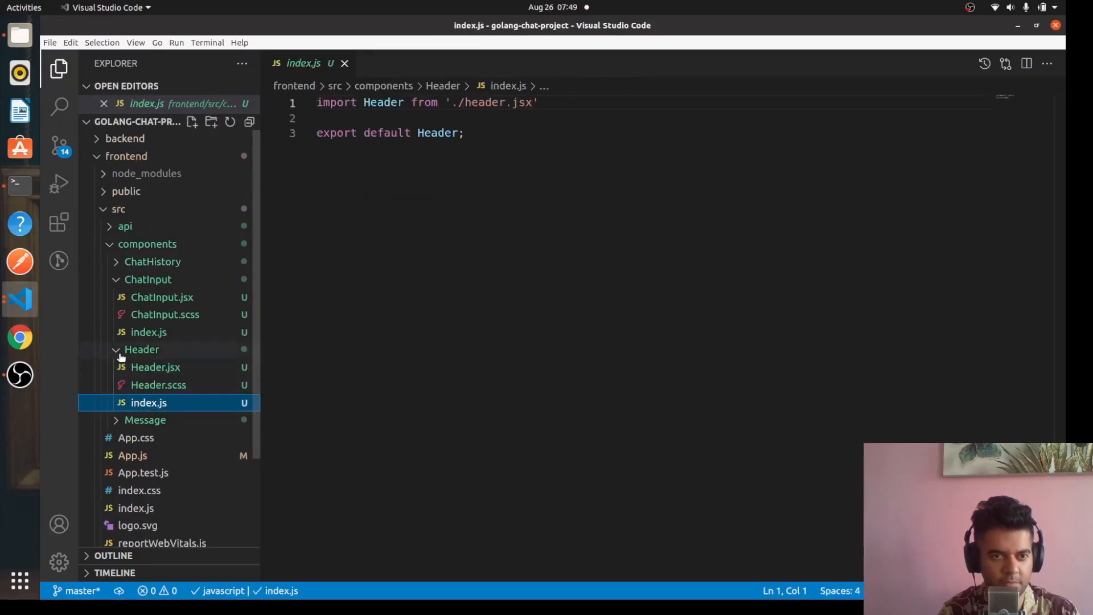
{"action": "left_click", "coordinate": [162, 297]}
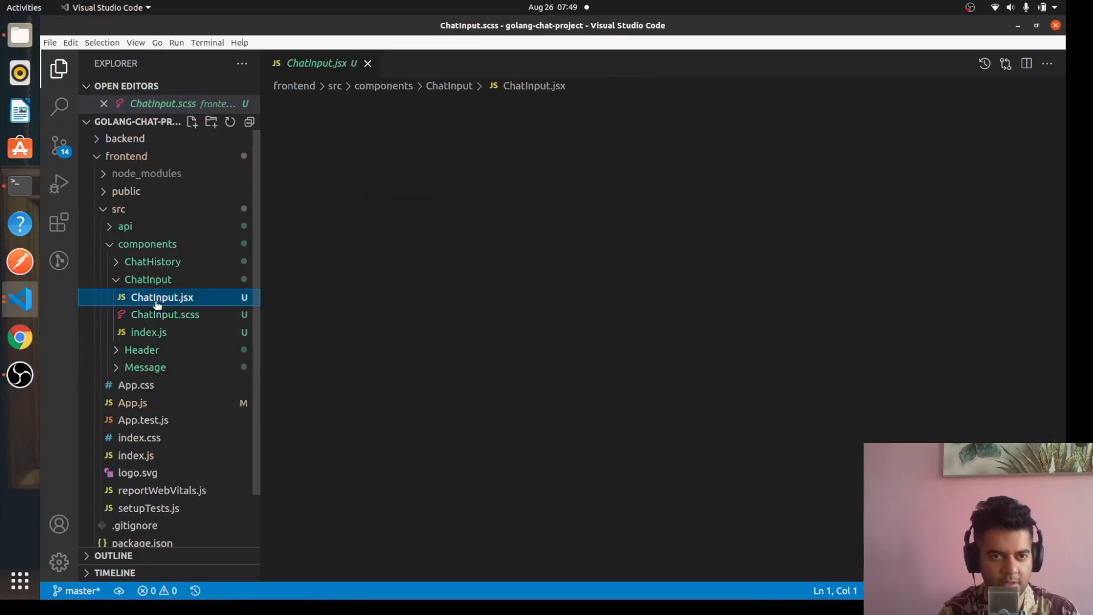
{"action": "left_click", "coordinate": [165, 314]}
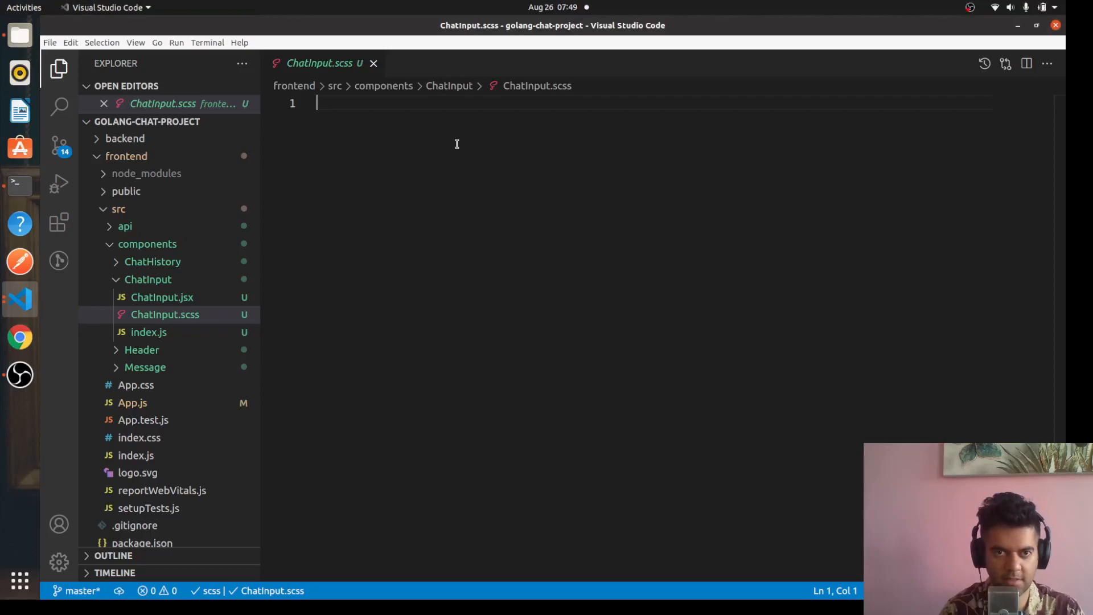
Step: Write a .ChatInput rule with width 95, display block and margin auto
{"action": "type", "text": ".ChatIN"}
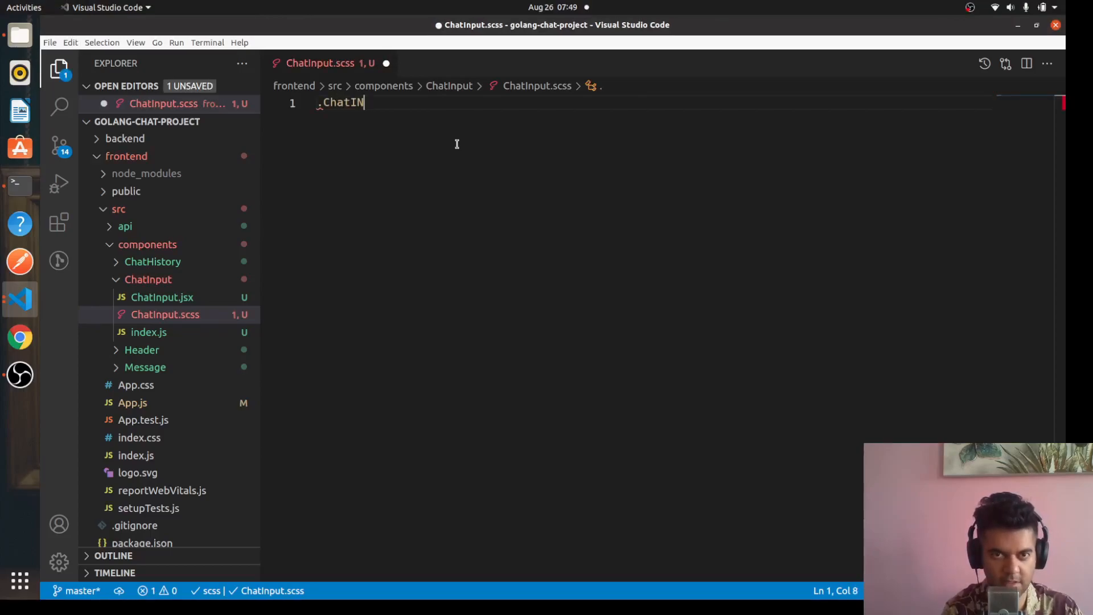
{"action": "type", "text": "p"}
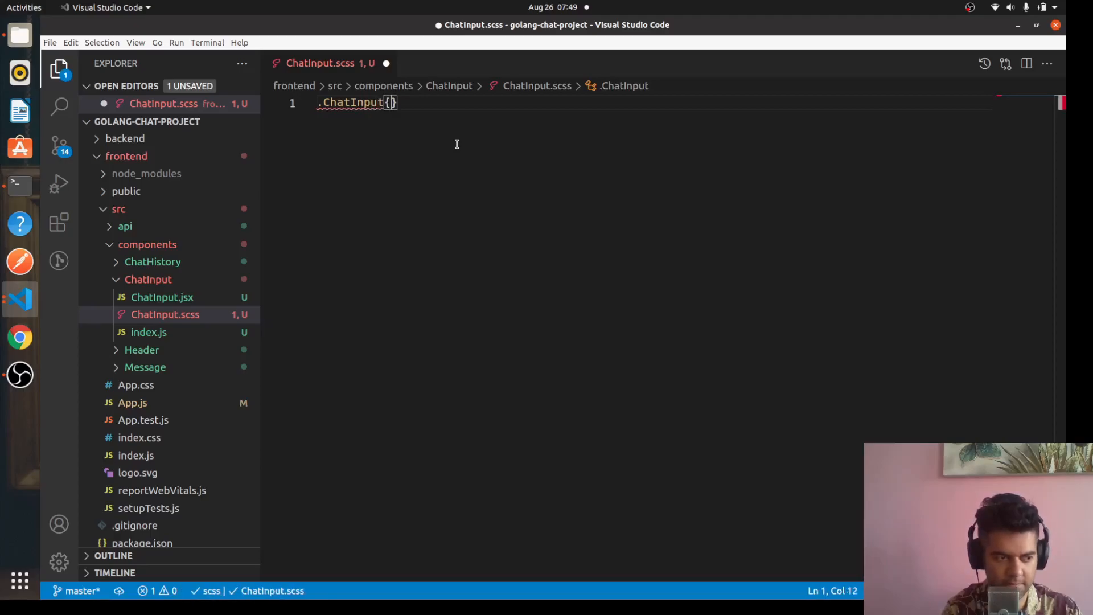
{"action": "type", "text": "width:"}
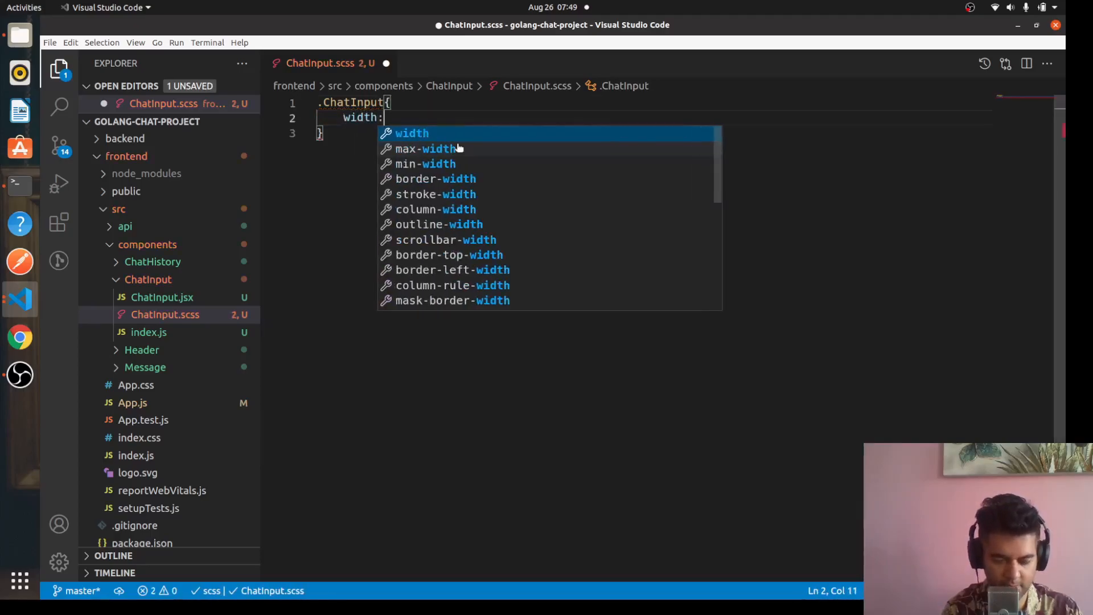
{"action": "type", "text": "95;"}
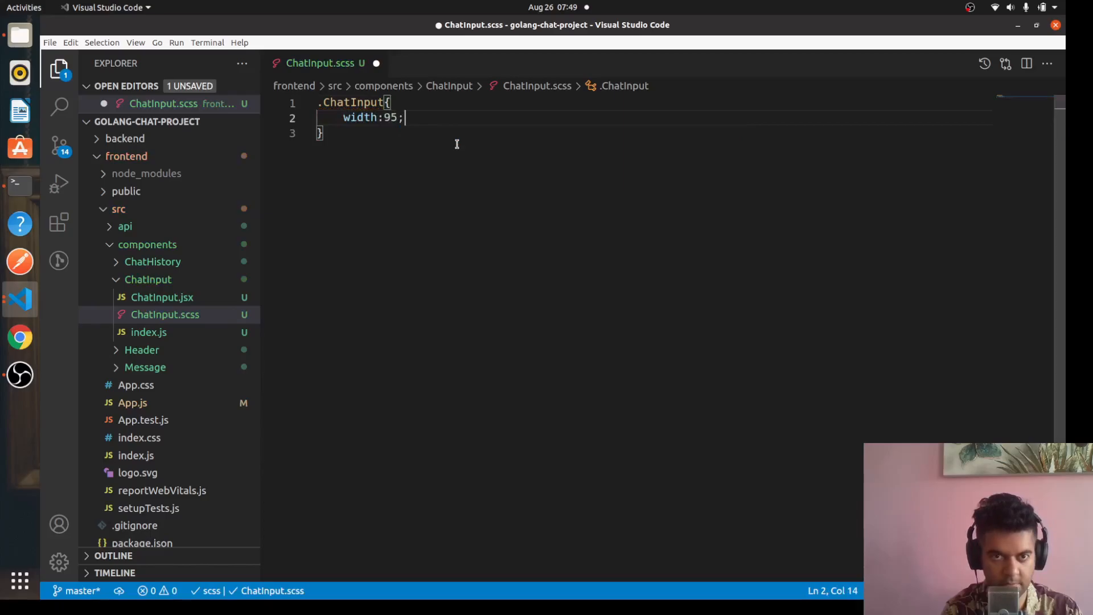
{"action": "type", "text": "display"}
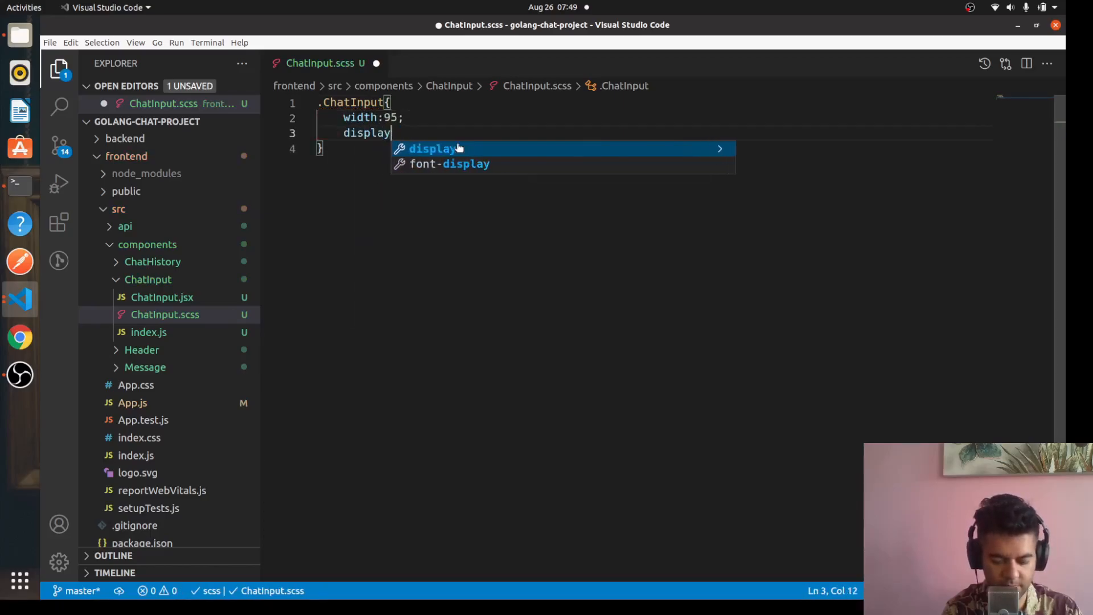
{"action": "type", "text": ":block;"}
{"action": "type", "text": "margin:auto;"}
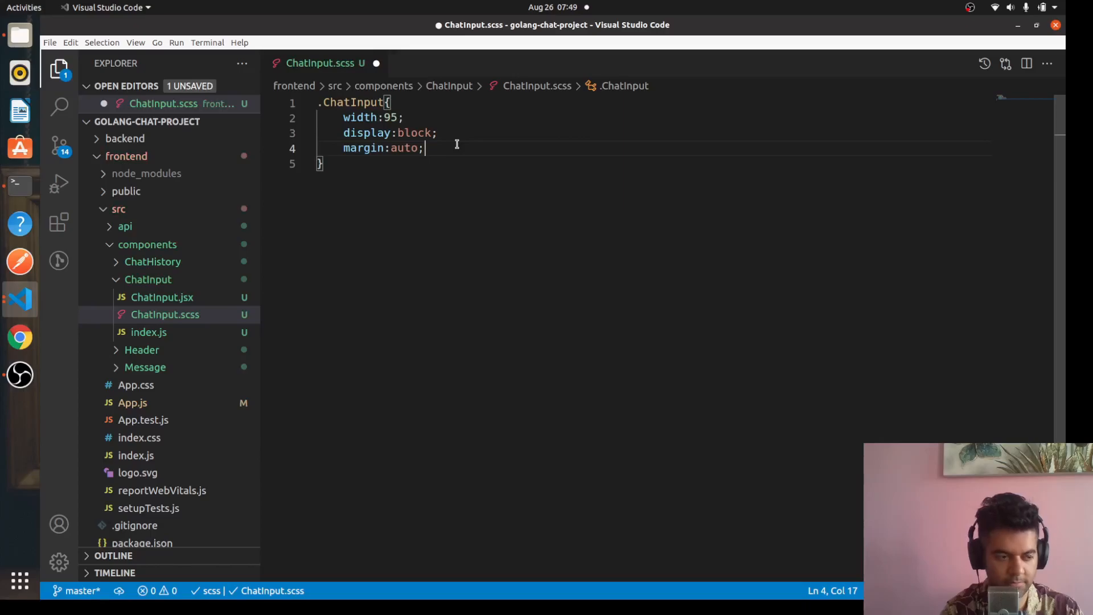
{"action": "key", "text": "Enter"}
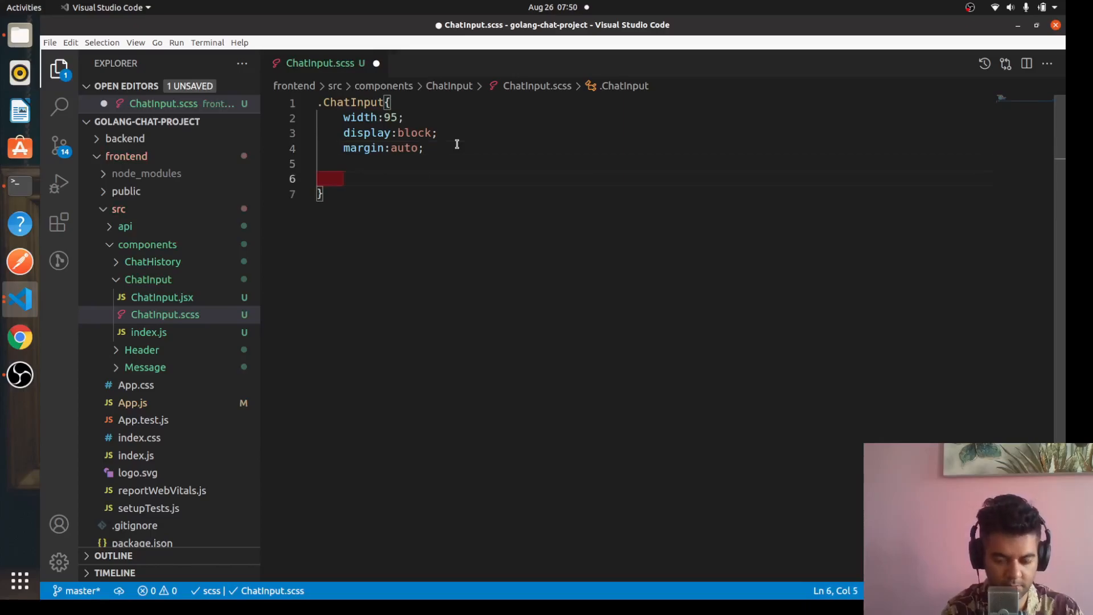
Step: Nest an input rule inside .ChatInput with padding 10px and margin 0
{"action": "type", "text": "input{"}
{"action": "type", "text": "p[ad"}
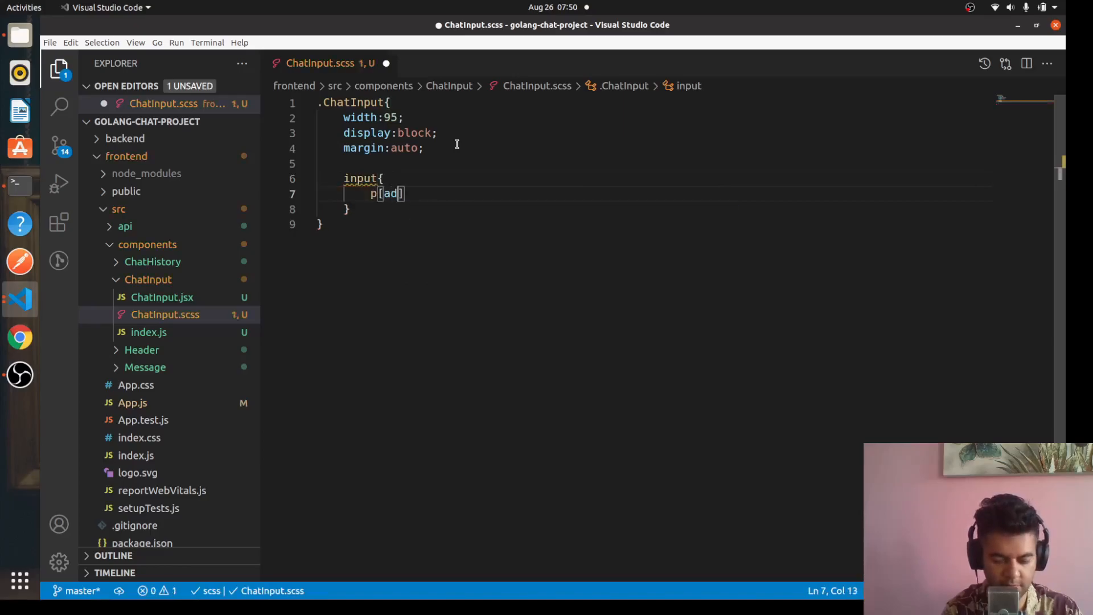
{"action": "type", "text": "adding:"}
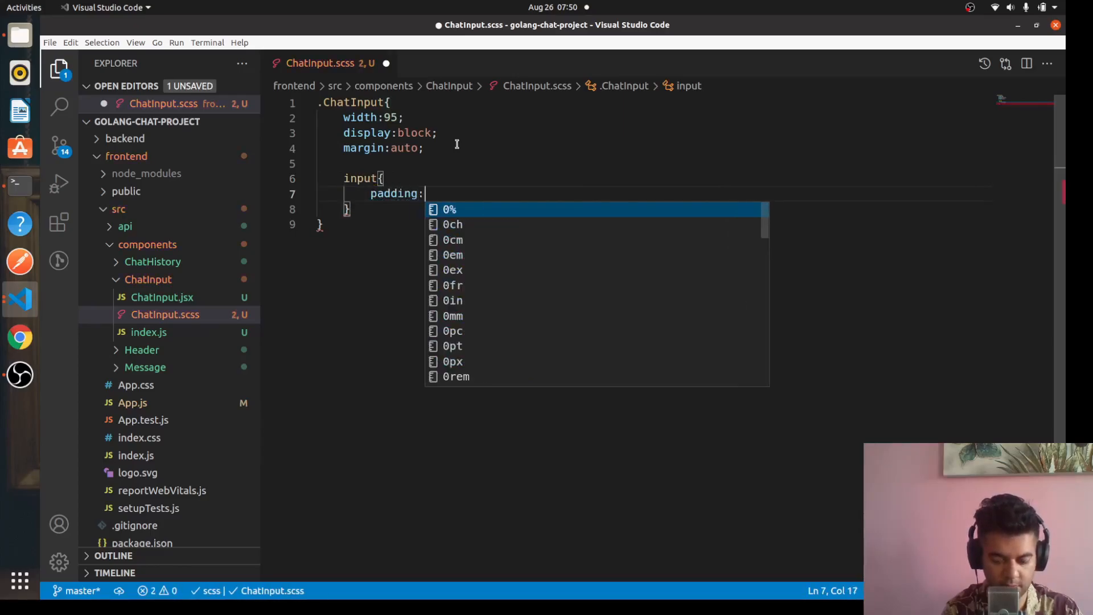
{"action": "type", "text": "1-px;"}
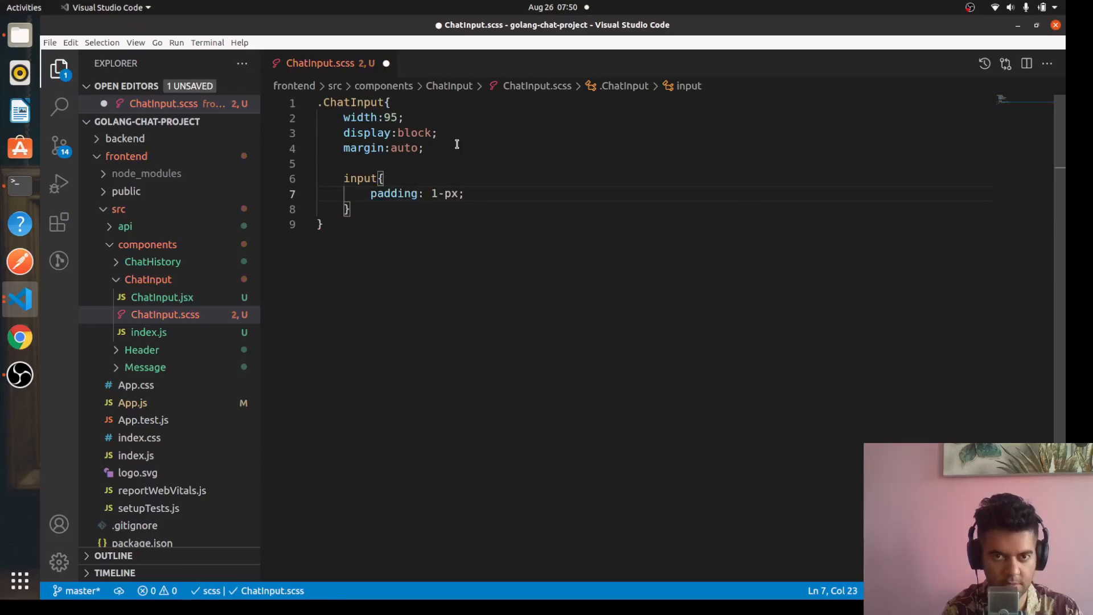
{"action": "type", "text": "10"}
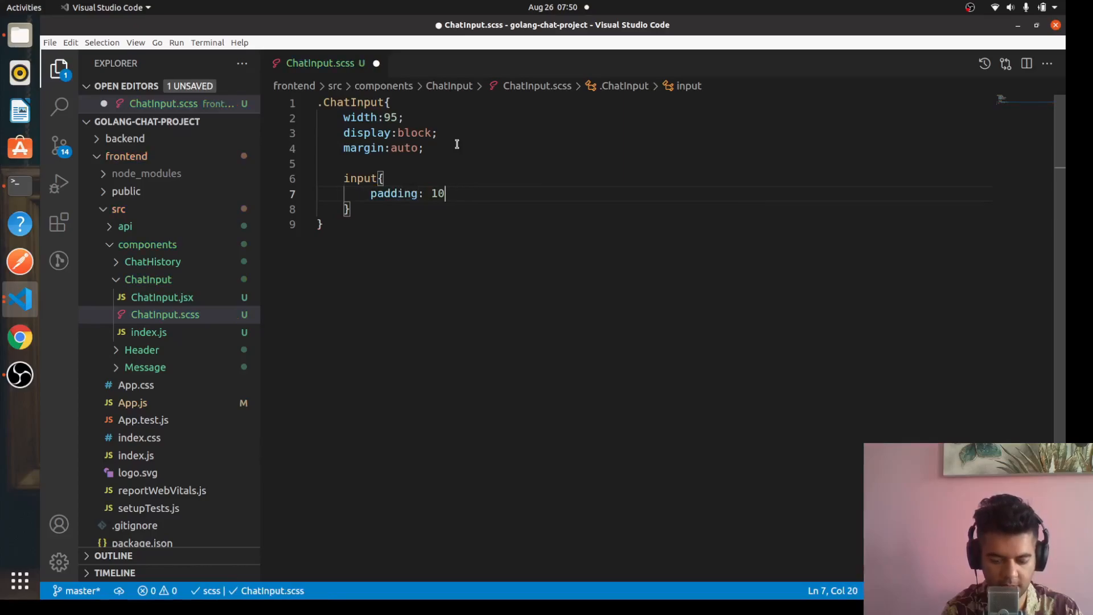
{"action": "type", "text": "px;"}
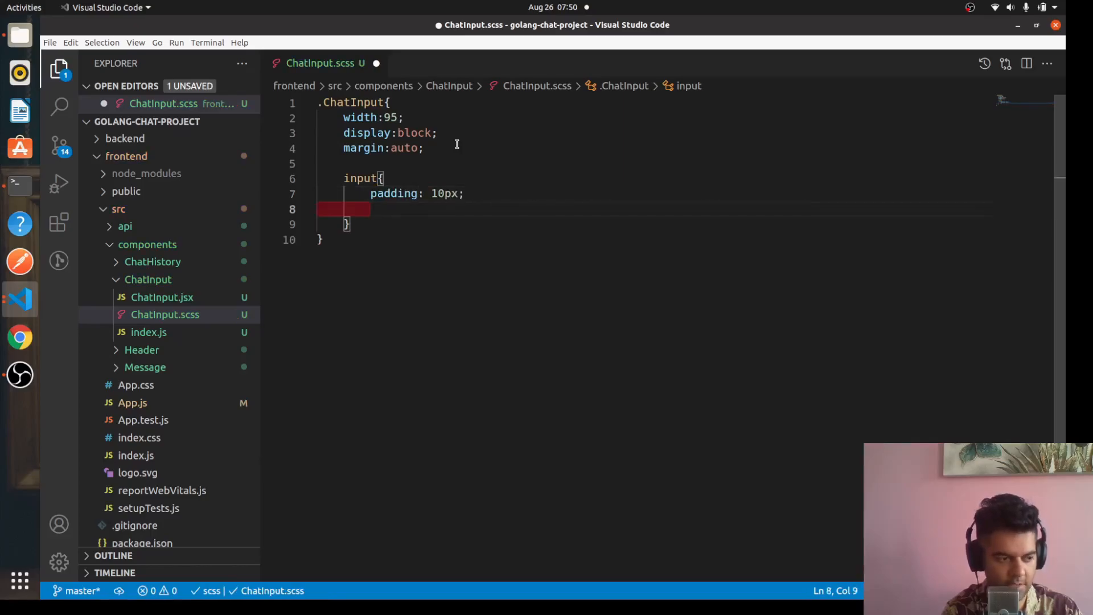
{"action": "type", "text": "margin:0;"}
{"action": "type", "text": "font-size:"}
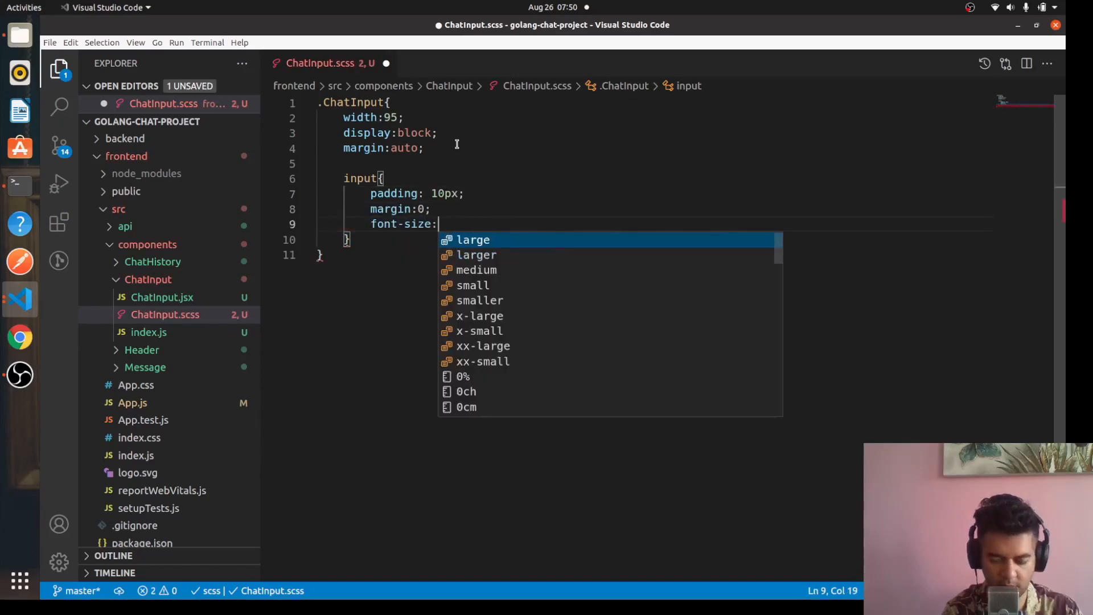
Step: Give the input font-size 16px, border none and border-radius 5px
{"action": "type", "text": "16px;"}
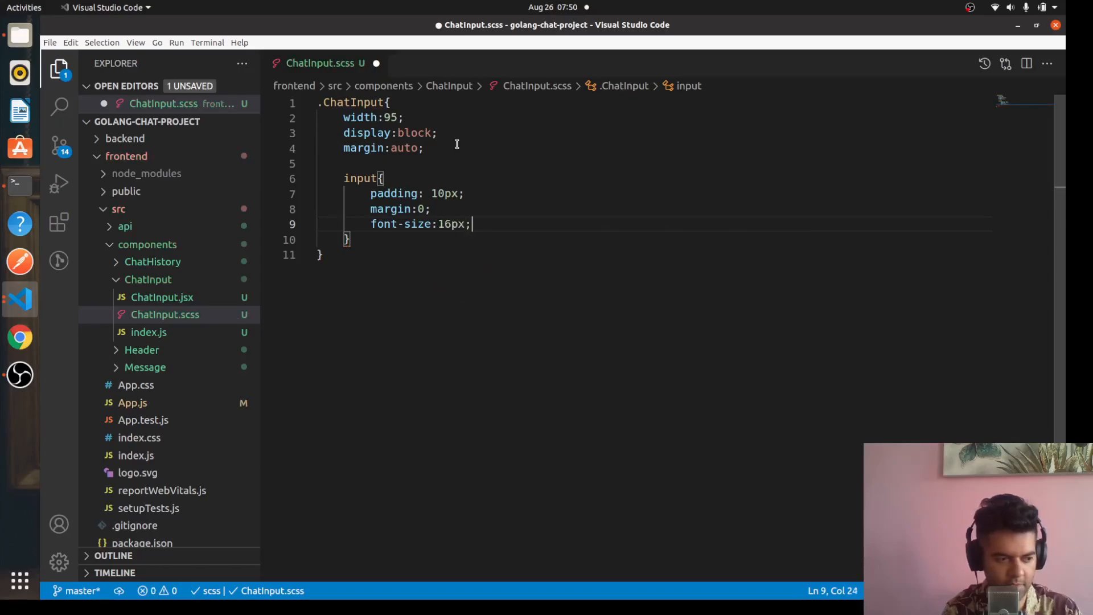
{"action": "type", "text": "border:none;"}
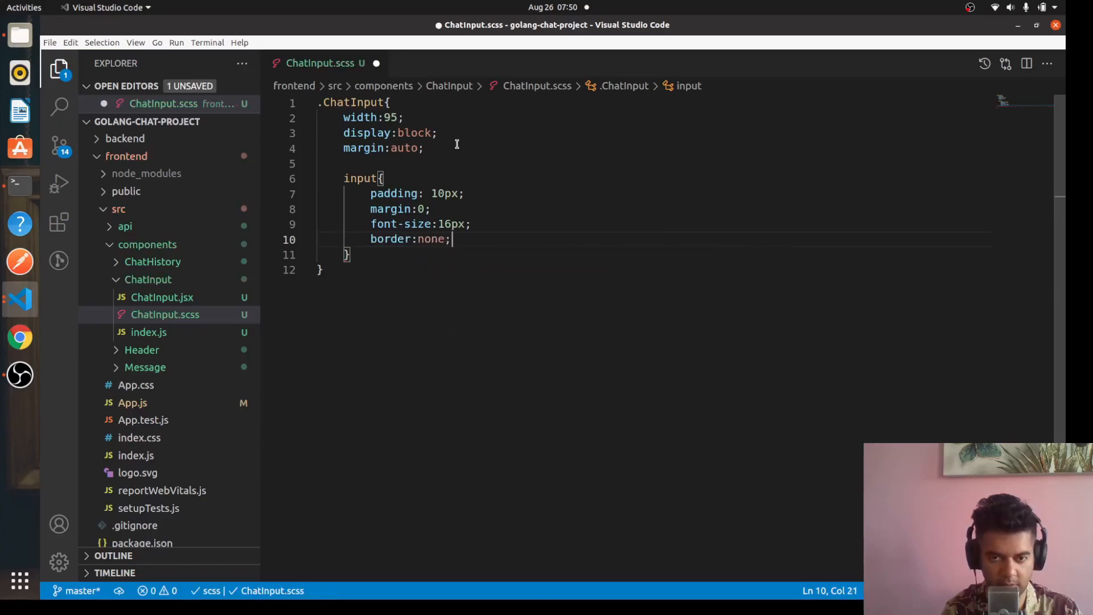
{"action": "key", "text": "Enter"}
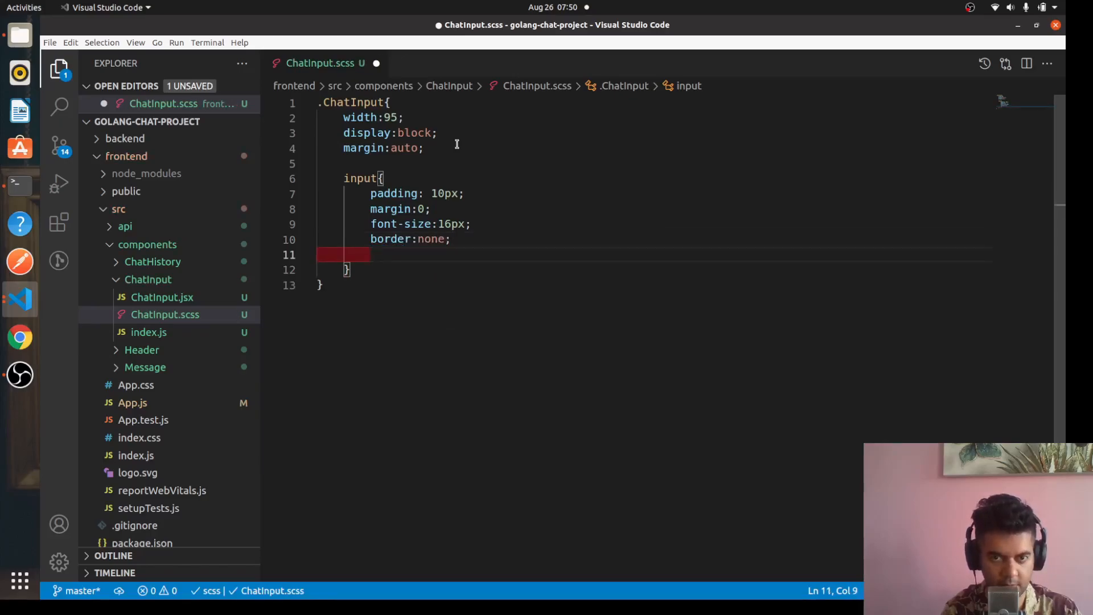
{"action": "type", "text": "border-radiu"}
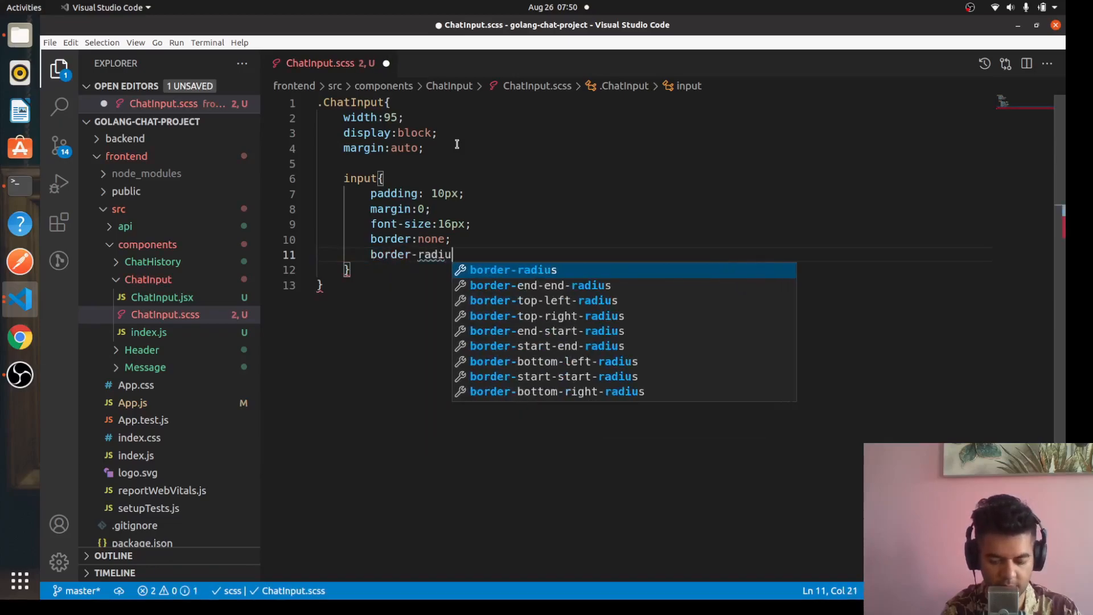
{"action": "type", "text": ": 5px;"}
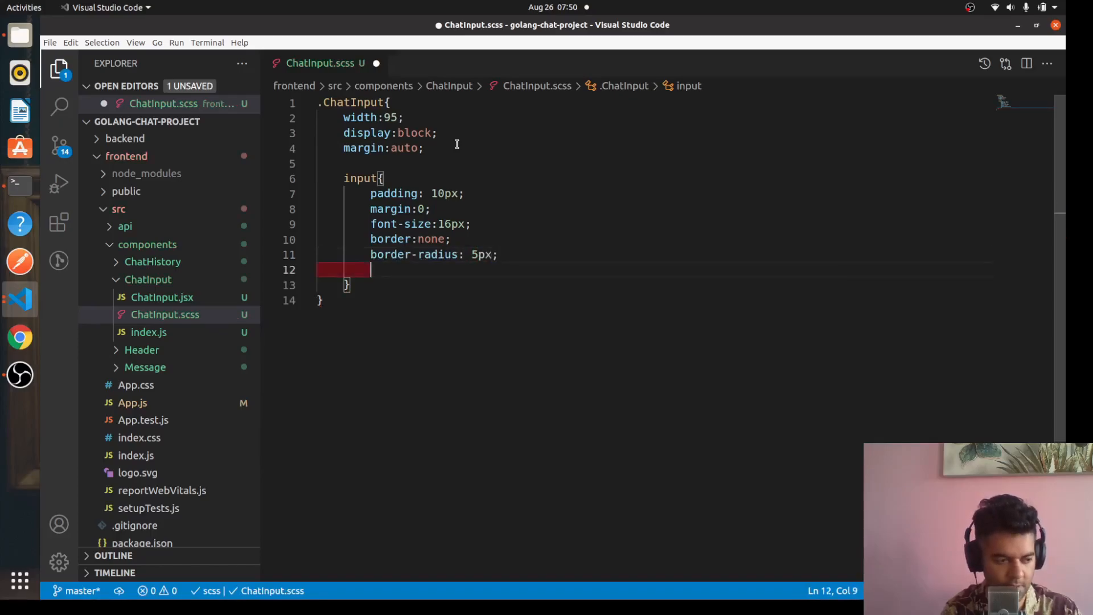
Step: Add a 1px solid rgba(0,0,0,0.1) border and 98% width to the input
{"action": "type", "text": "border:"}
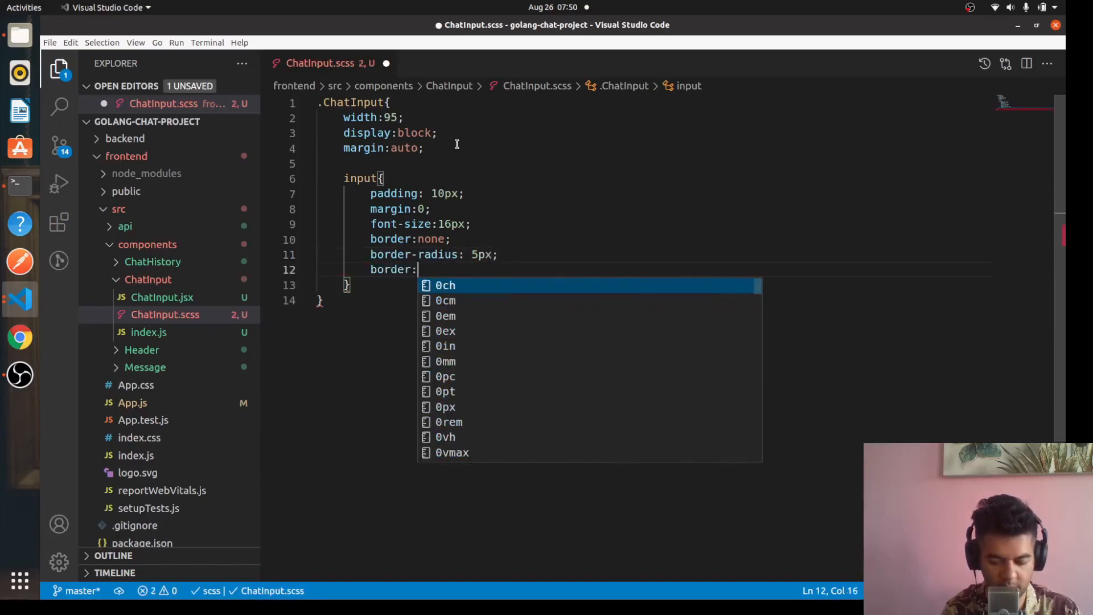
{"action": "type", "text": "1px s"}
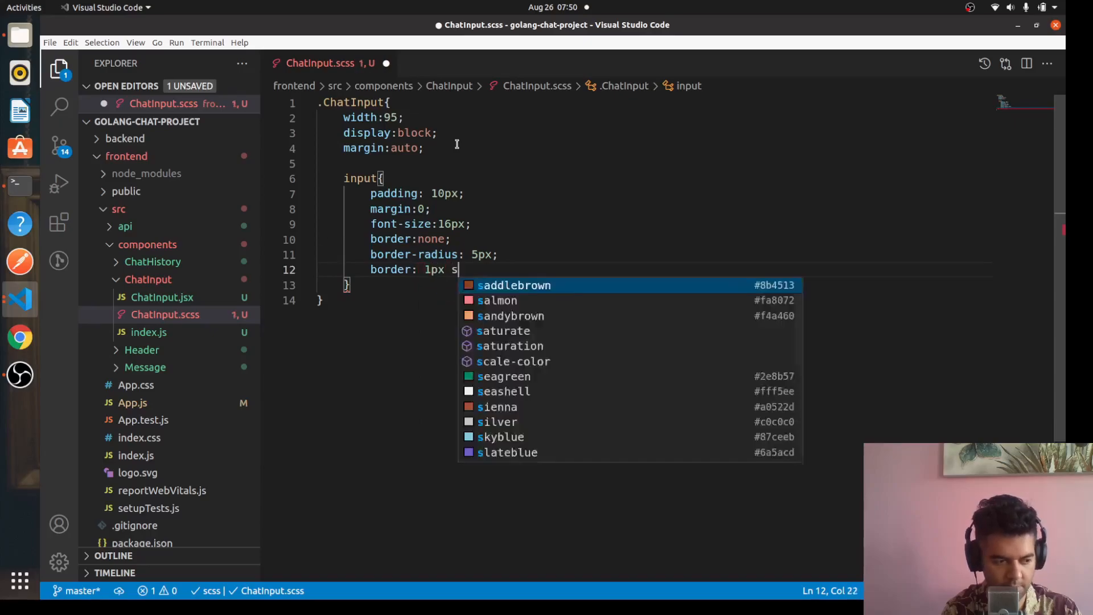
{"action": "type", "text": "o"}
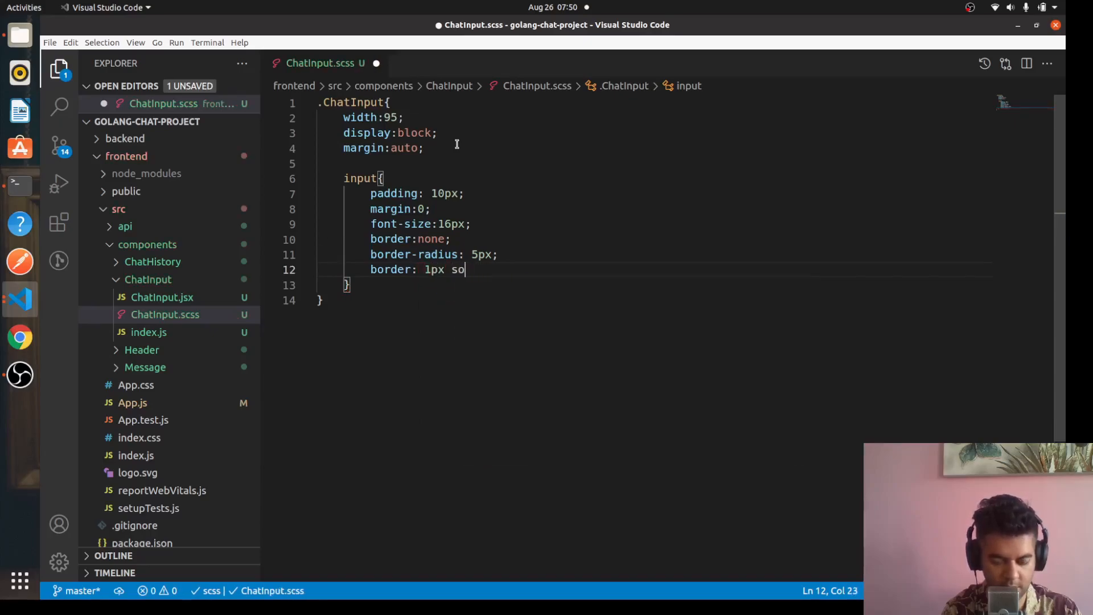
{"action": "type", "text": "lid rgba("}
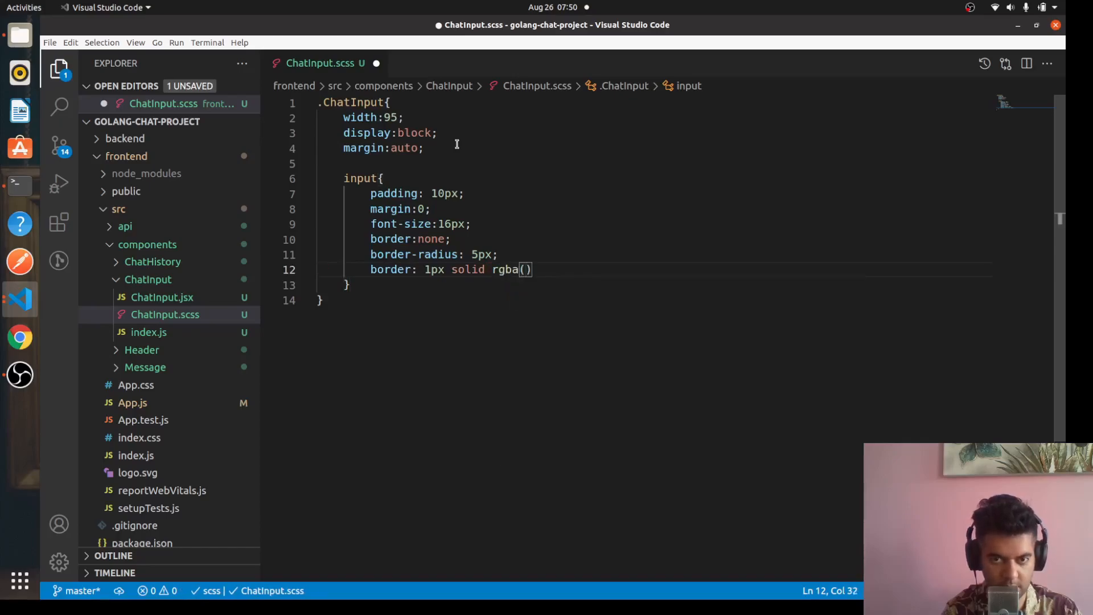
{"action": "type", "text": "0,0"}
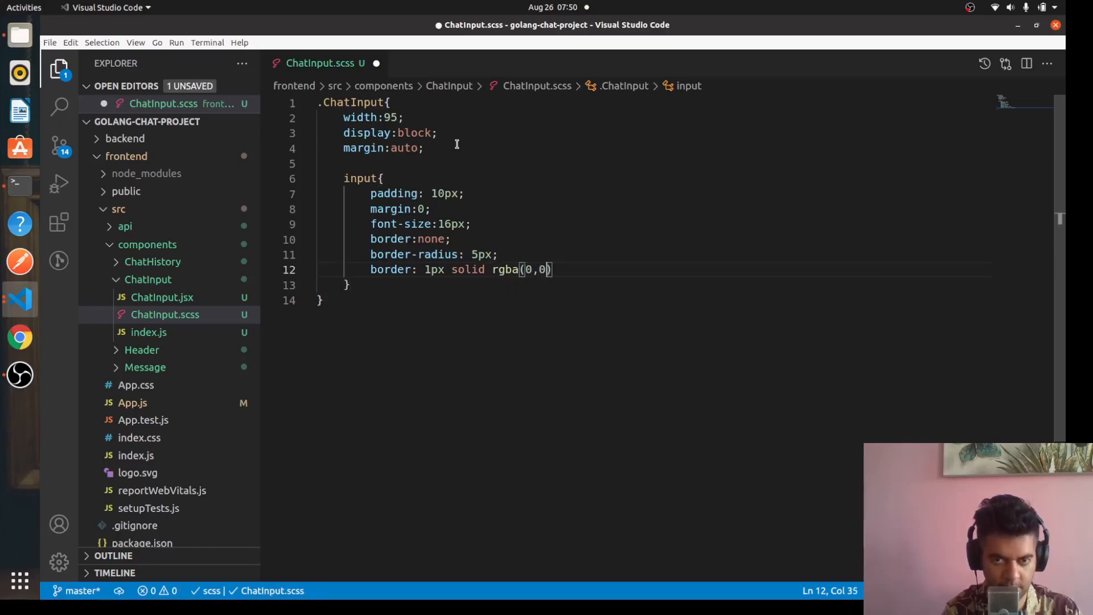
{"action": "type", "text": "0,"}
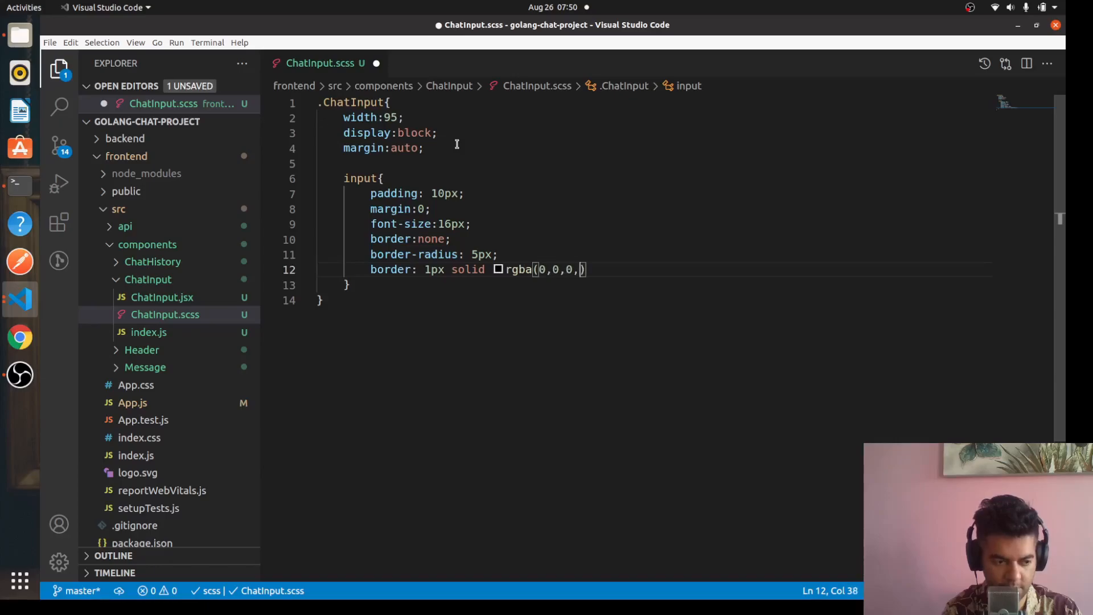
{"action": "type", "text": "0.1"}
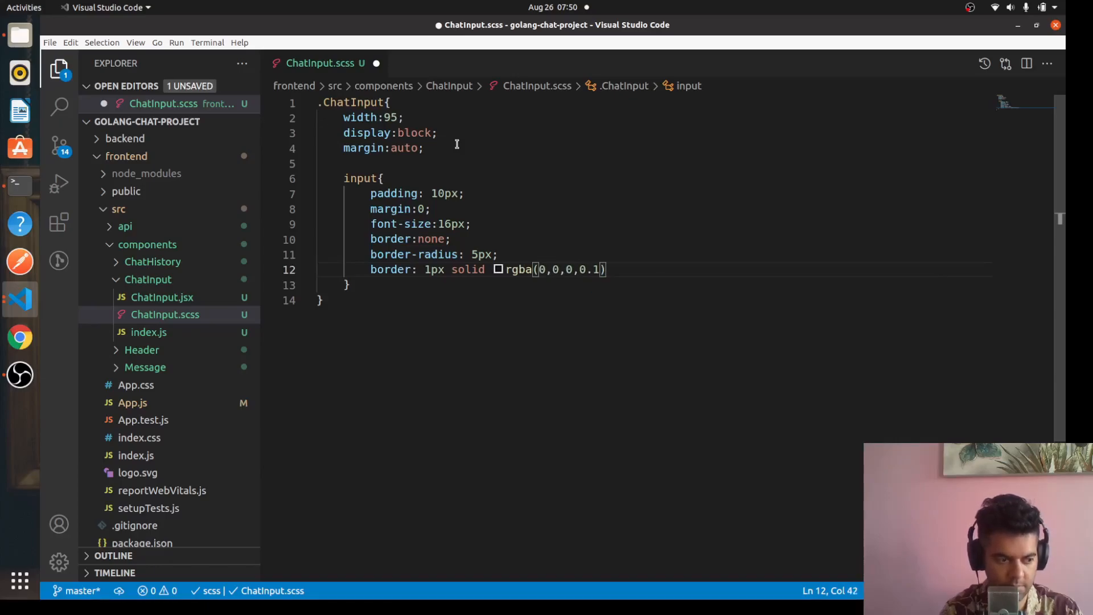
{"action": "type", "text": "width:"}
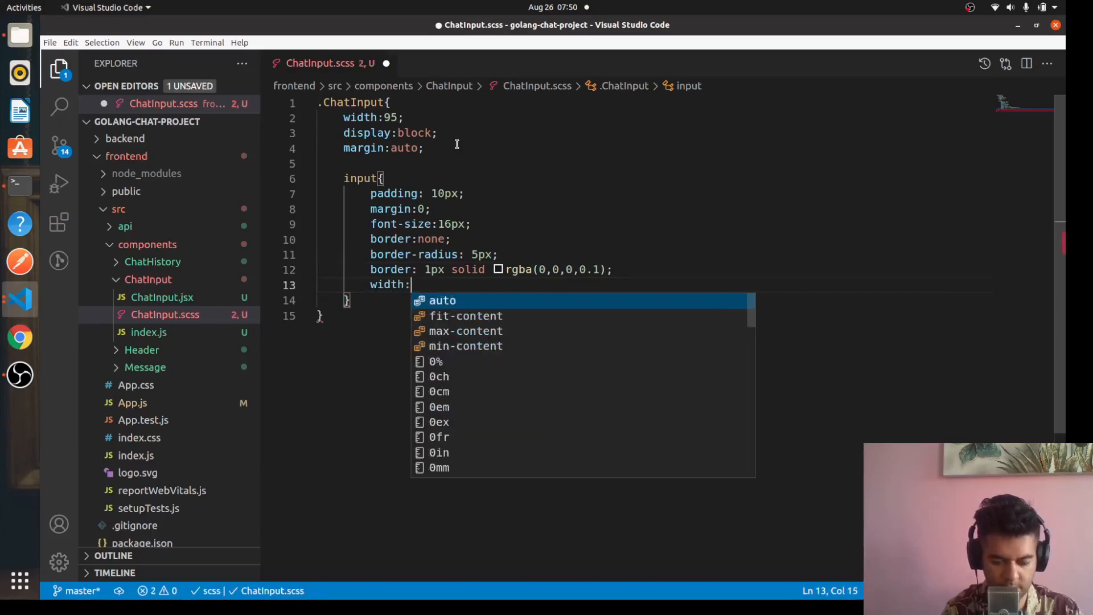
{"action": "type", "text": "98%;"}
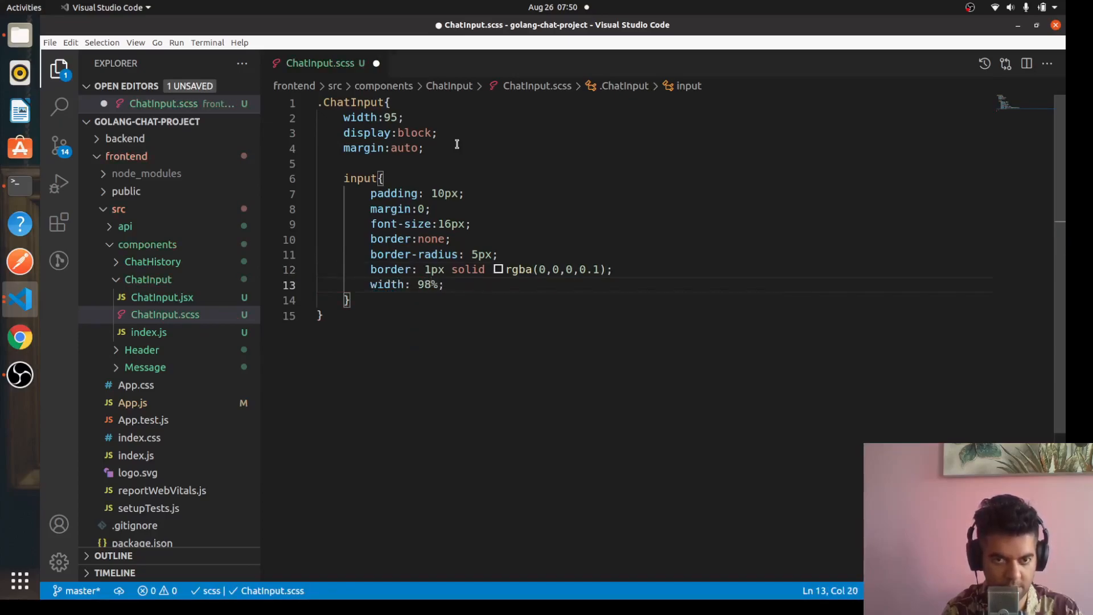
Step: Add box-shadow 0 5px 15px -5px rgba(0,0,0,.1) to the input and save ChatInput.scss
{"action": "type", "text": "box-shadow:"}
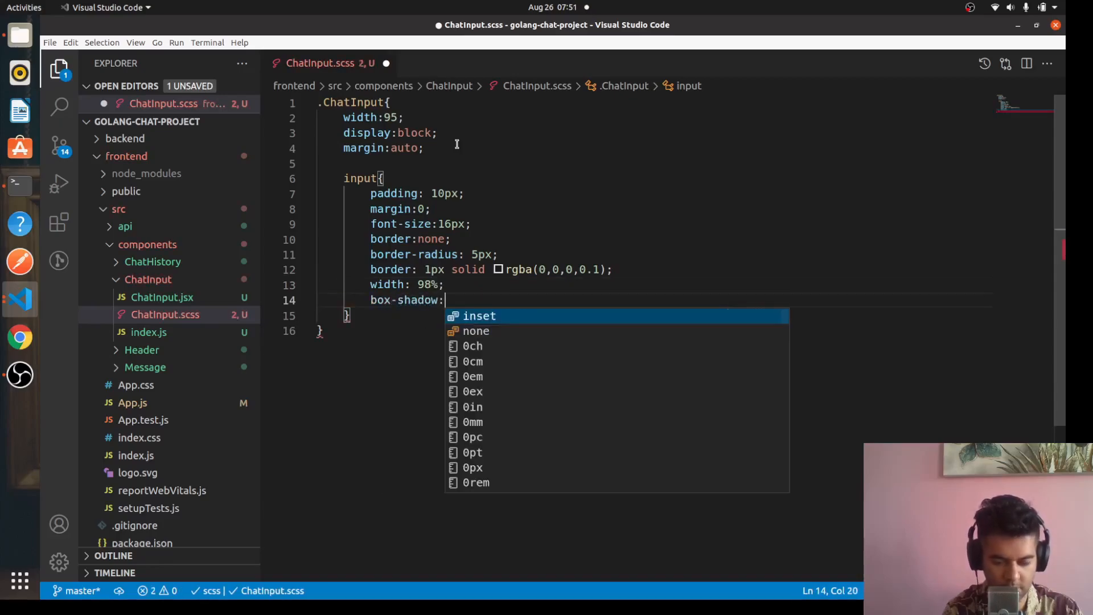
{"action": "type", "text": "0 5"}
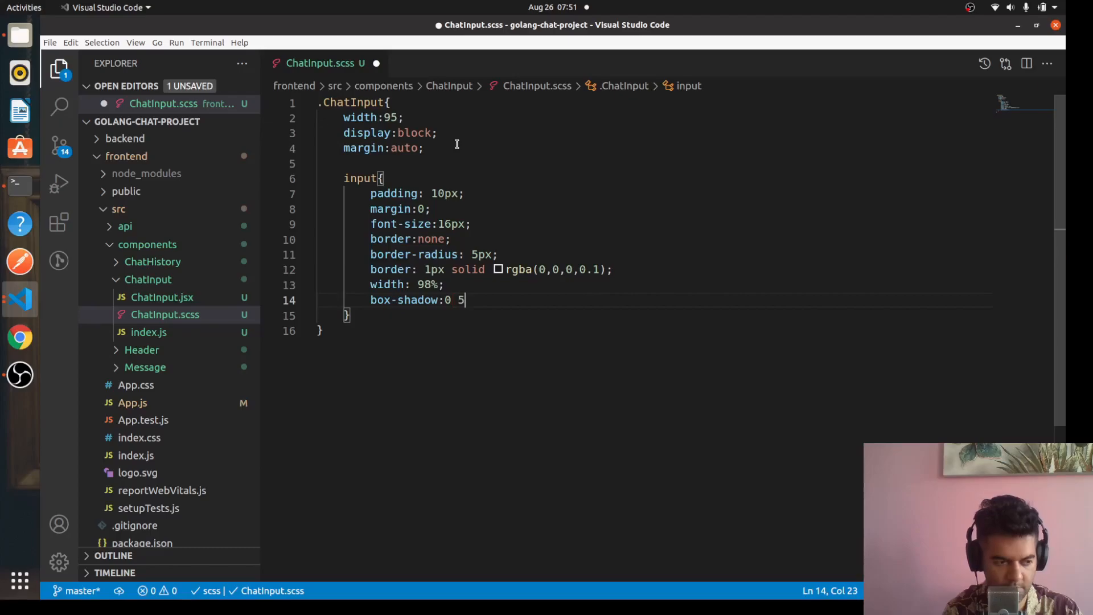
{"action": "type", "text": "px 15px -5"}
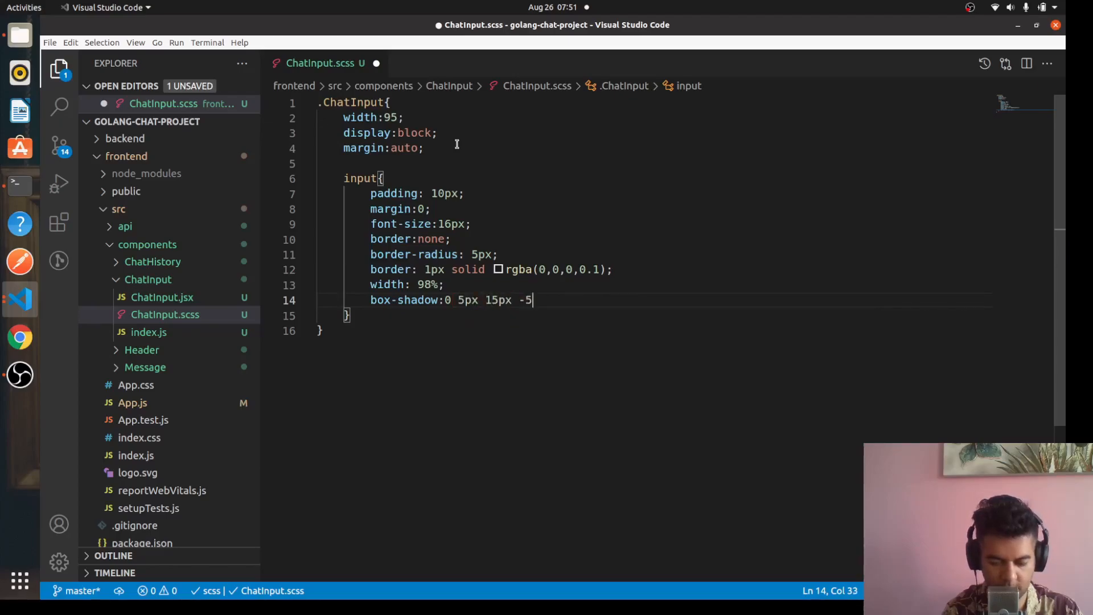
{"action": "type", "text": "rgba(0, 0,0"}
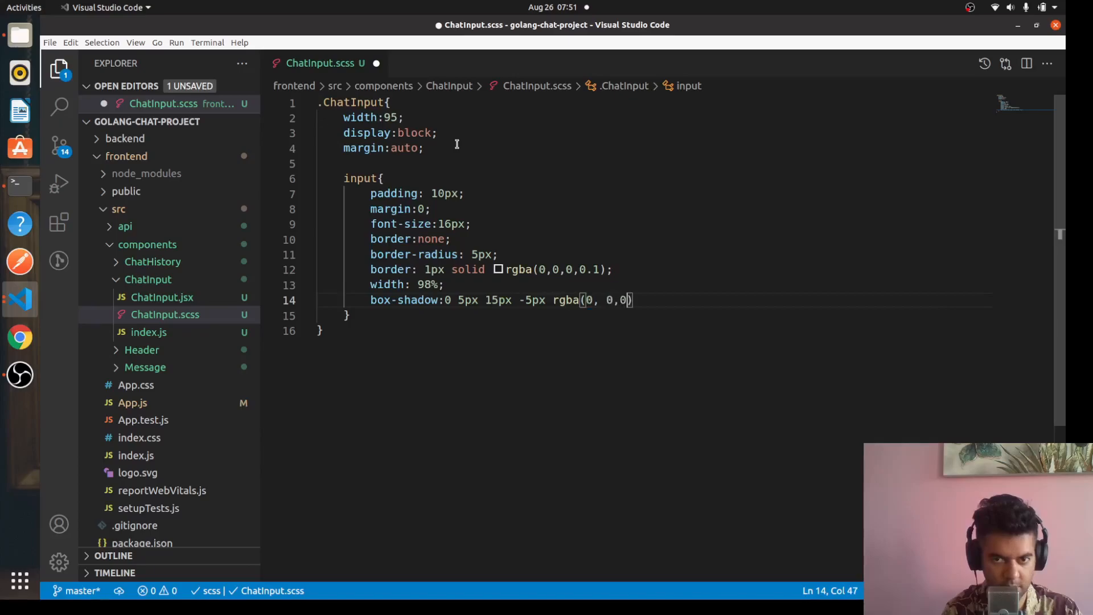
{"action": "type", "text": ",.1"}
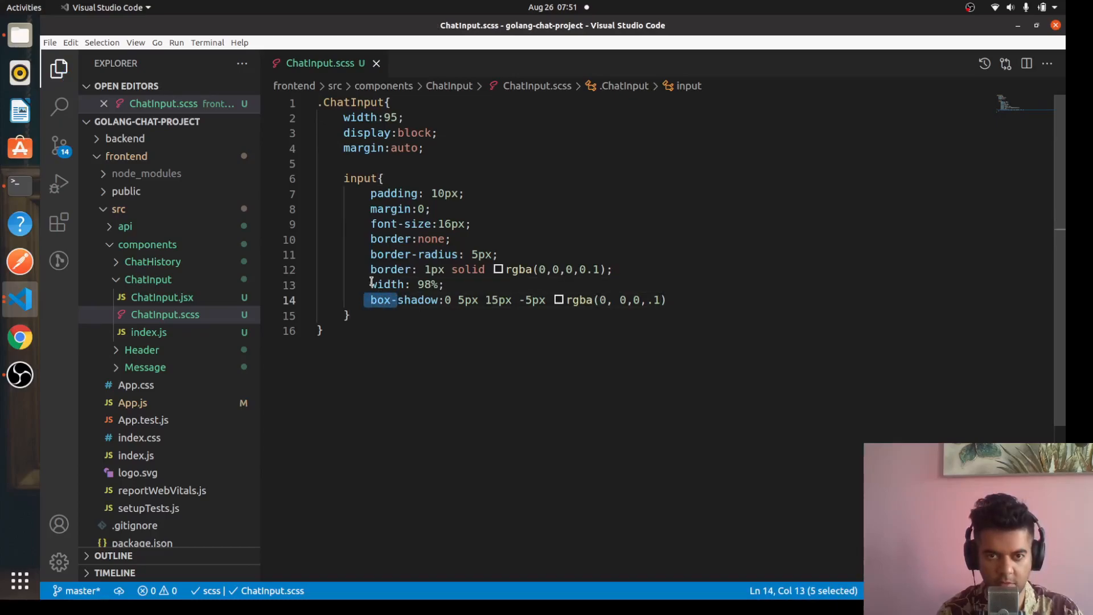
Step: Close the ChatInput files and collapse the ChatInput folder in the Explorer
{"action": "left_click", "coordinate": [369, 254]}
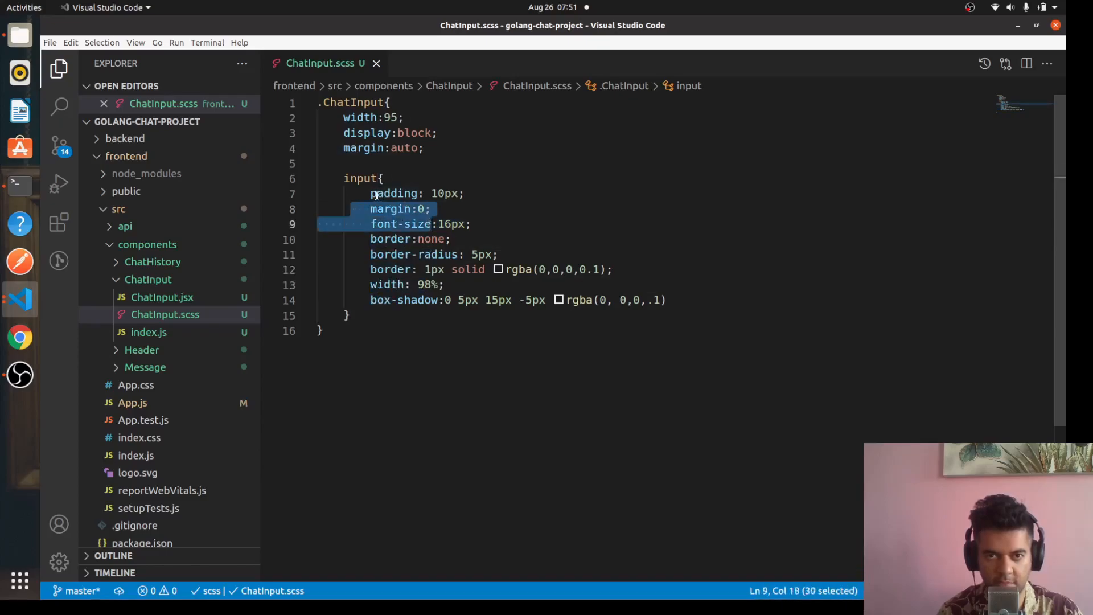
{"action": "left_click", "coordinate": [795, 264]}
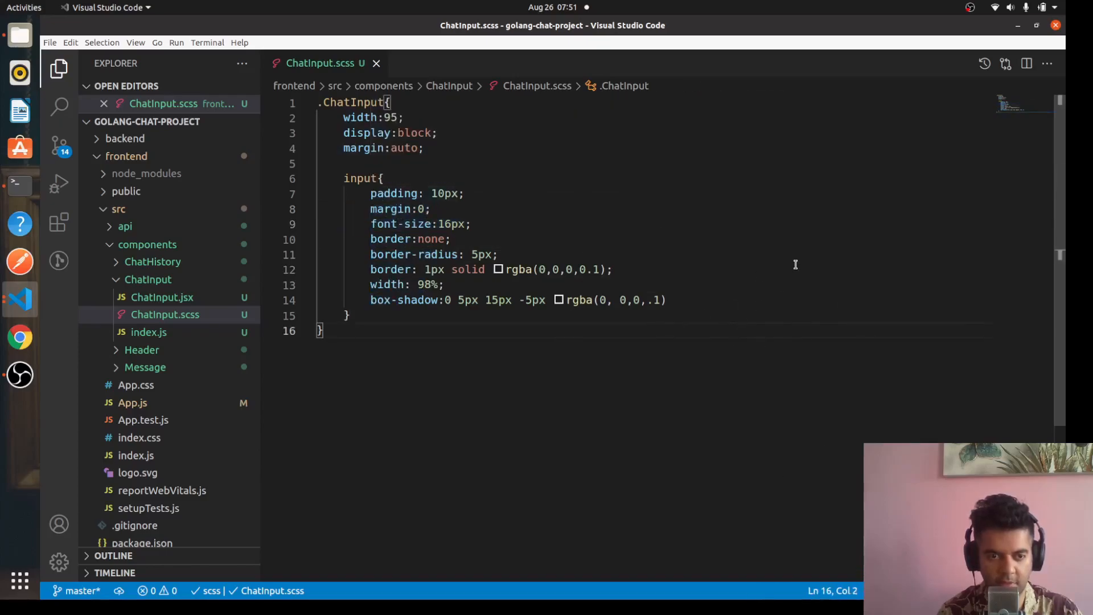
{"action": "mouse_move", "coordinate": [506, 227]}
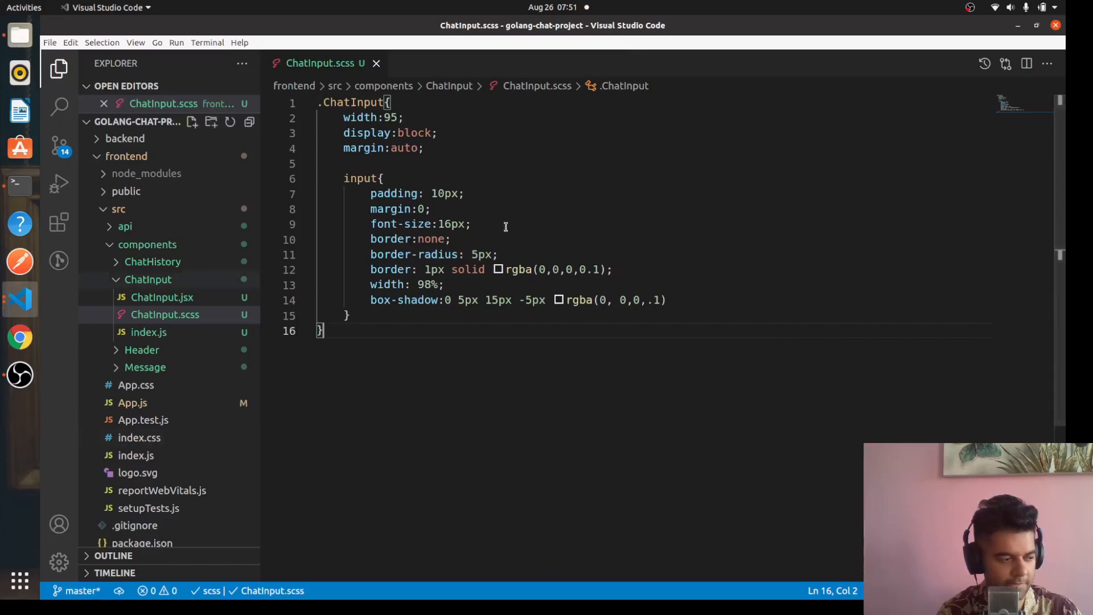
{"action": "left_click", "coordinate": [376, 63]}
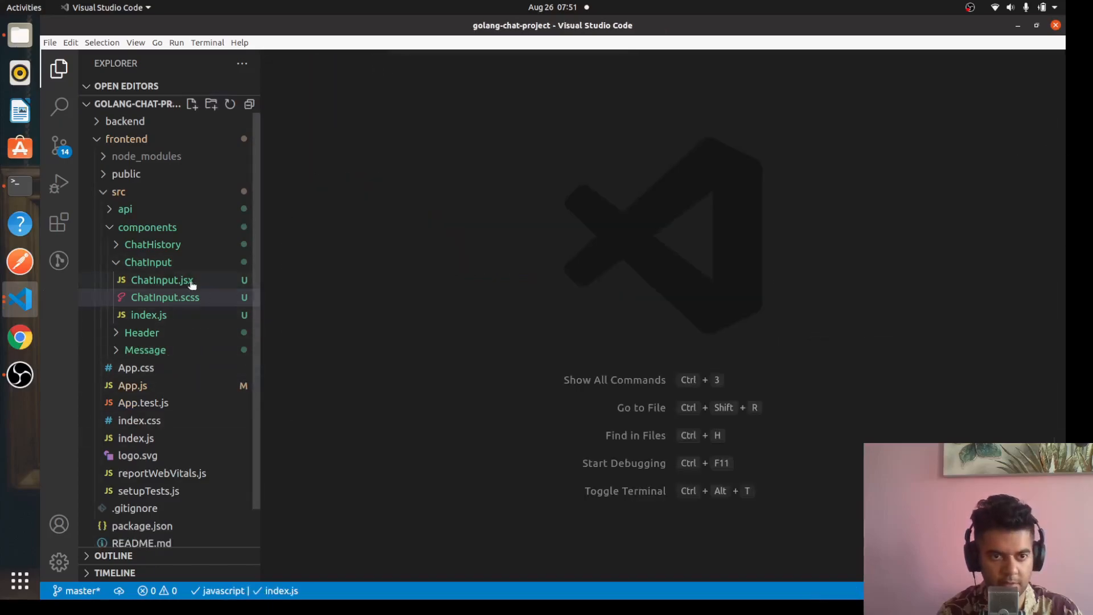
{"action": "left_click", "coordinate": [148, 262]}
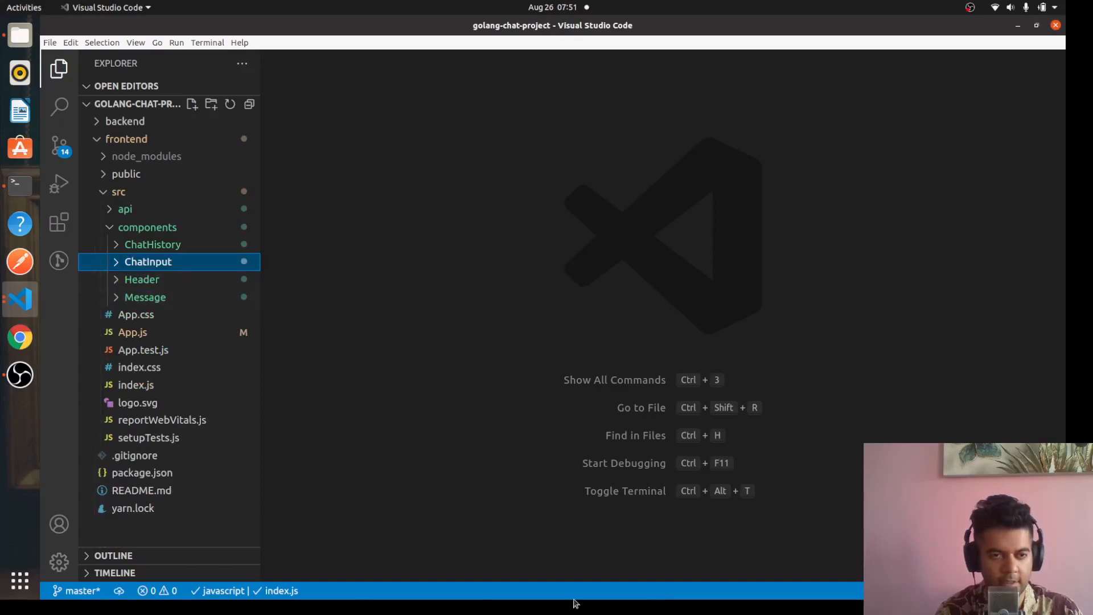
Step: Expand the Message component folder, view index.js and open Message.jsx
{"action": "left_click", "coordinate": [145, 297]}
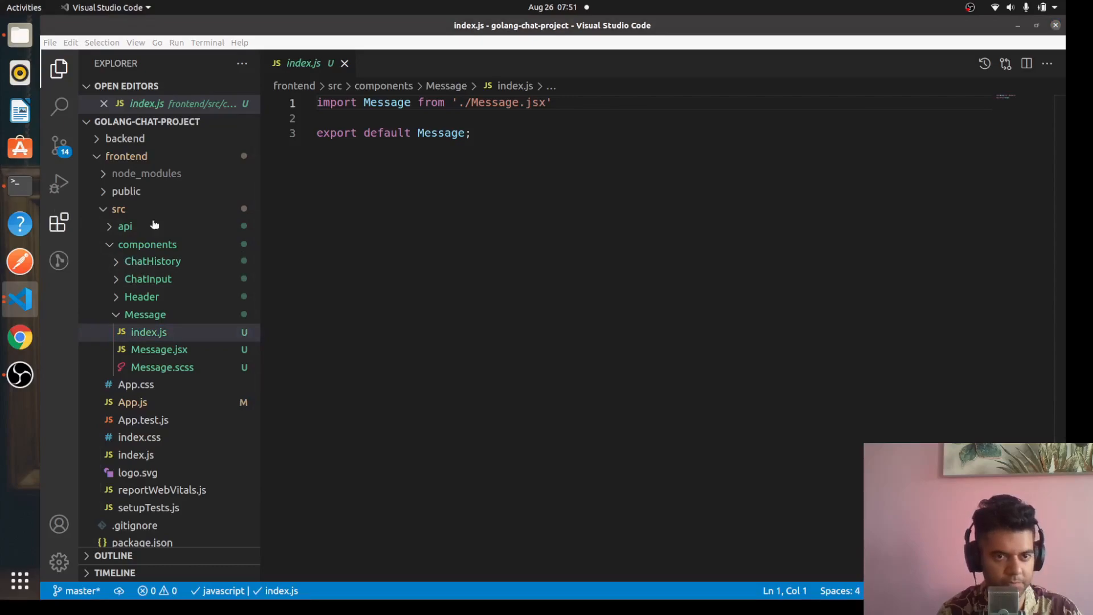
{"action": "left_click", "coordinate": [159, 350]}
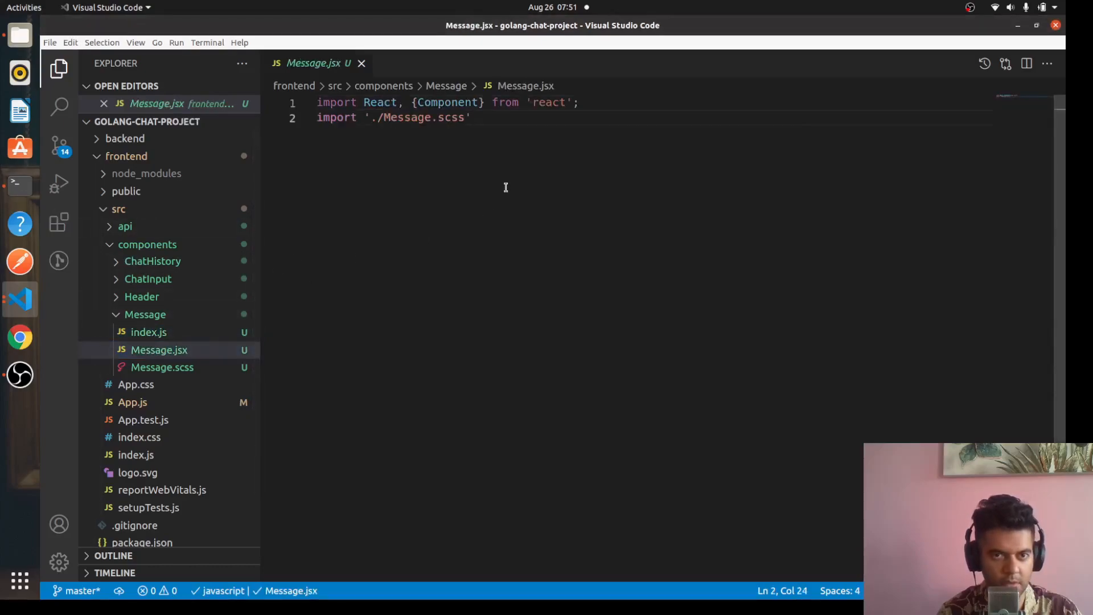
Step: Declare class Message extends Component with a constructor taking props and calling super(props)
{"action": "key", "text": "Enter"}
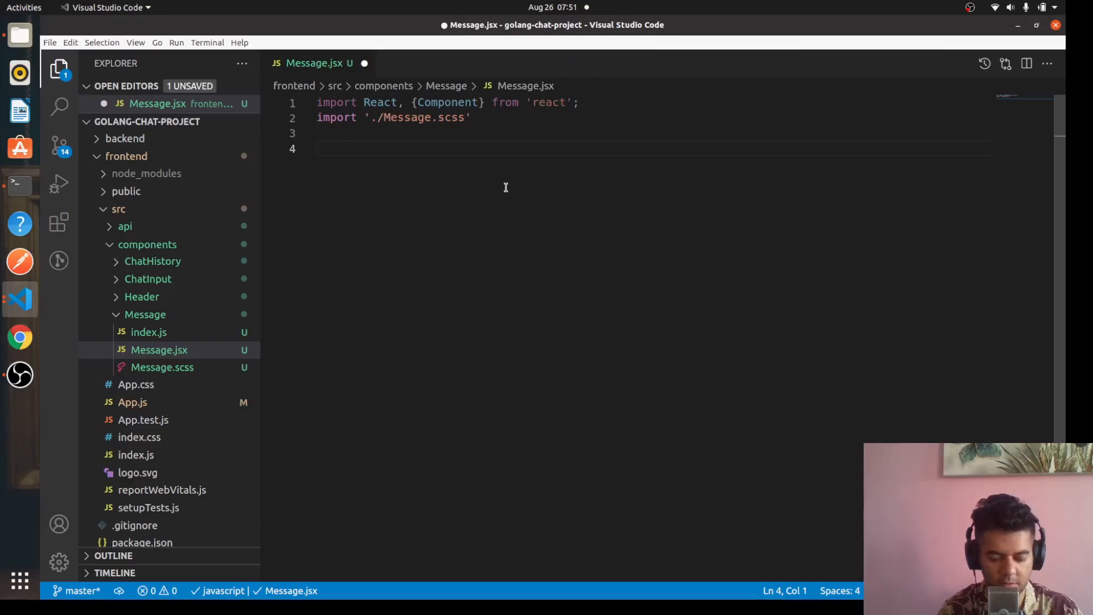
{"action": "type", "text": "class Message"}
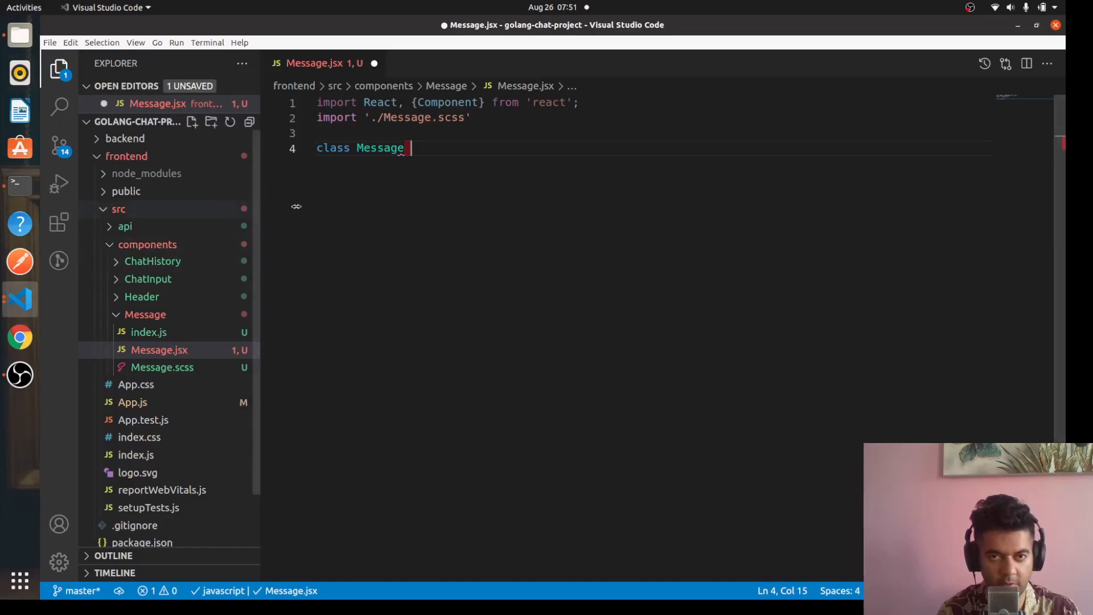
{"action": "mouse_move", "coordinate": [448, 154]}
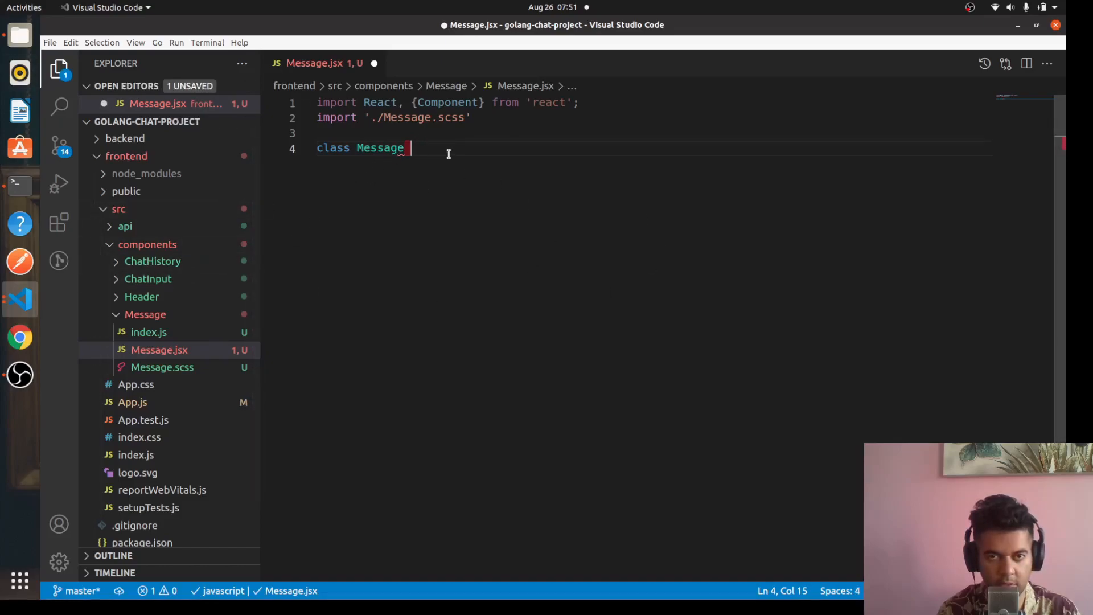
{"action": "type", "text": "extends Component{"}
{"action": "type", "text": "constructor"}
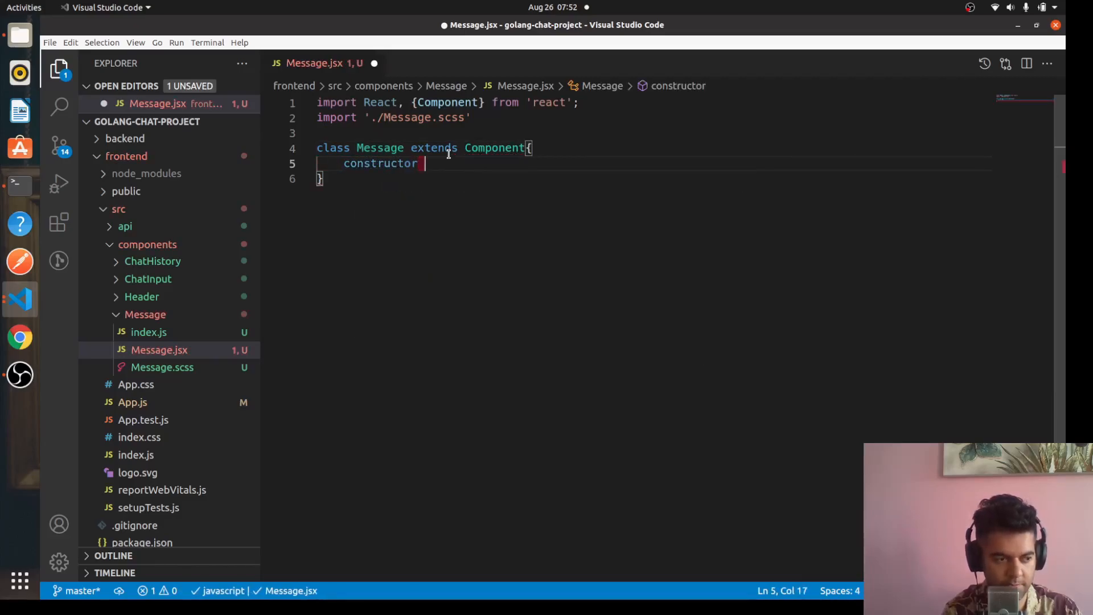
{"action": "type", "text": "(props){"}
{"action": "type", "text": "super(props"}
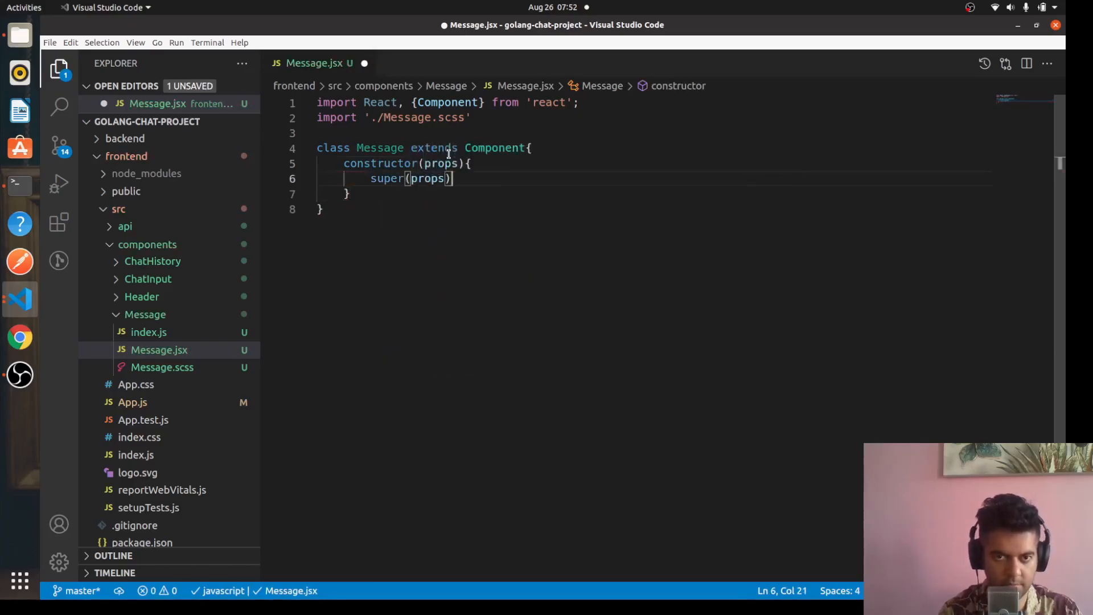
Step: Parse this.props.message with JSON.parse into a tmp variable, then bring up App.js for reference
{"action": "type", "text": "let t"}
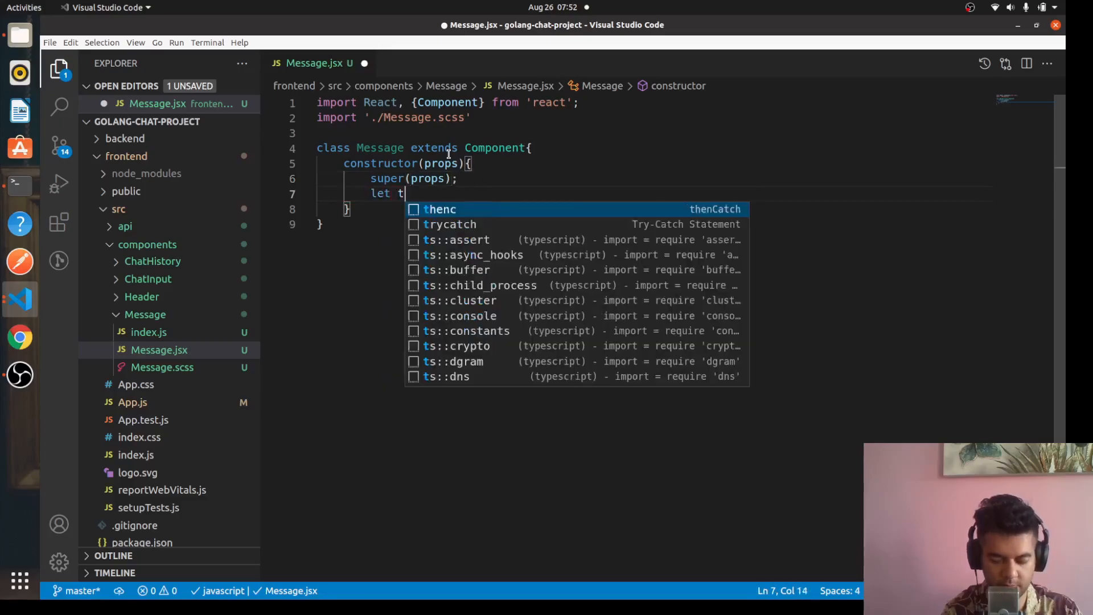
{"action": "type", "text": "mp="}
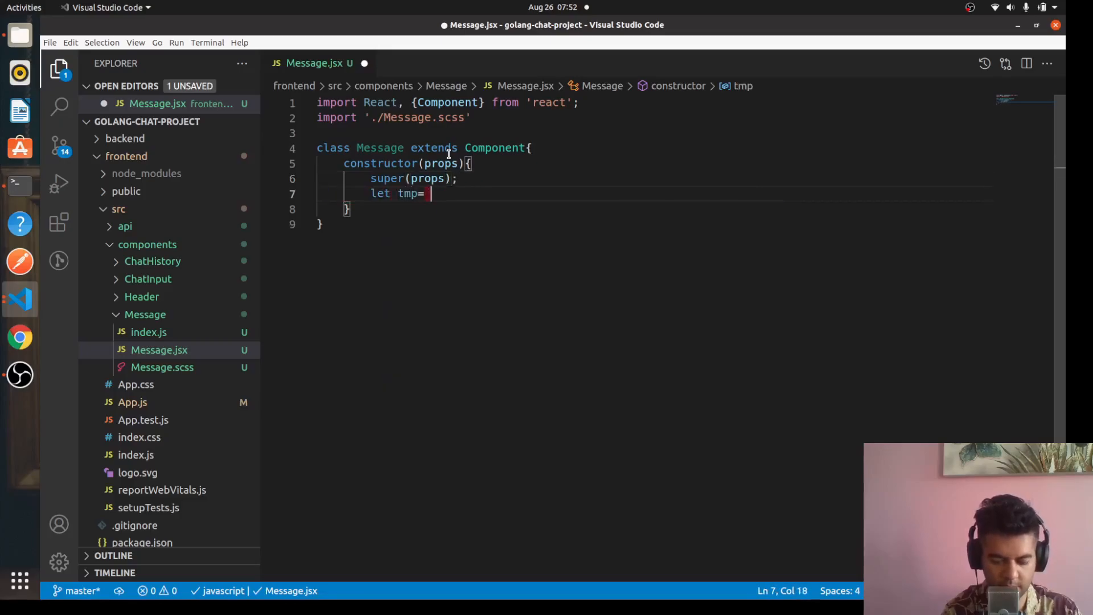
{"action": "type", "text": "JSON.parse(this"}
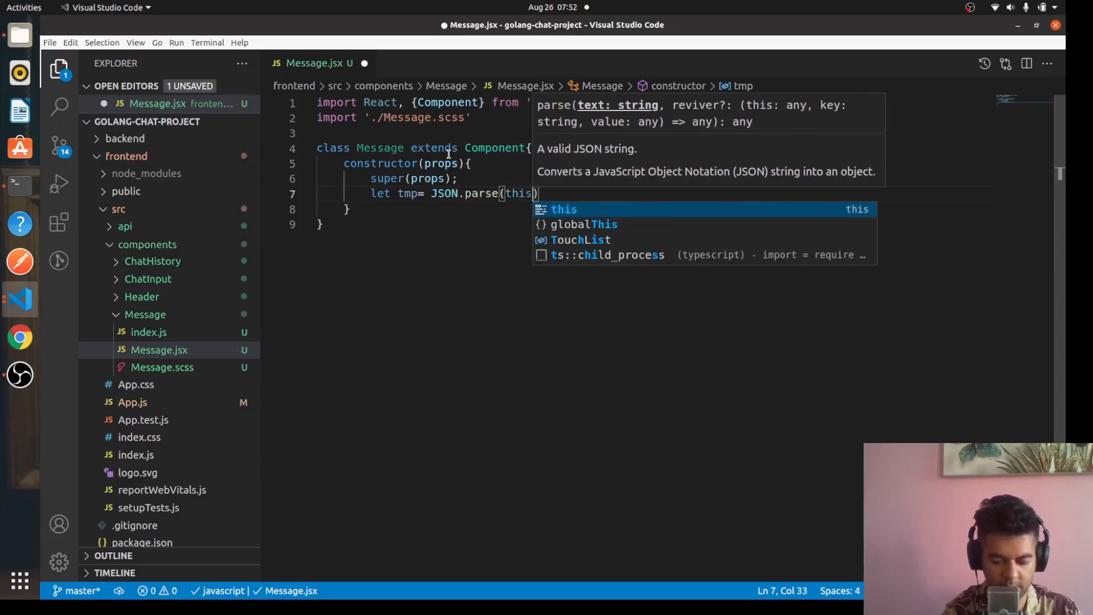
{"action": "type", "text": ".props.message"}
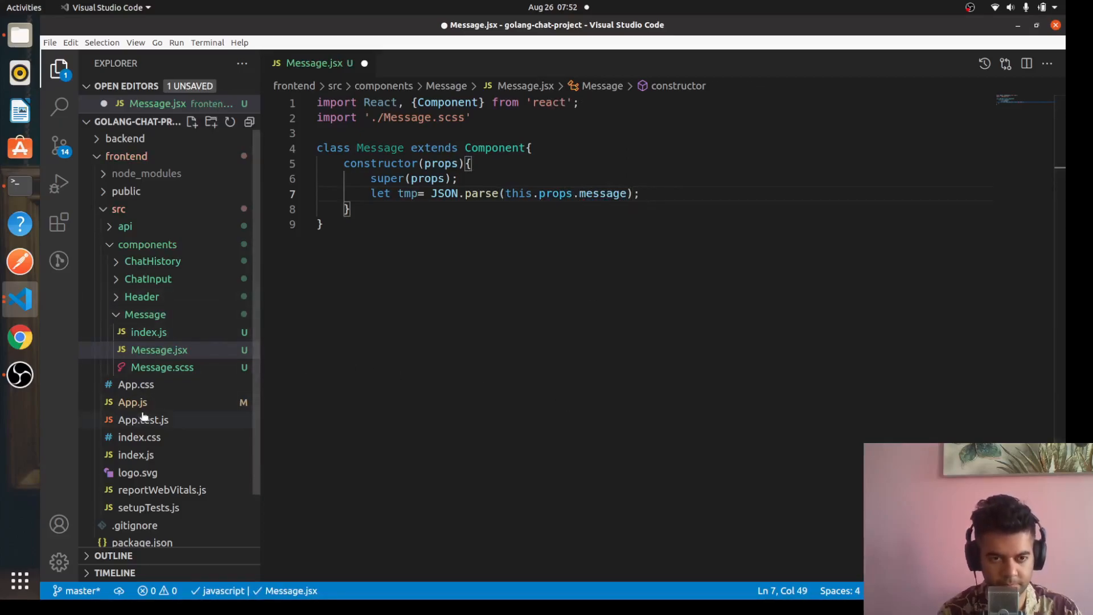
{"action": "left_click", "coordinate": [132, 420]}
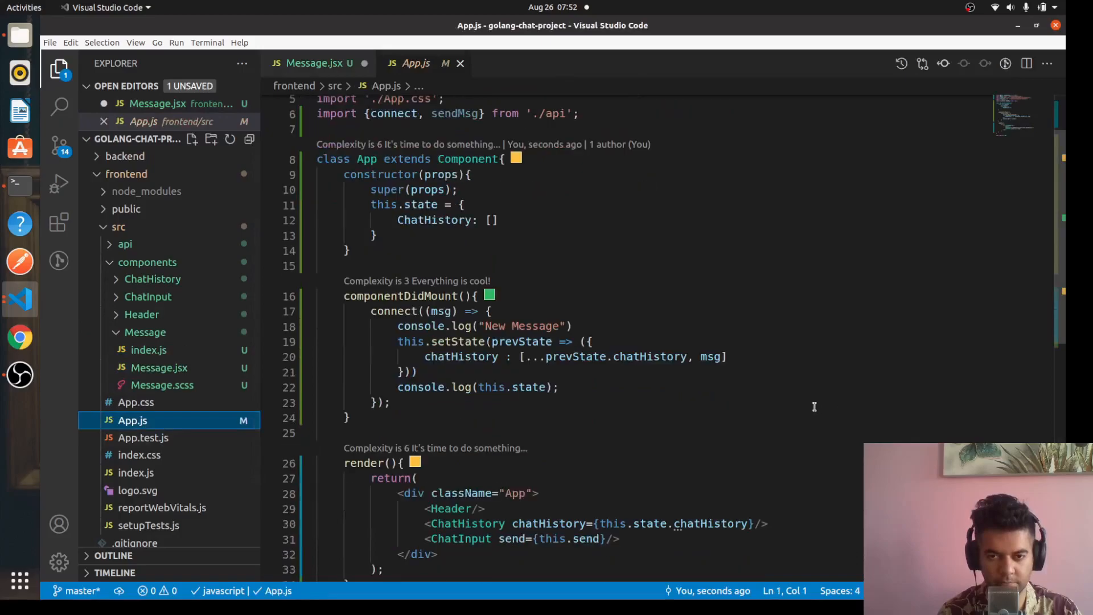
Step: Look through App.js's structure and return to Message.jsx
{"action": "scroll", "scroll_direction": "down", "scroll_amount": 3}
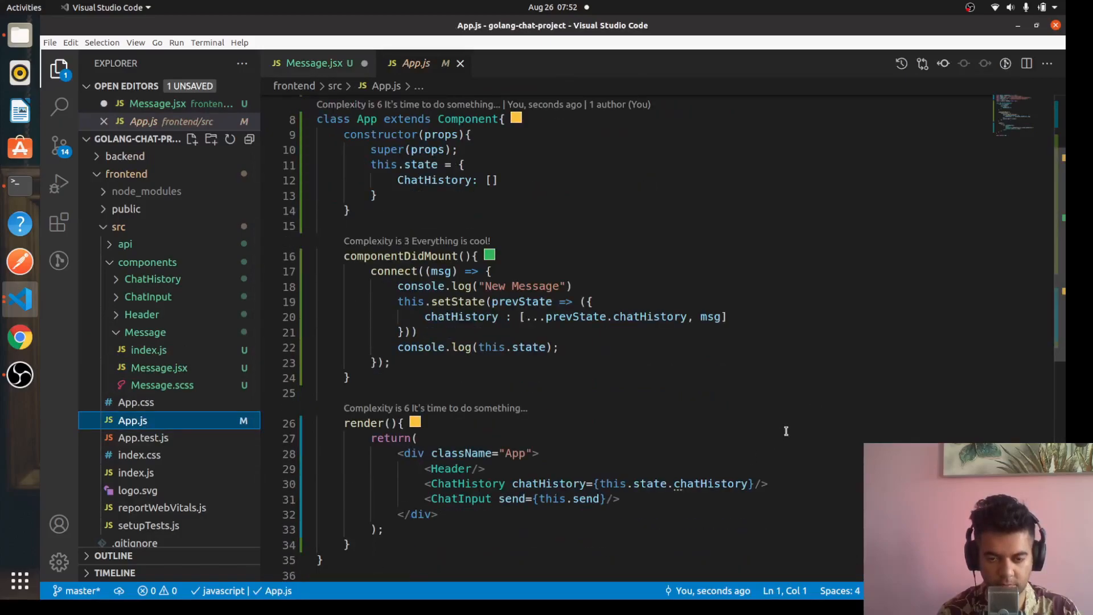
{"action": "scroll", "scroll_direction": "up", "scroll_amount": 3}
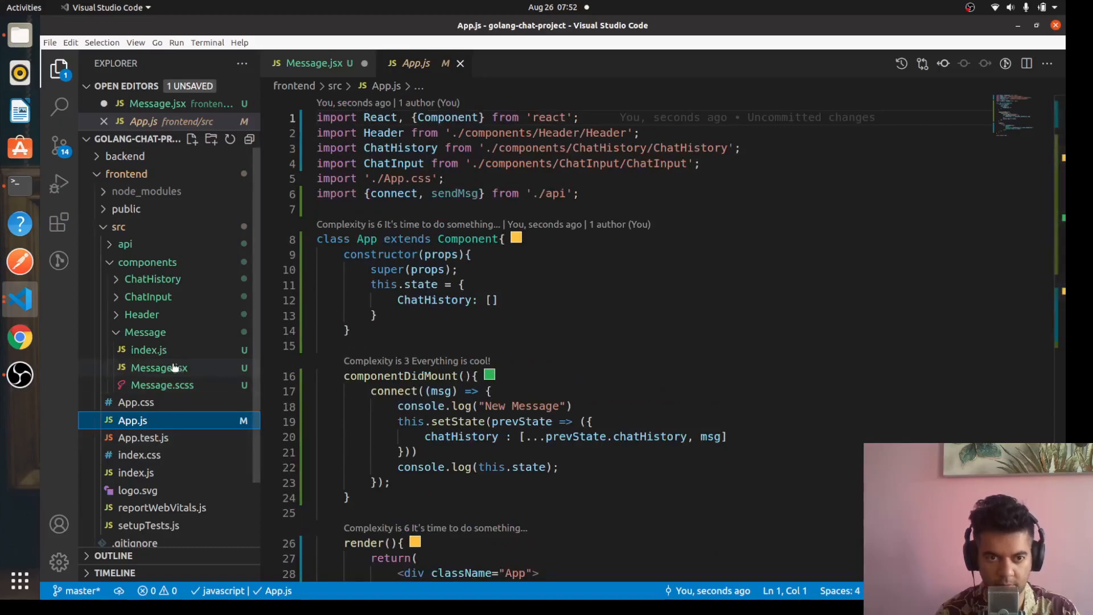
{"action": "left_click", "coordinate": [159, 367]}
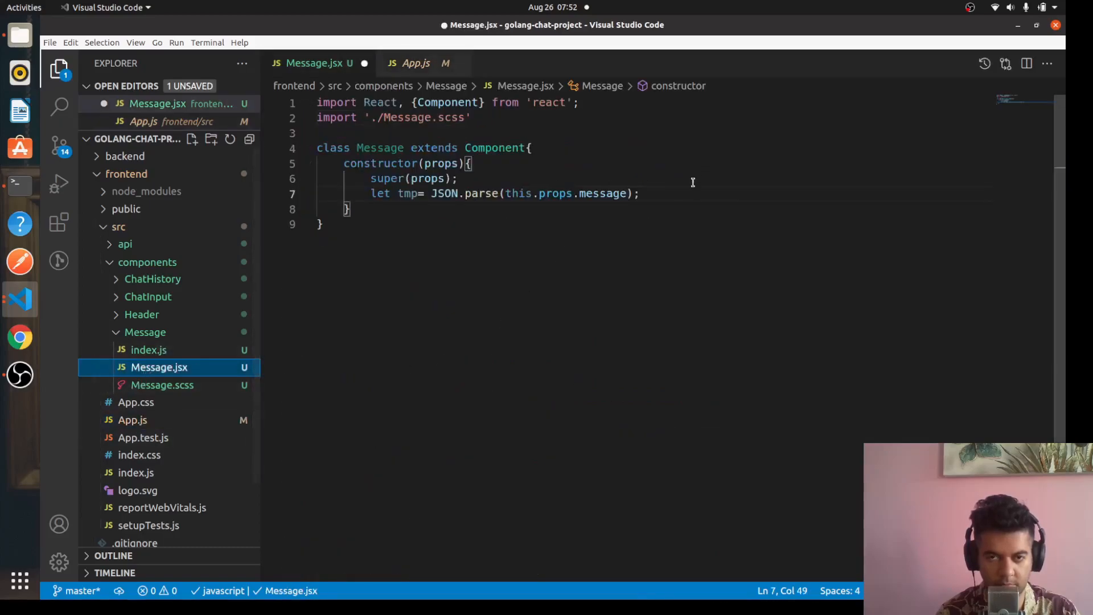
Step: Store the parsed value, renamed temp, in this.state as message inside the constructor
{"action": "left_click", "coordinate": [458, 178]}
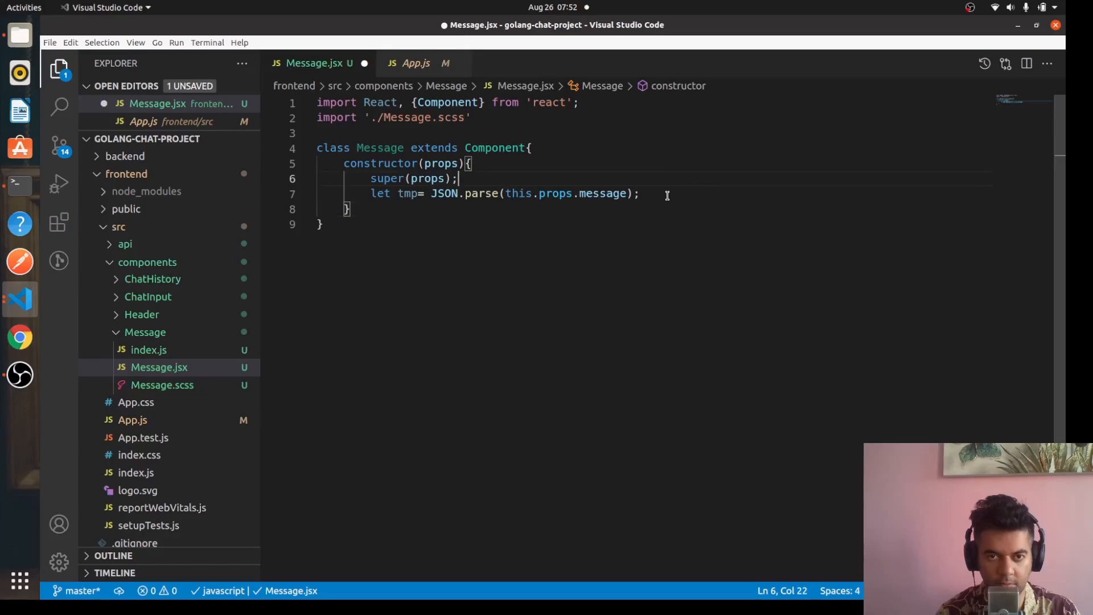
{"action": "double_click", "coordinate": [461, 193]}
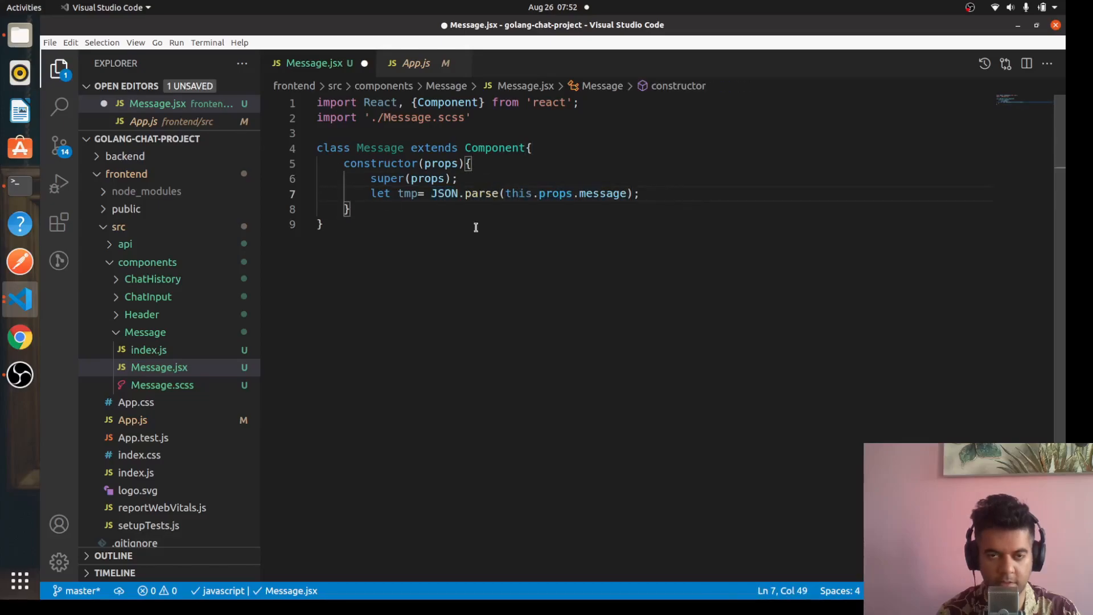
{"action": "type", "text": "t"}
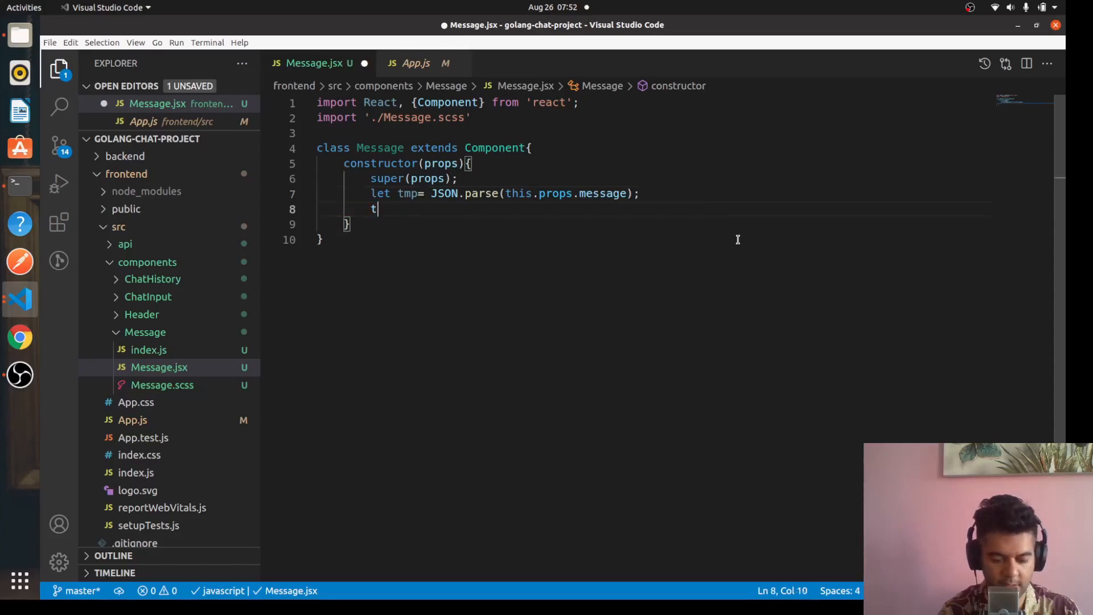
{"action": "type", "text": "his.state={"}
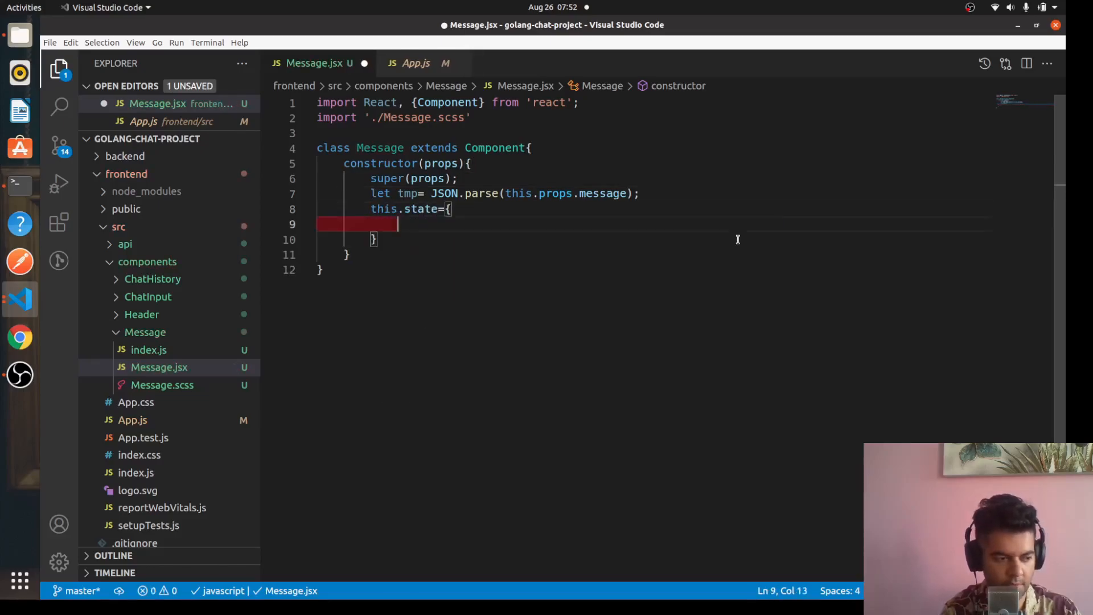
{"action": "type", "text": "message: t"}
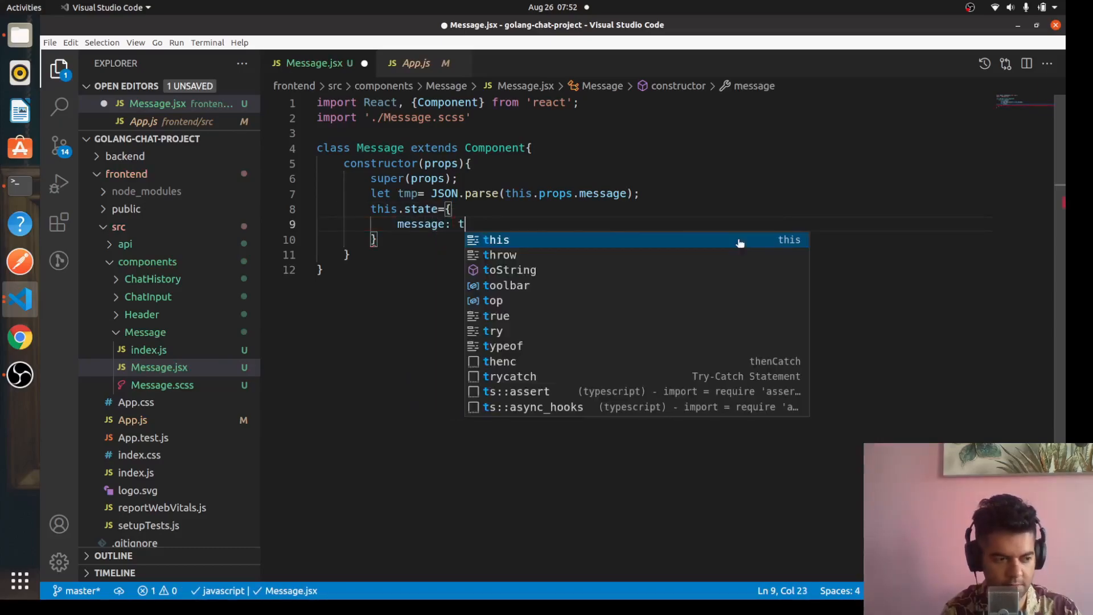
{"action": "type", "text": "emp"}
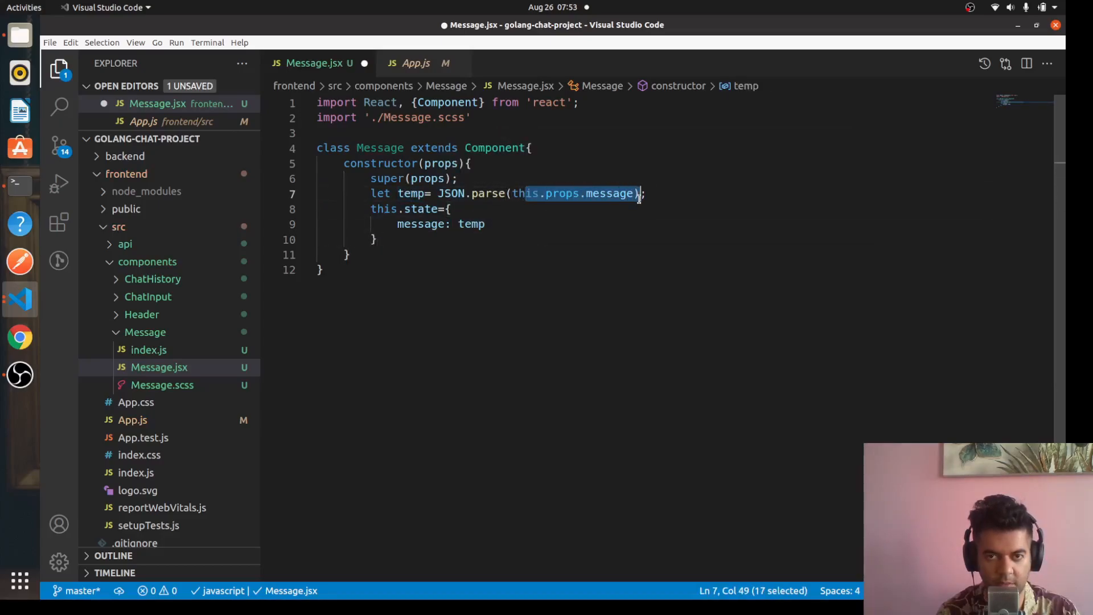
{"action": "double_click", "coordinate": [470, 225]}
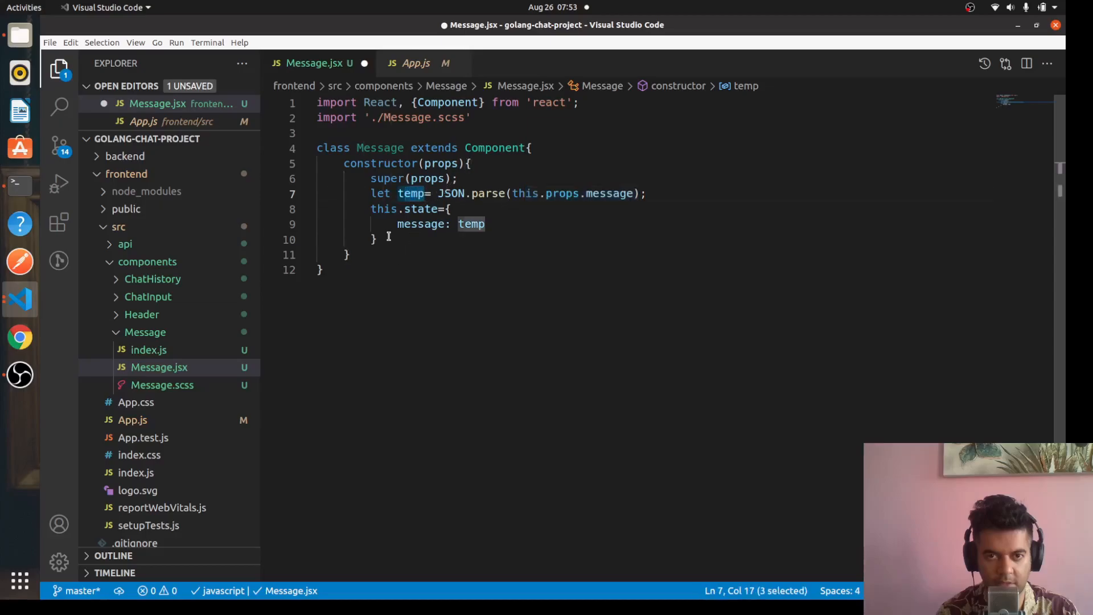
{"action": "double_click", "coordinate": [421, 224]}
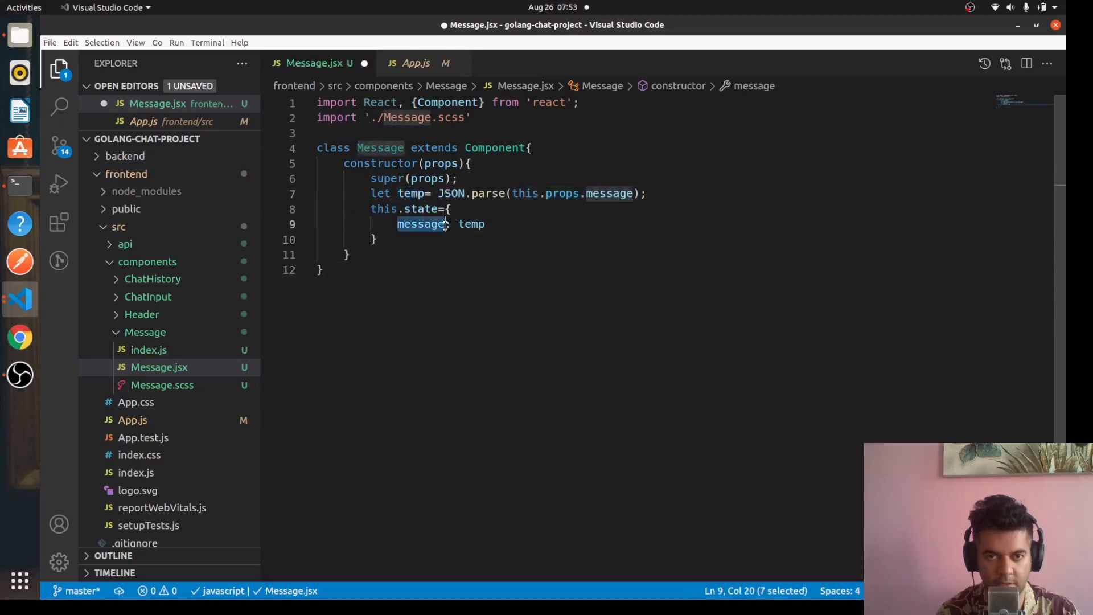
Step: Start a render() method after the constructor
{"action": "left_click", "coordinate": [440, 254]}
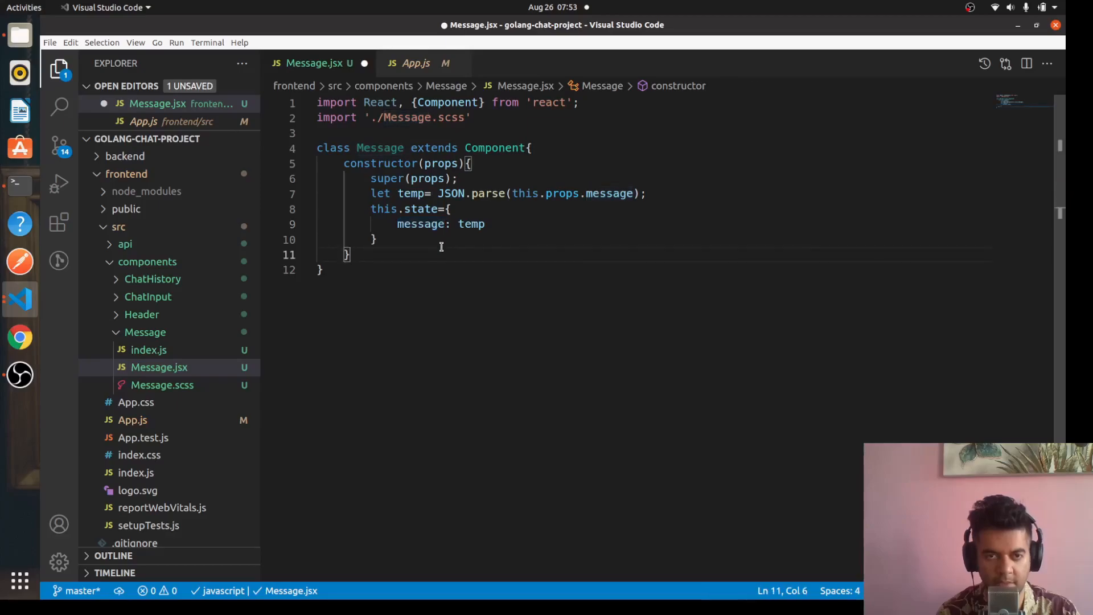
{"action": "key", "text": "Enter"}
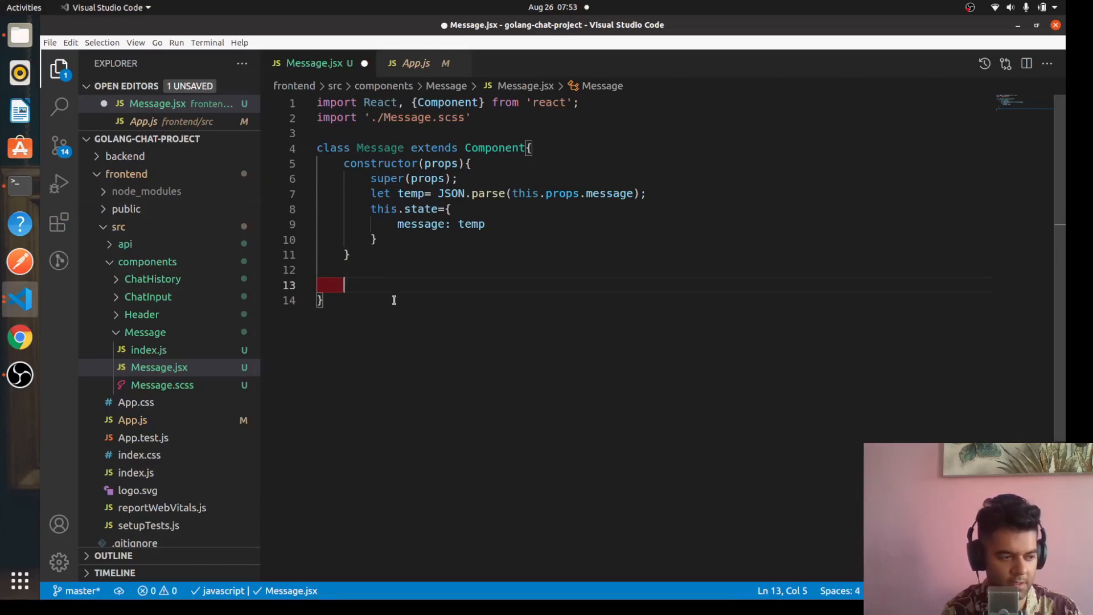
{"action": "type", "text": "render(){"}
{"action": "type", "text": "return("}
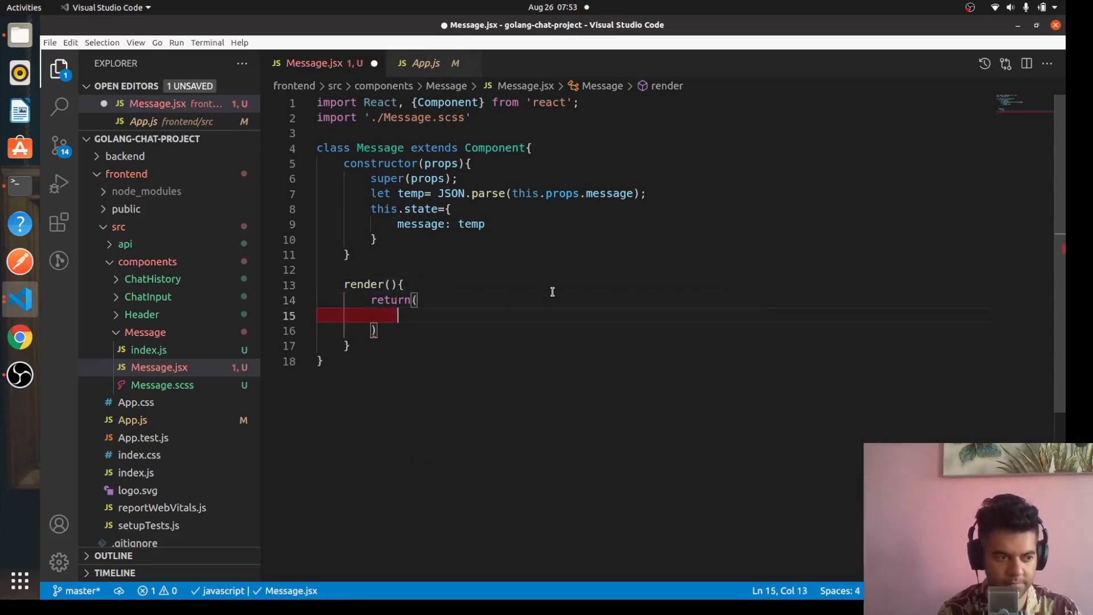
Step: Return a div with className 'Message' from render and add the export default
{"action": "type", "text": "<"}
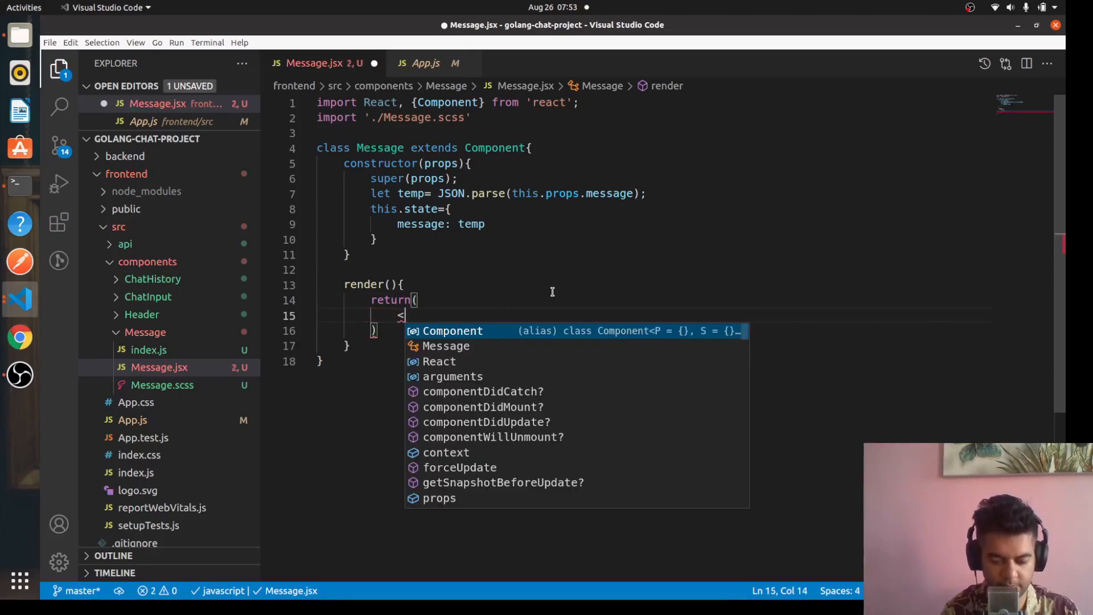
{"action": "type", "text": "div>"}
{"action": "left_click", "coordinate": [683, 345]}
{"action": "type", "text": ";"}
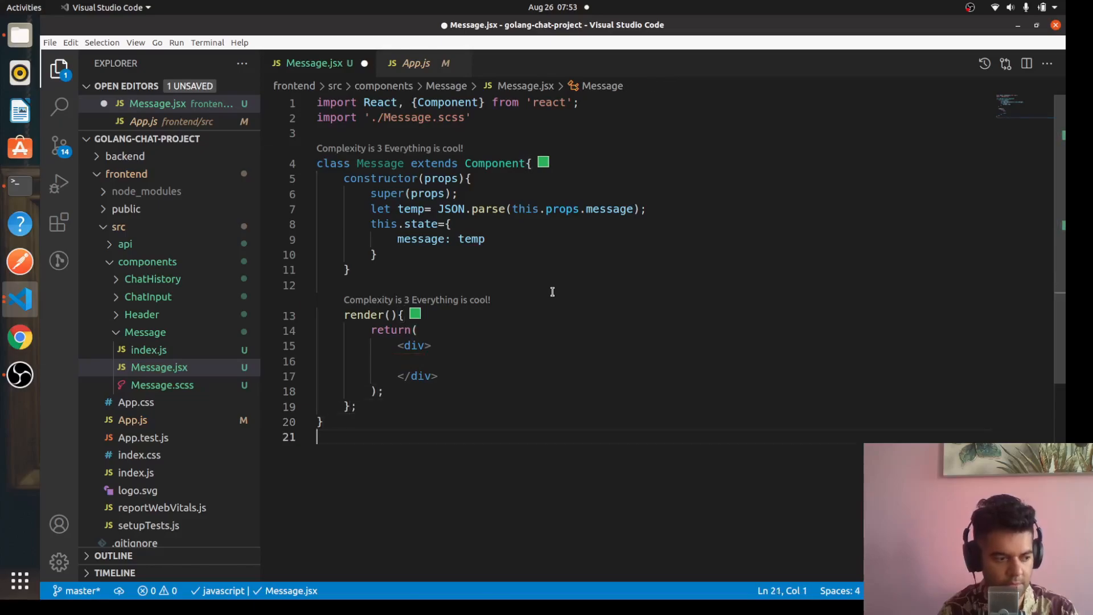
{"action": "type", "text": "export default Message;"}
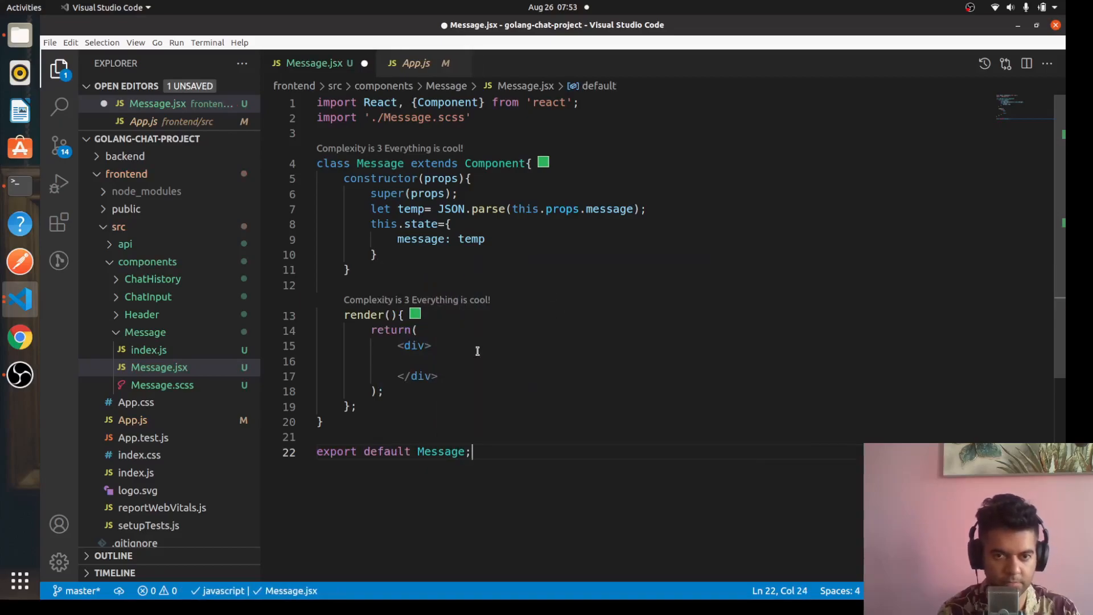
{"action": "left_click", "coordinate": [470, 361]}
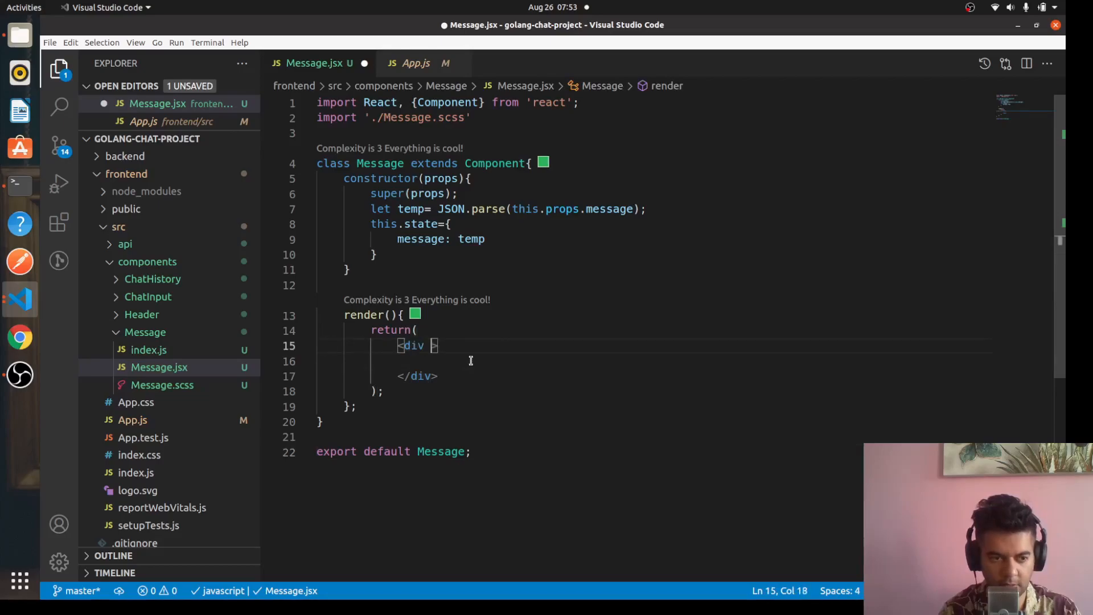
{"action": "type", "text": "classNAme="}
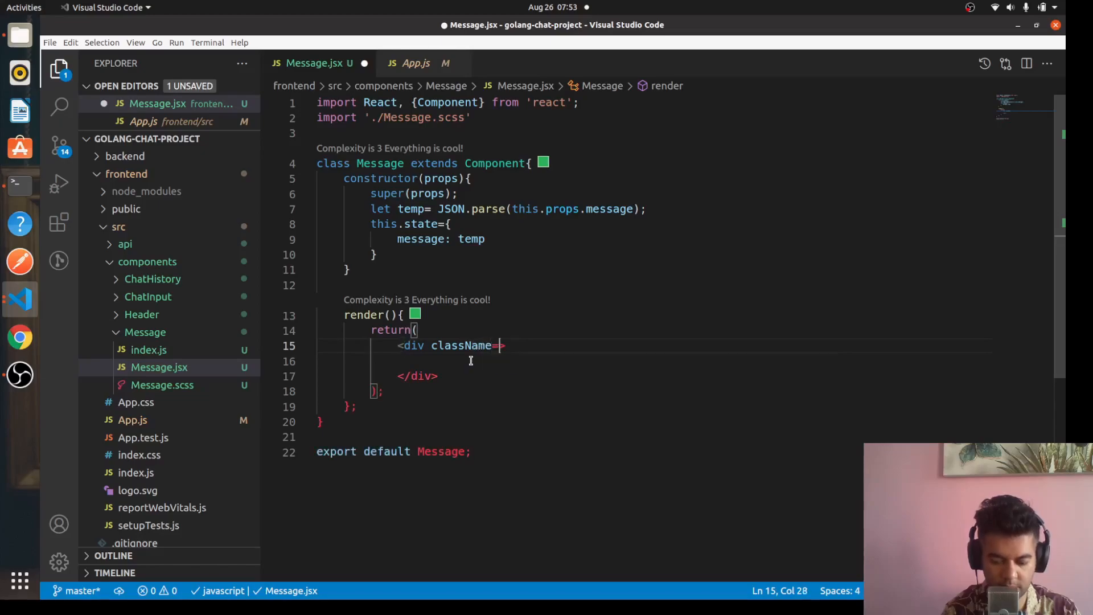
{"action": "type", "text": "'Messag'"}
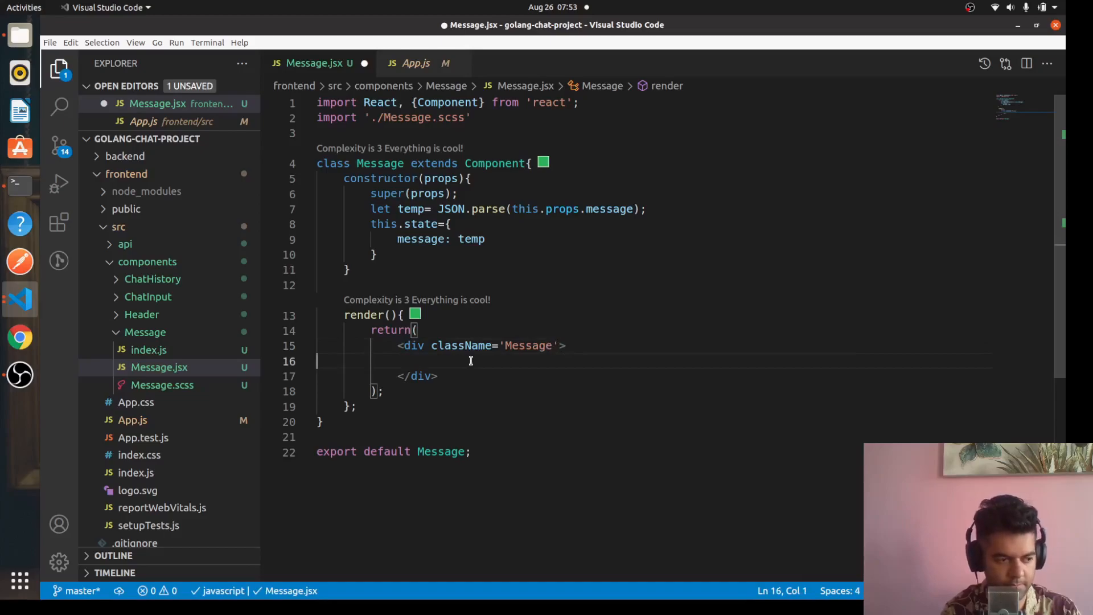
Step: Show {this.state.Message.body} inside the div and save Message.jsx
{"action": "type", "text": "{this.state.Messagf"}
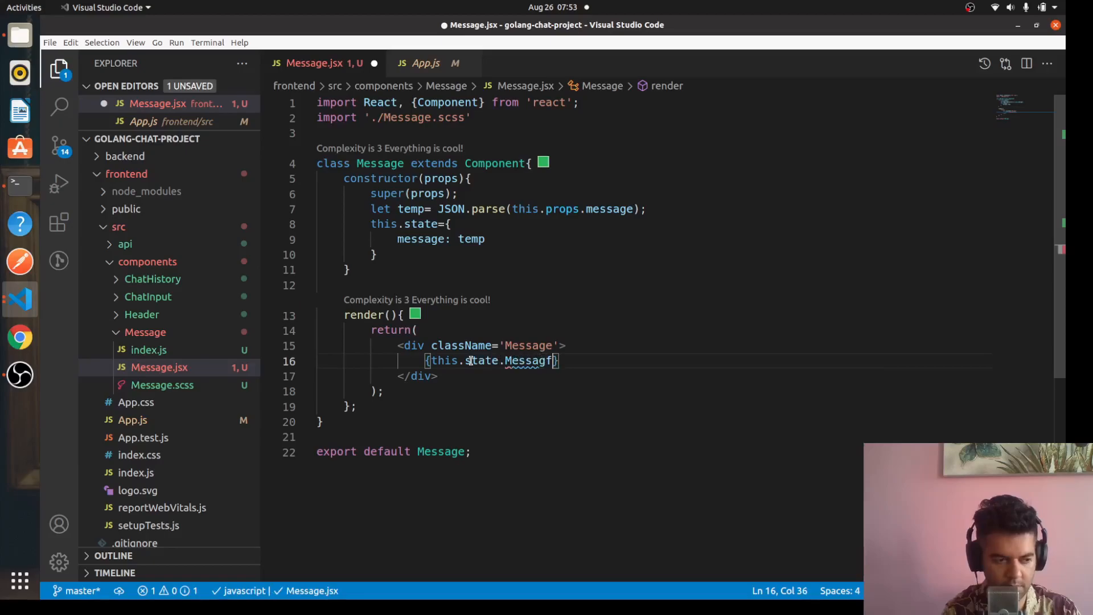
{"action": "type", "text": "e,"}
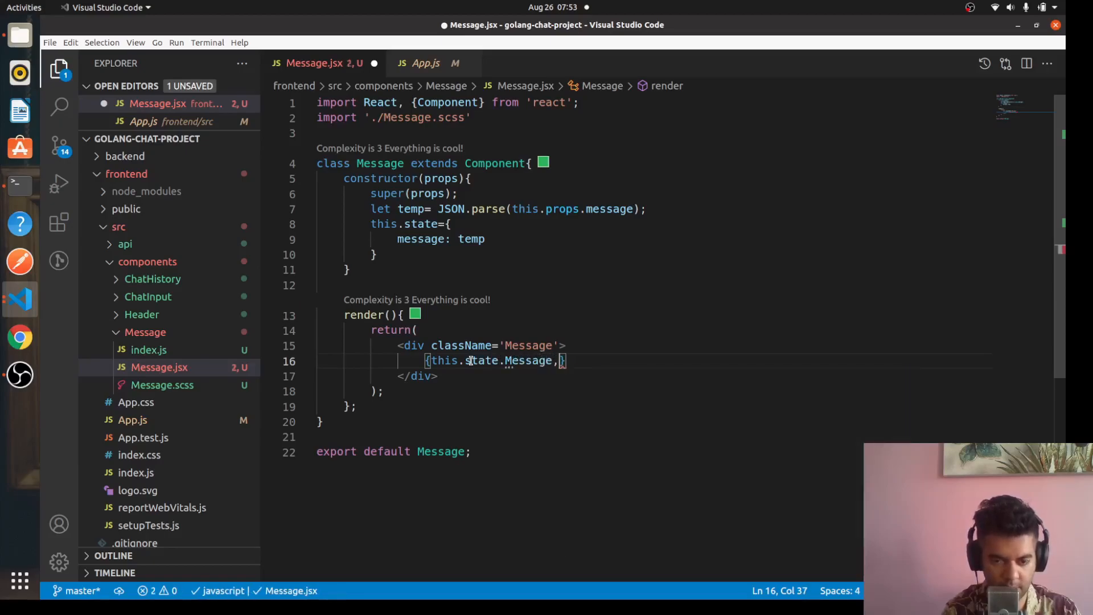
{"action": "type", "text": ".body"}
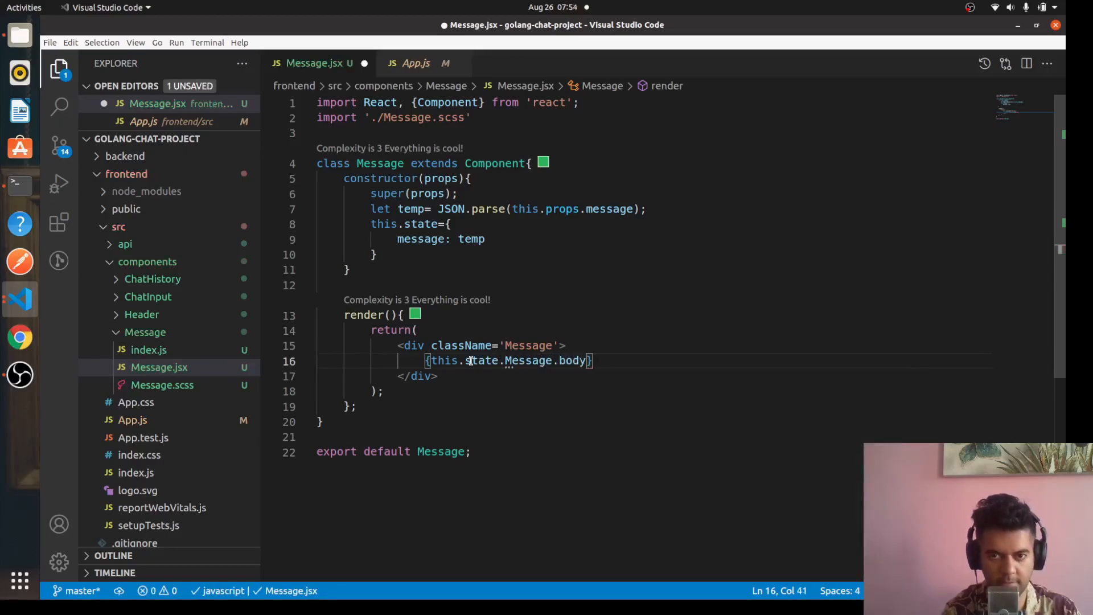
{"action": "key", "text": "ctrl+s"}
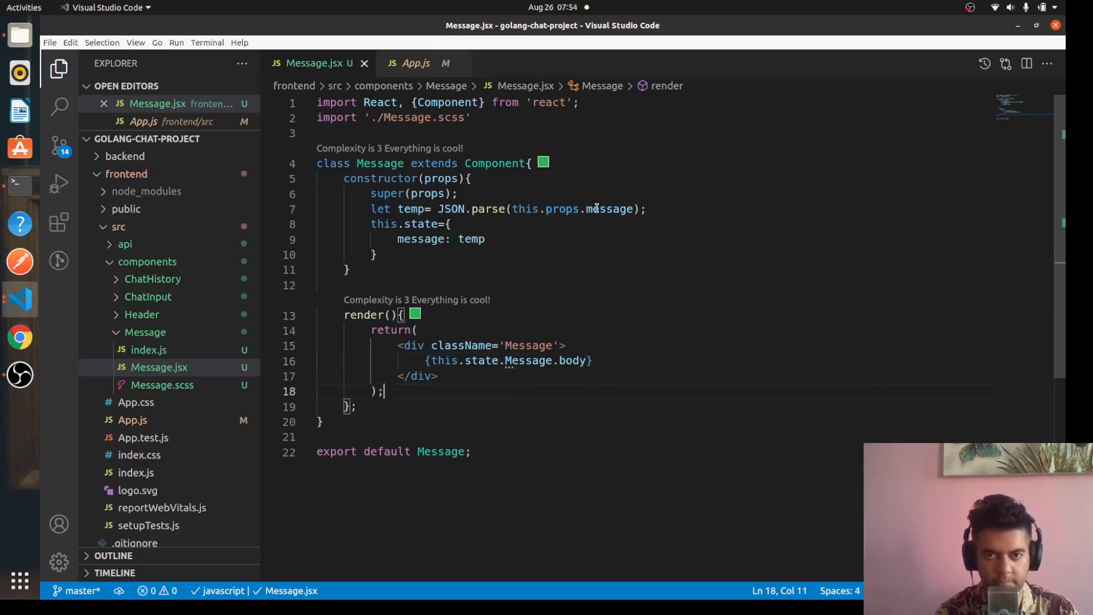
{"action": "left_click", "coordinate": [415, 330]}
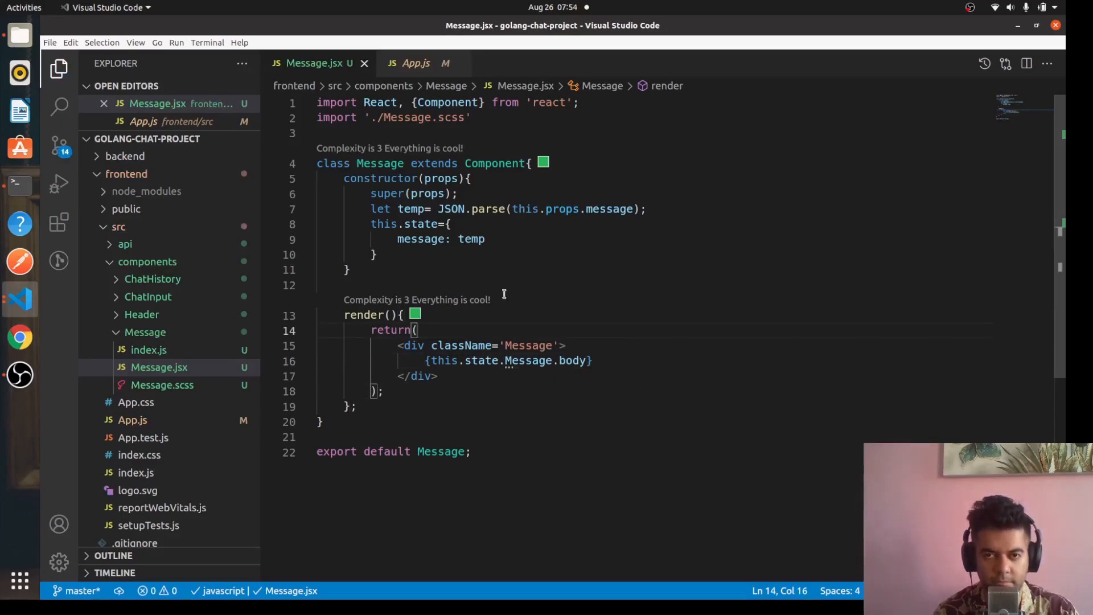
{"action": "mouse_move", "coordinate": [453, 357]}
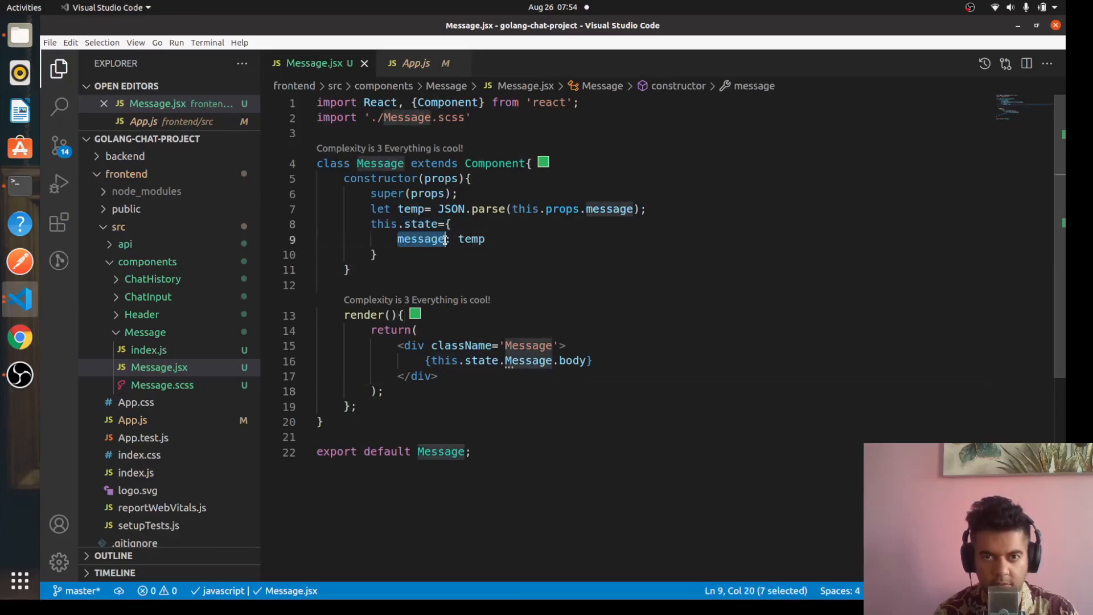
{"action": "left_click", "coordinate": [347, 269]}
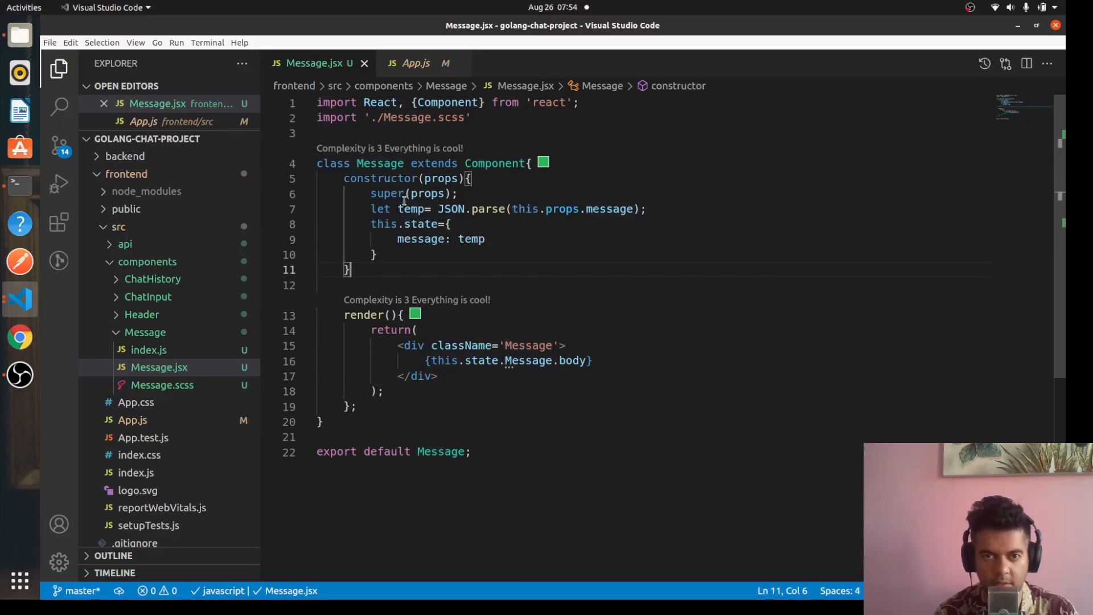
{"action": "left_click", "coordinate": [607, 208]}
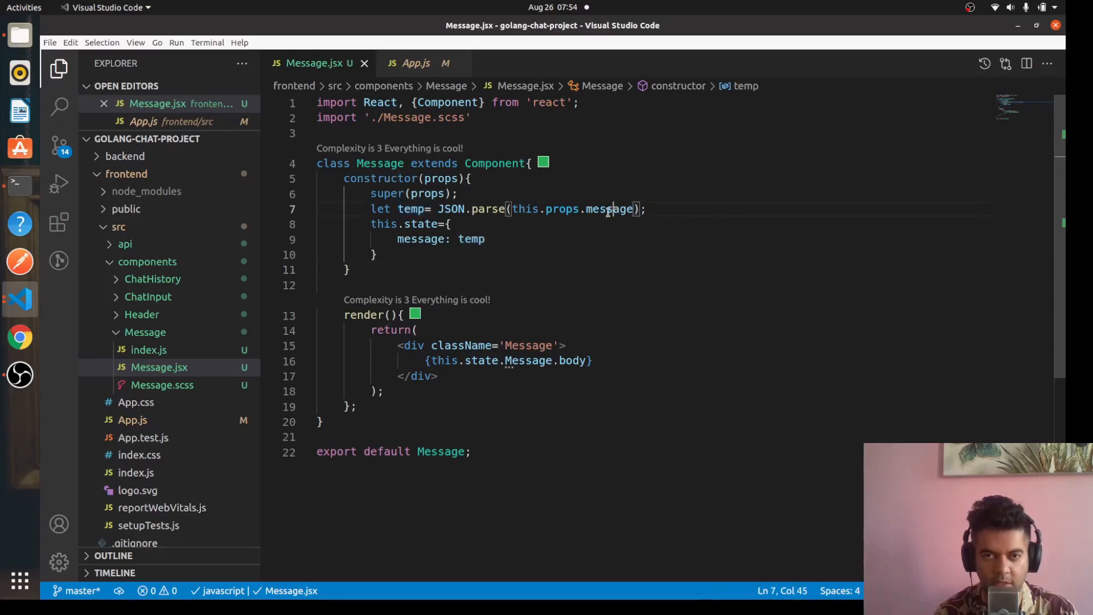
{"action": "left_click", "coordinate": [567, 345]}
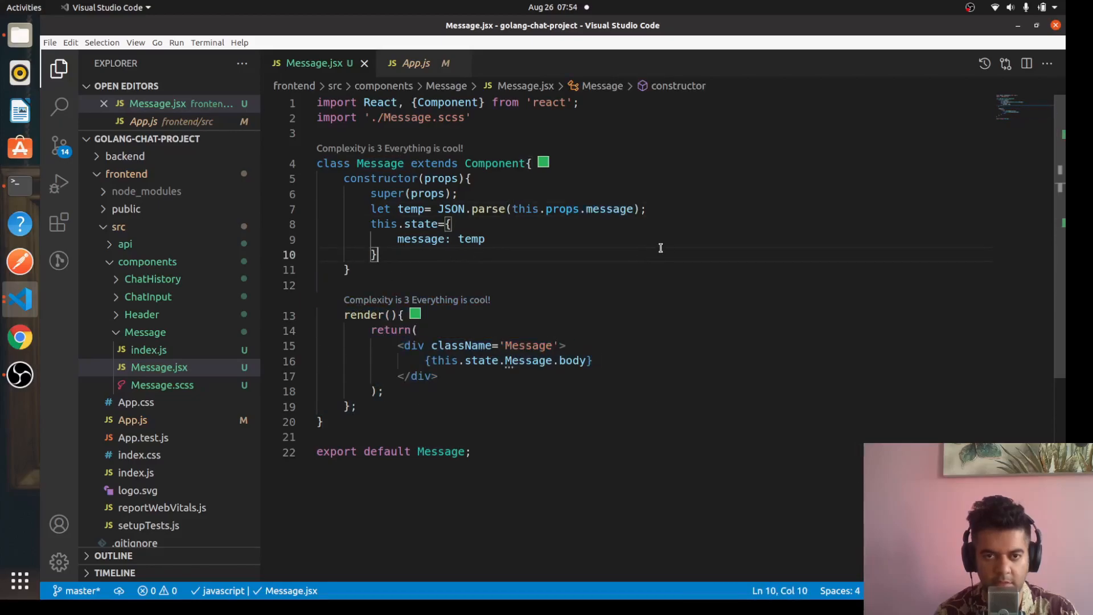
Step: Review App.js's render method once more, then close it leaving only Message.jsx open
{"action": "left_click", "coordinate": [354, 406]}
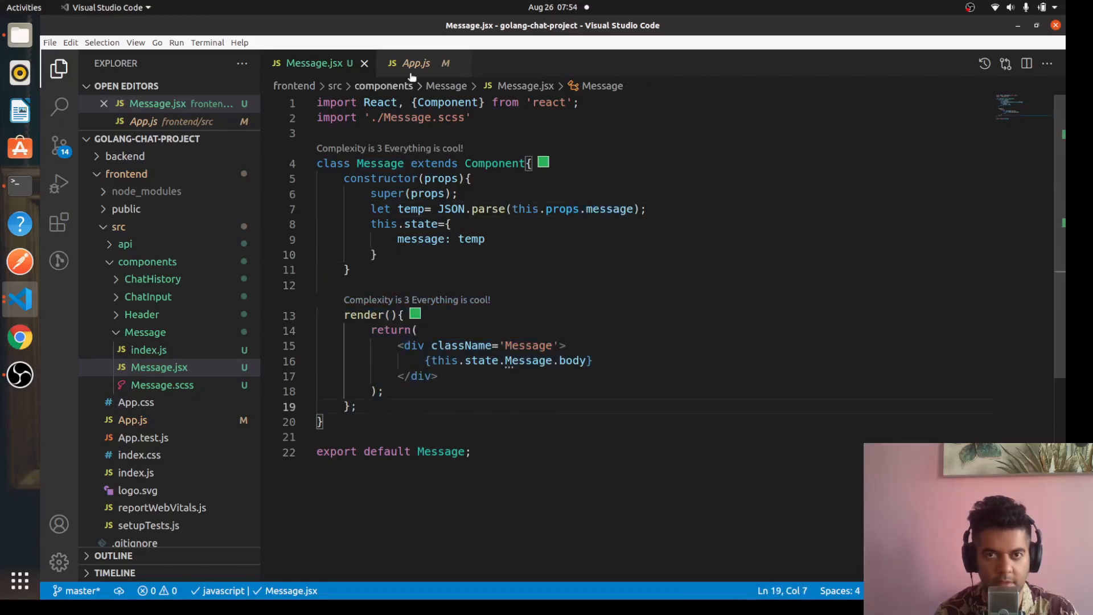
{"action": "left_click", "coordinate": [416, 63]}
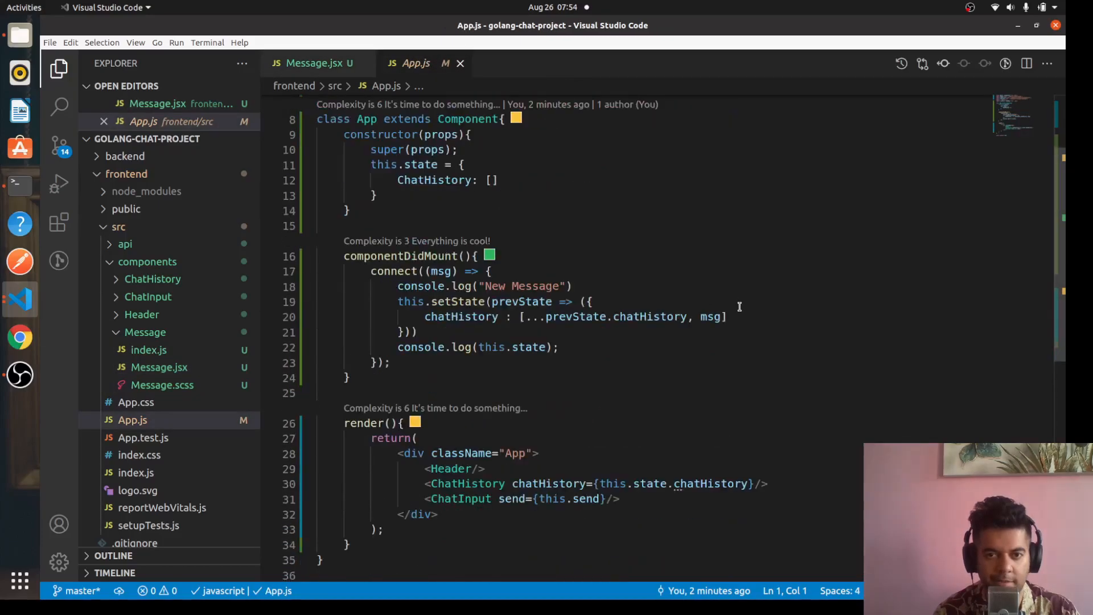
{"action": "scroll", "scroll_direction": "down", "scroll_amount": 3}
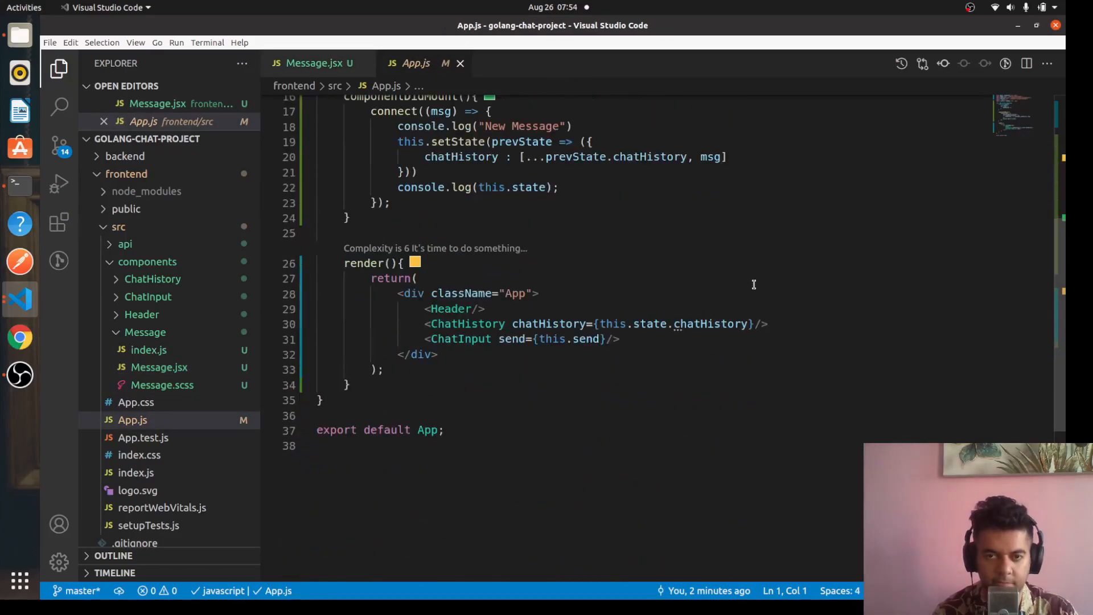
{"action": "left_click", "coordinate": [316, 62]}
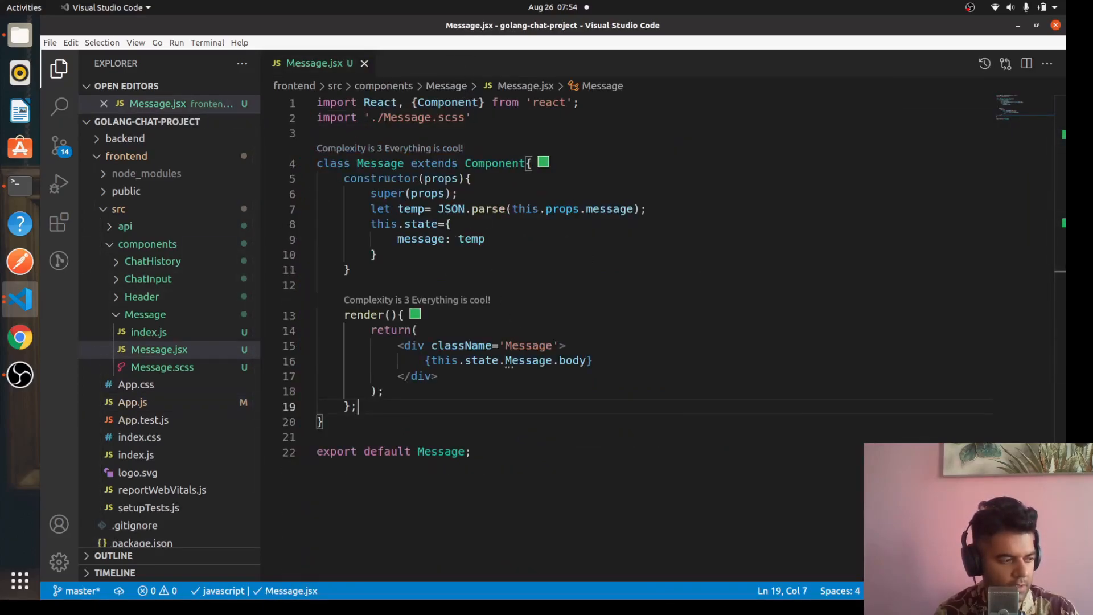
Step: Start a .Message rule in Message.scss with display: block
{"action": "left_click", "coordinate": [161, 368]}
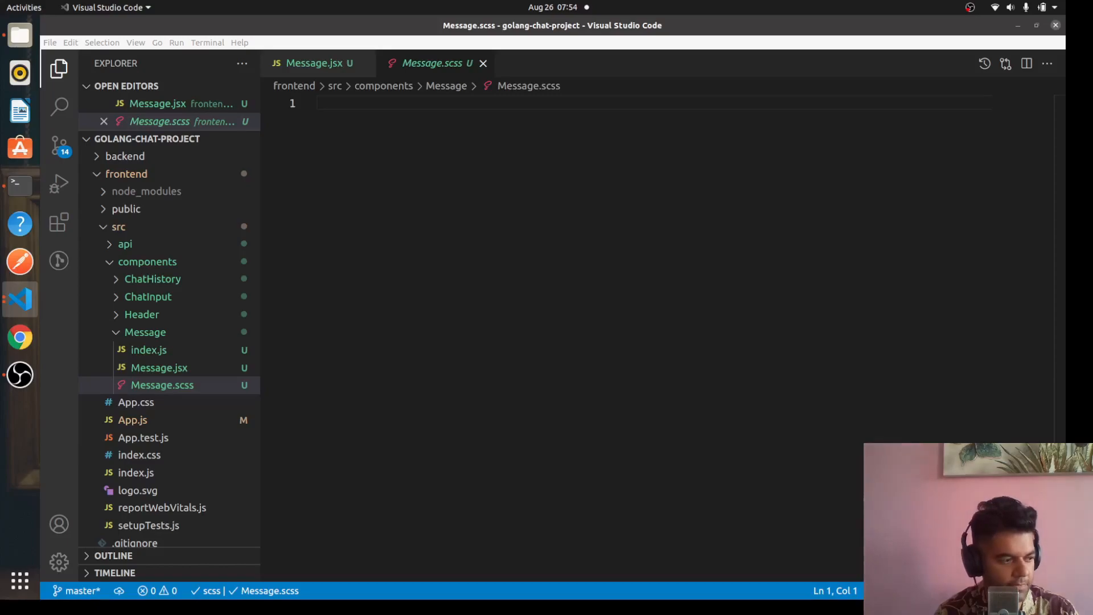
{"action": "type", "text": ".M"}
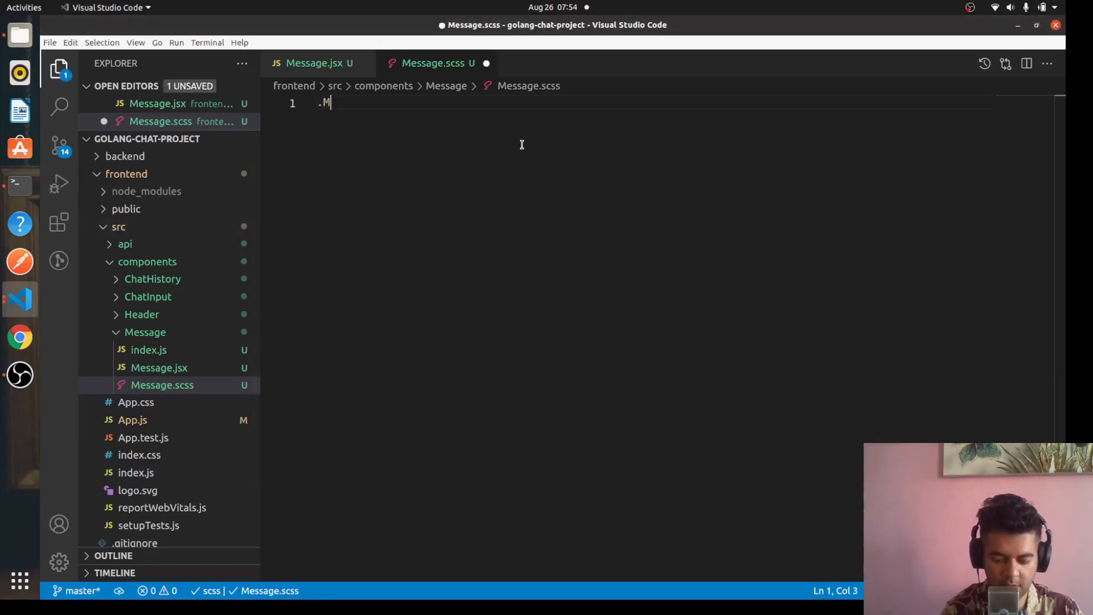
{"action": "type", "text": "essage{"}
{"action": "type", "text": "display:block"}
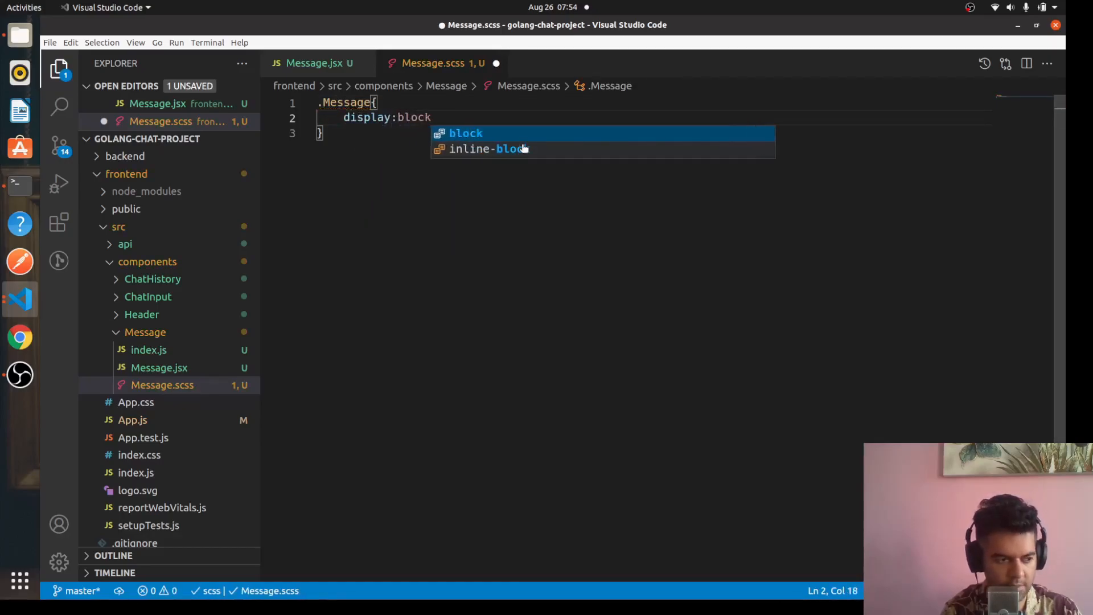
{"action": "key", "text": "Enter"}
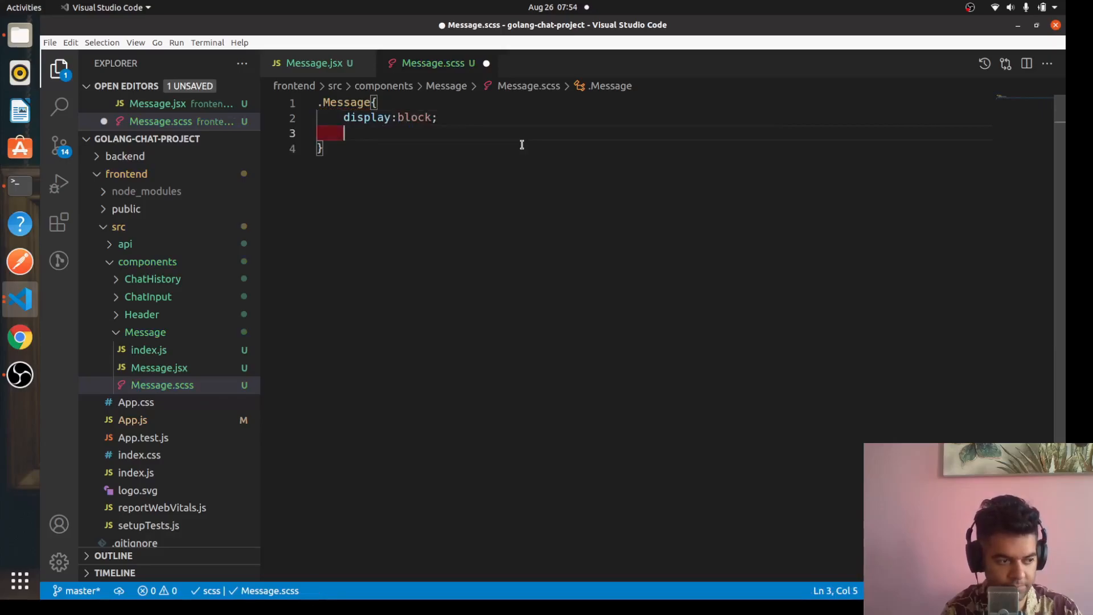
Step: Give .Message background-color #B2B1B9 and margin 10px auto
{"action": "type", "text": "background-color: ;"}
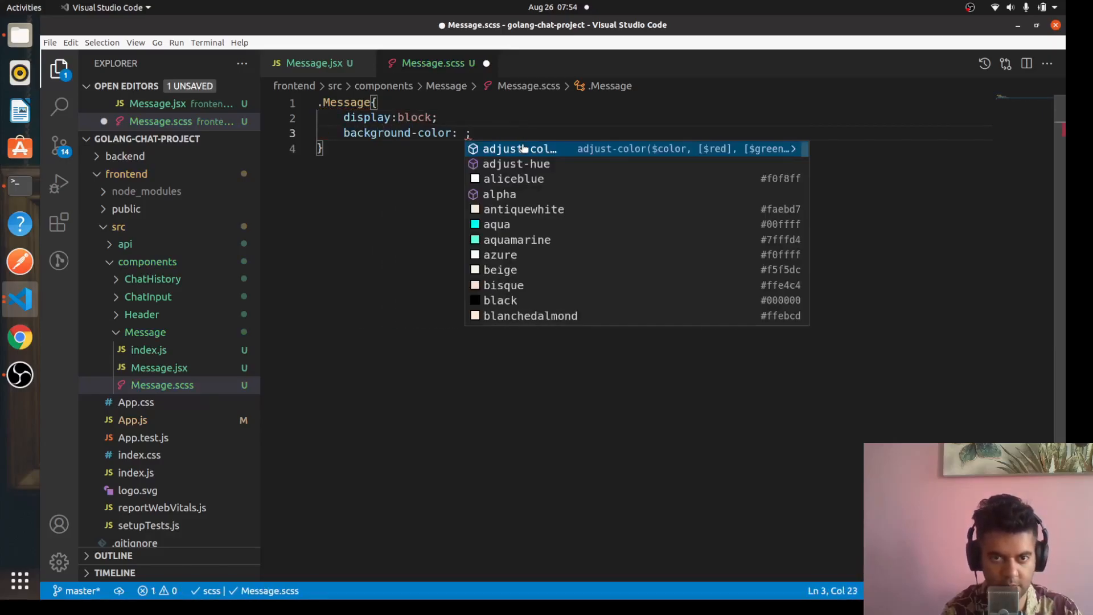
{"action": "type", "text": "#B"}
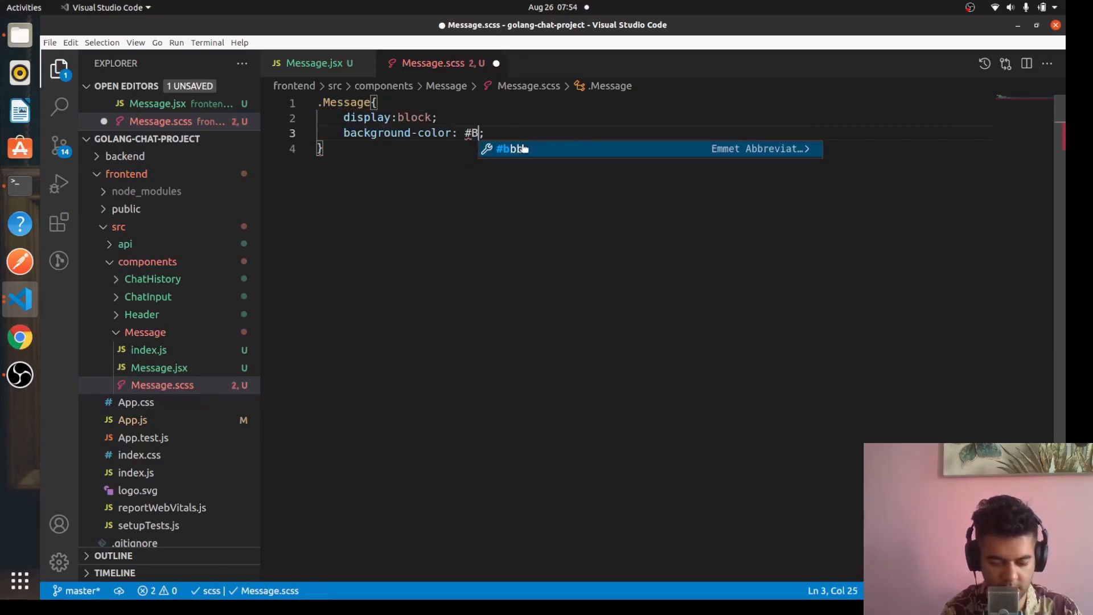
{"action": "type", "text": "2B1B9"}
{"action": "type", "text": "m"}
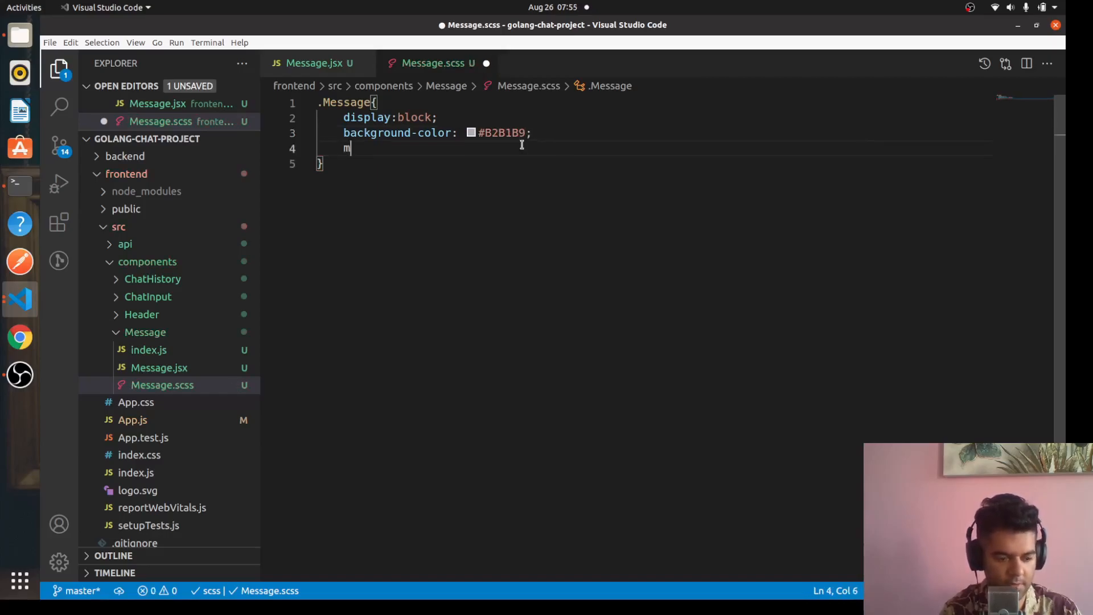
{"action": "type", "text": "argin: 1"}
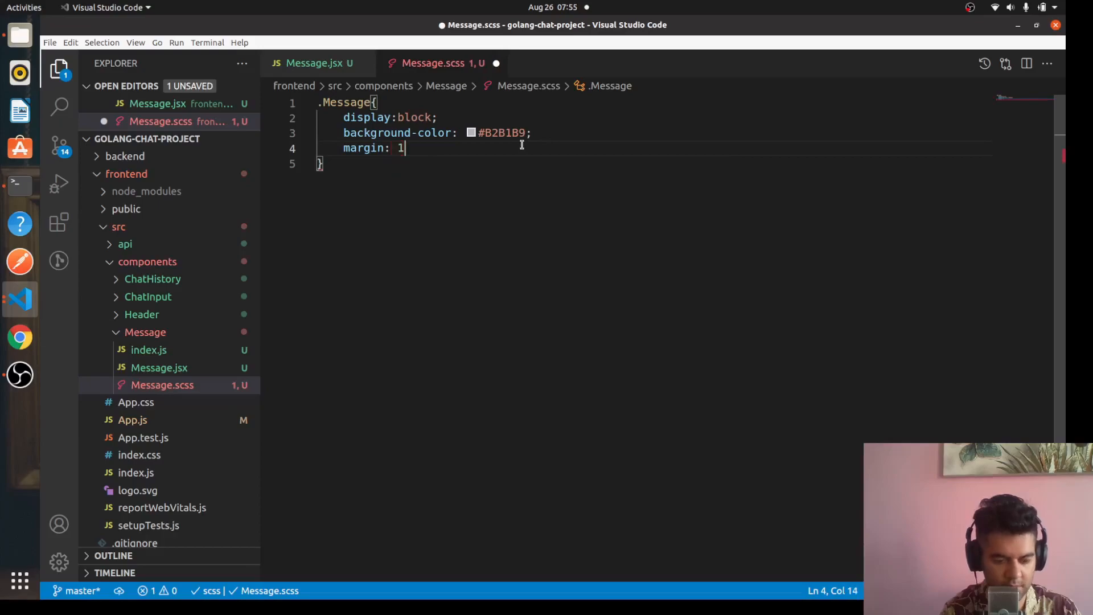
{"action": "type", "text": "0px auto;"}
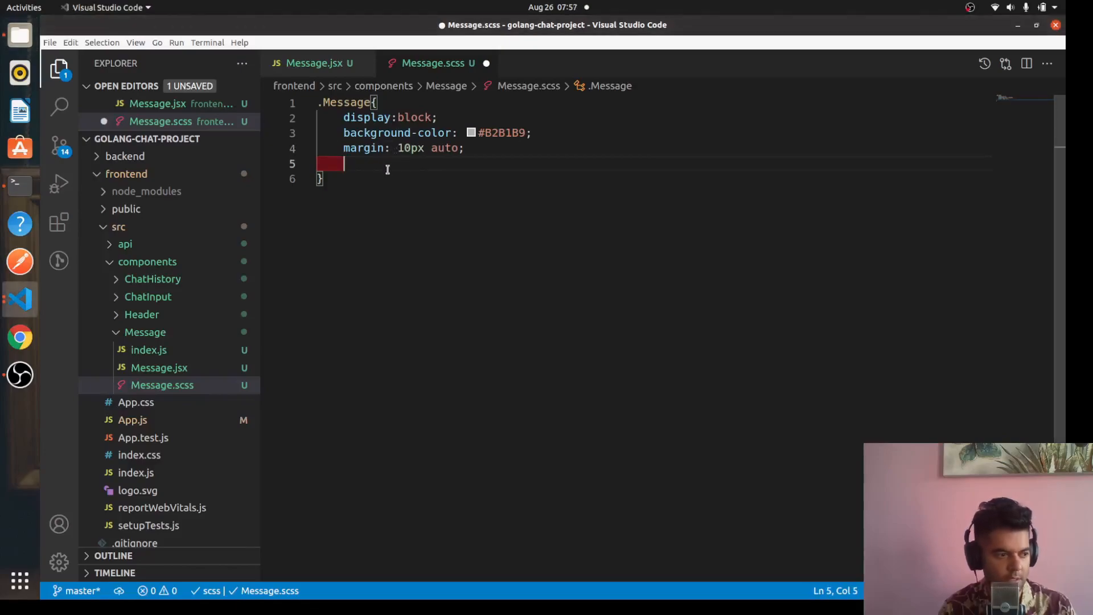
Step: Add box-shadow 0 5px -5px rgba(0,0,0,.2) to .Message
{"action": "type", "text": "box-shadow"}
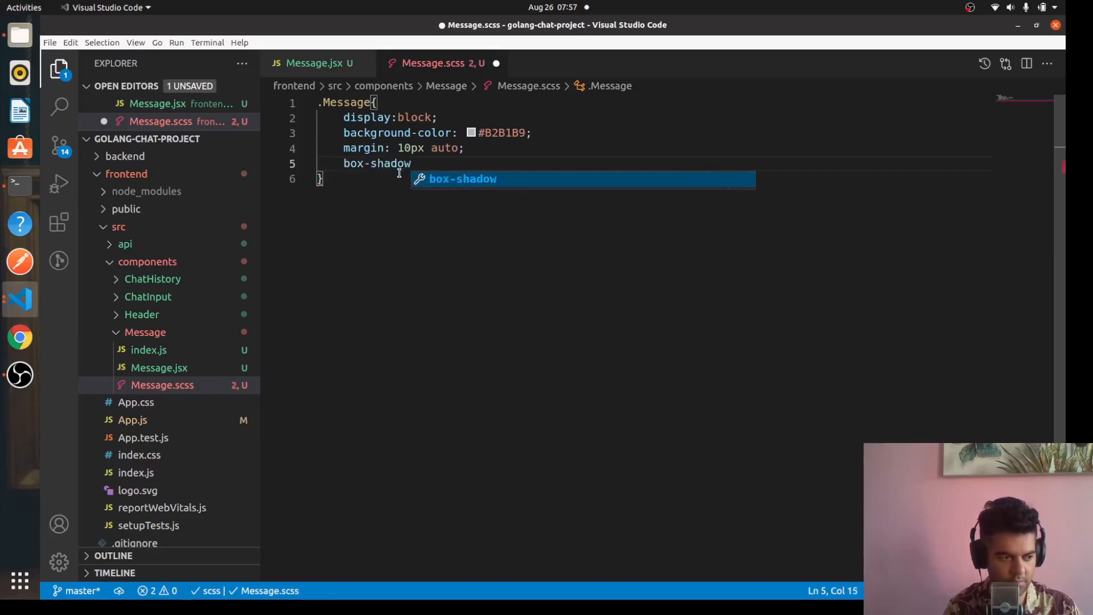
{"action": "type", "text": ":0 5px 15px"}
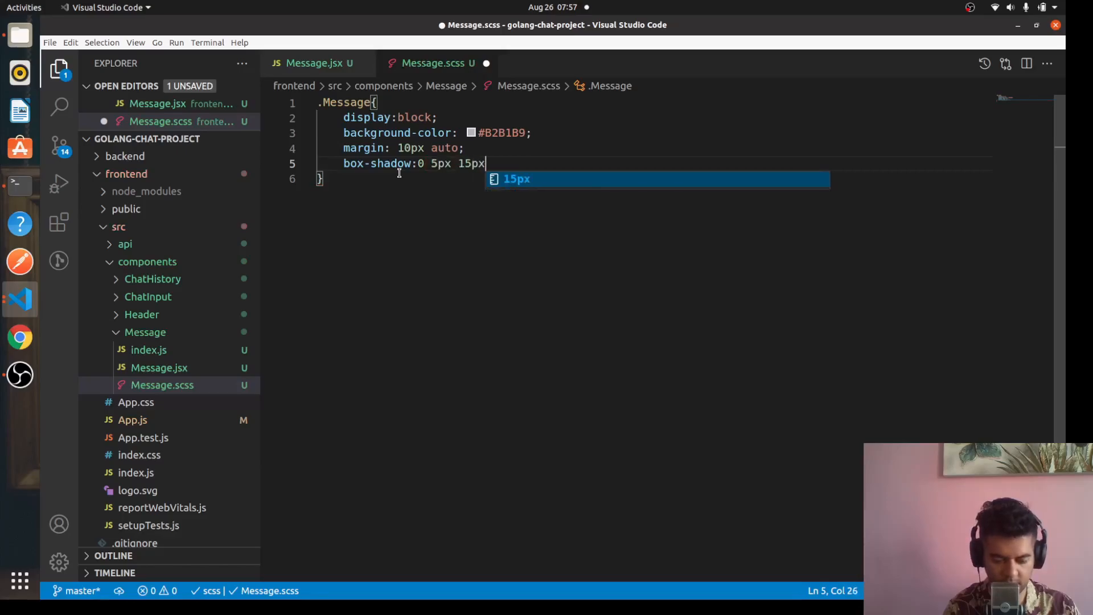
{"action": "type", "text": "-5px"}
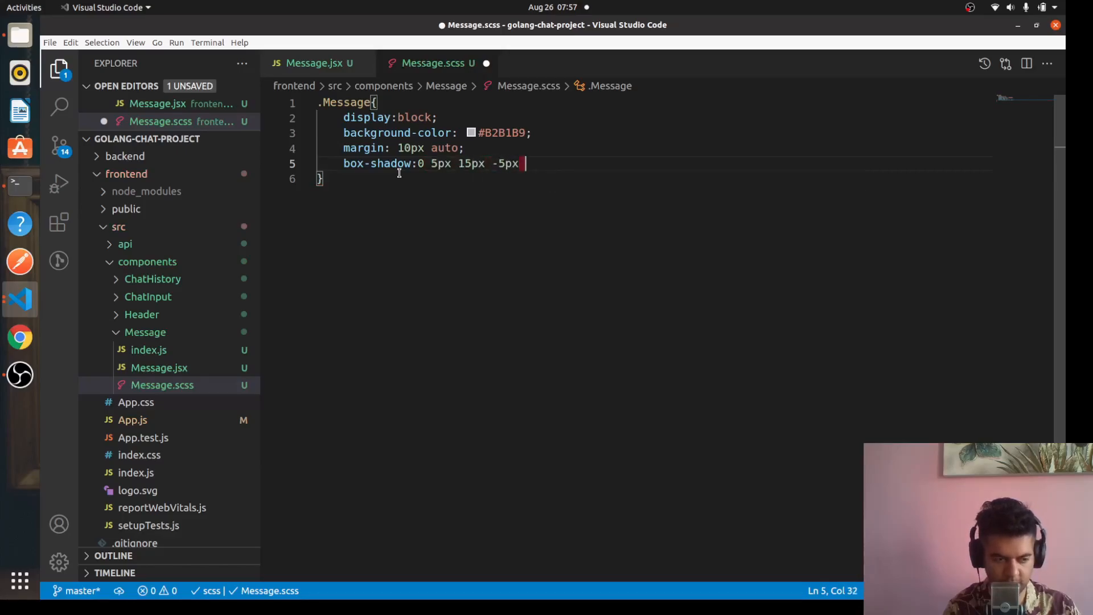
{"action": "type", "text": "rgba(0,"}
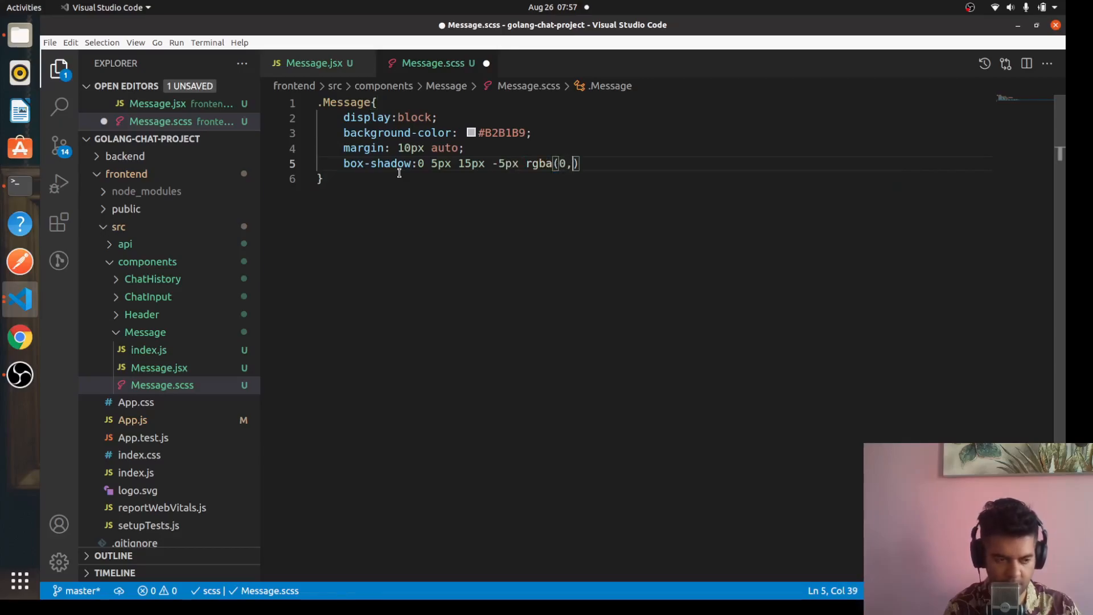
{"action": "type", "text": "0,0,"}
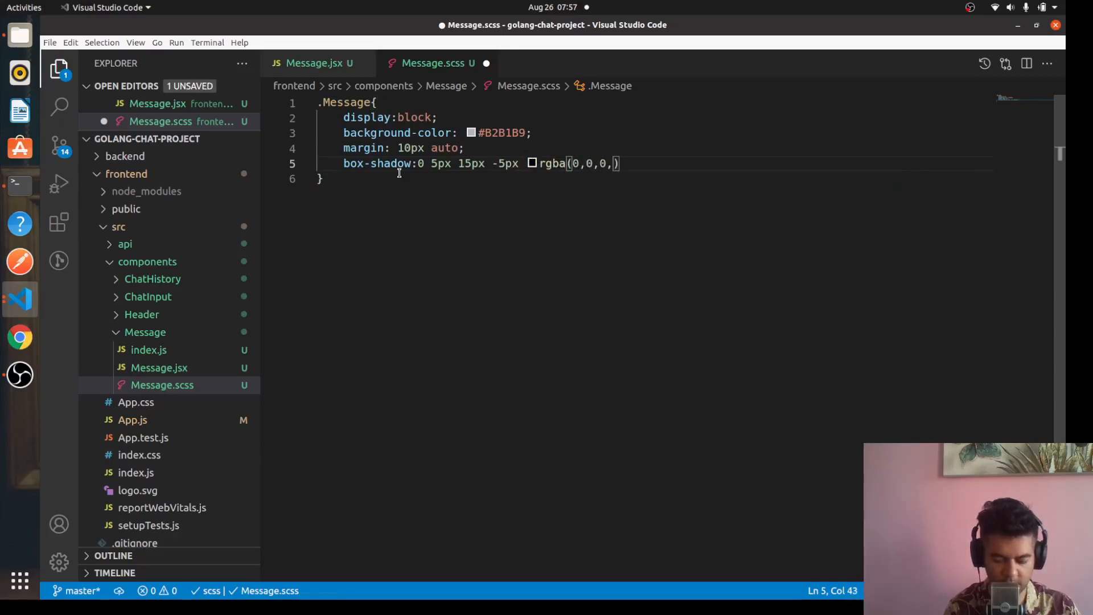
{"action": "type", "text": ".2);"}
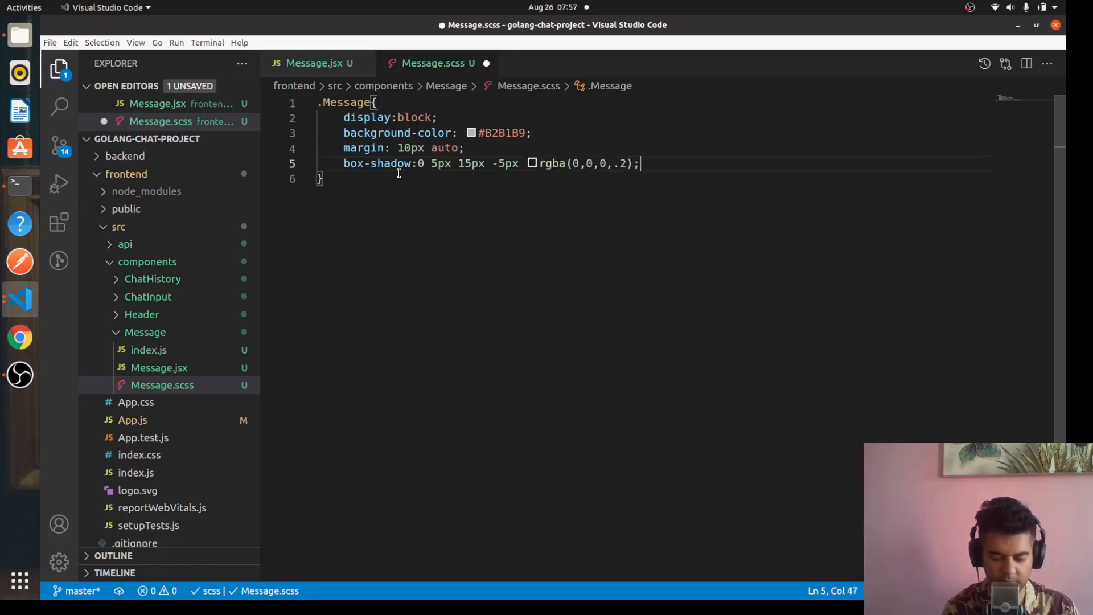
Step: Add padding 10px 20px, border-radius 5px and clear both to .Message
{"action": "type", "text": "padding: 10"}
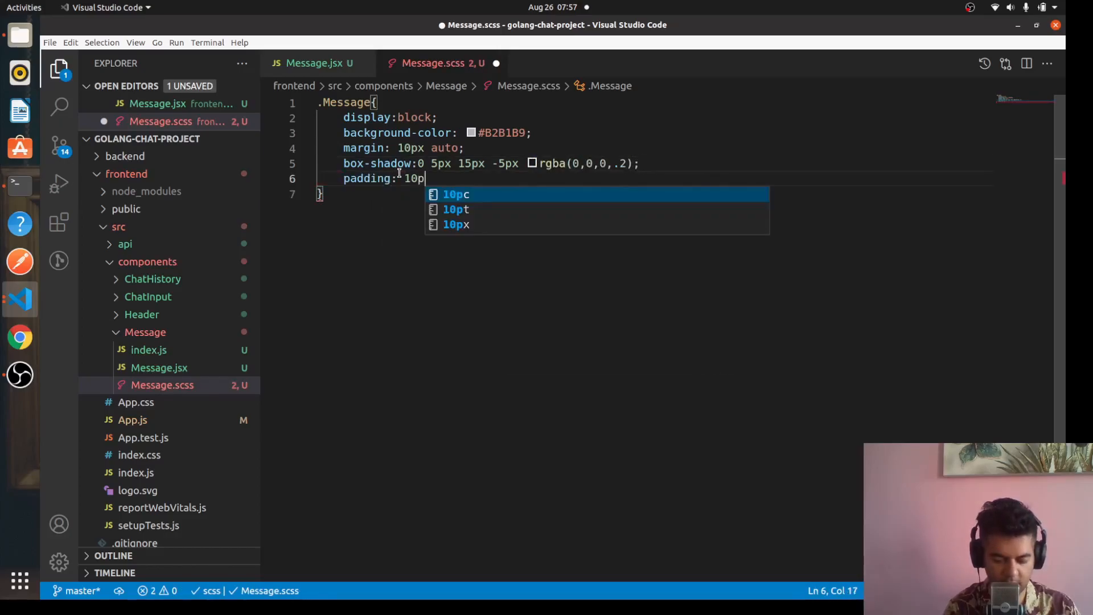
{"action": "type", "text": "px 20px;"}
{"action": "type", "text": "clear:both;"}
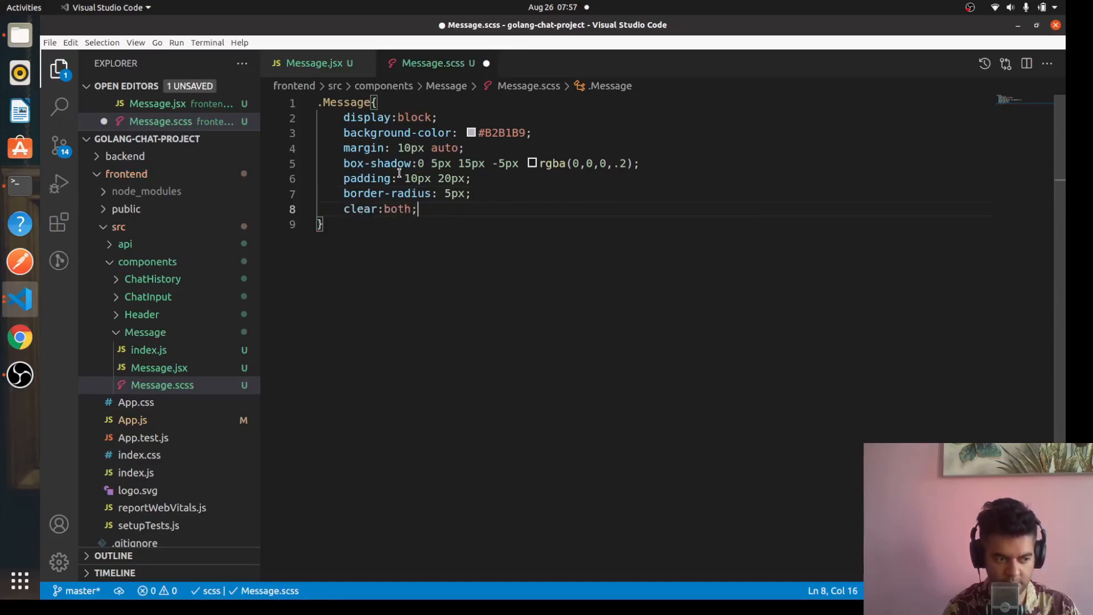
Step: Nest an &.me rule with color rgba(70,28,28)
{"action": "type", "text": "&"}
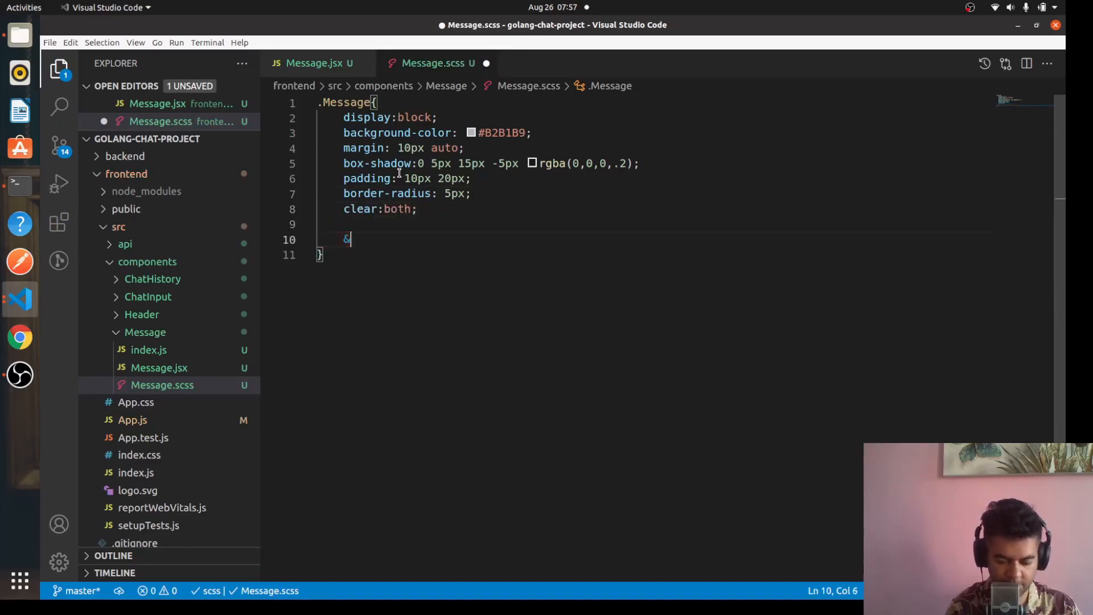
{"action": "type", "text": ".me{}"}
{"action": "type", "text": "color"}
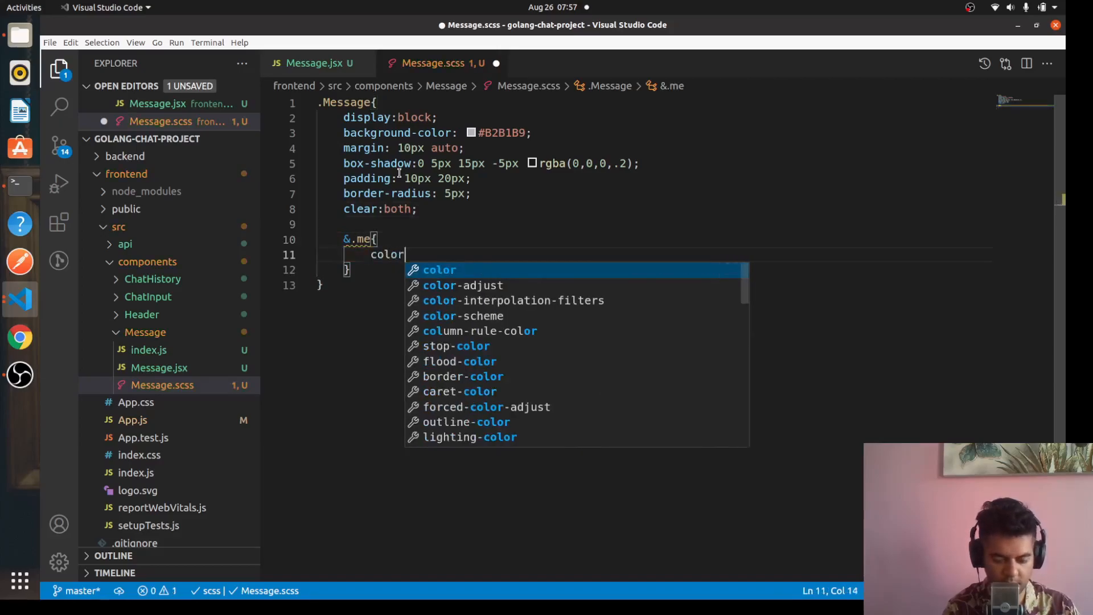
{"action": "type", "text": ": rgba"}
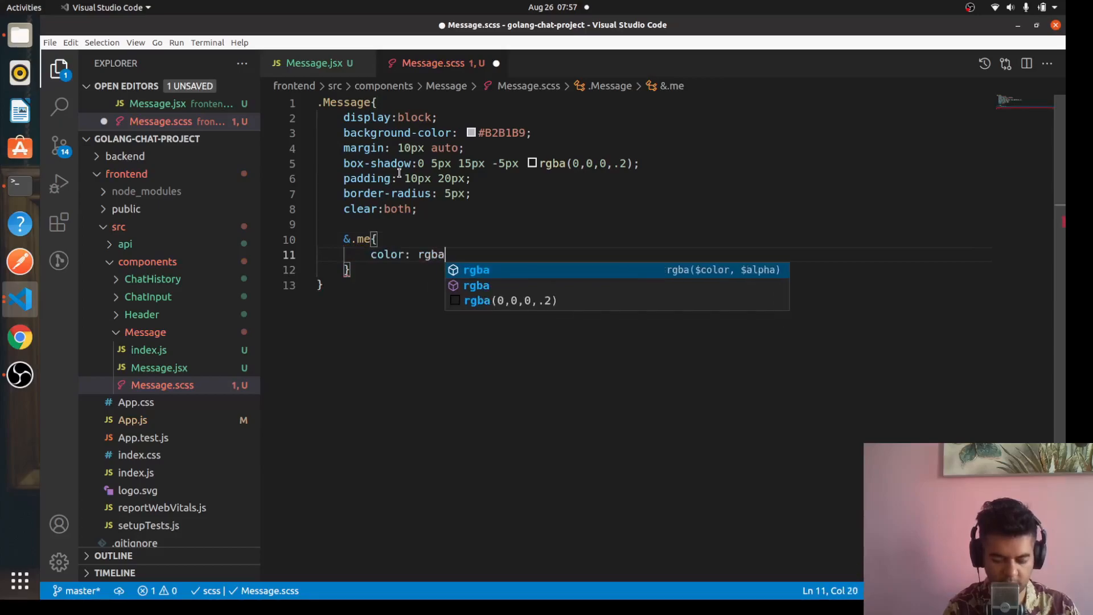
{"action": "type", "text": "(70)"}
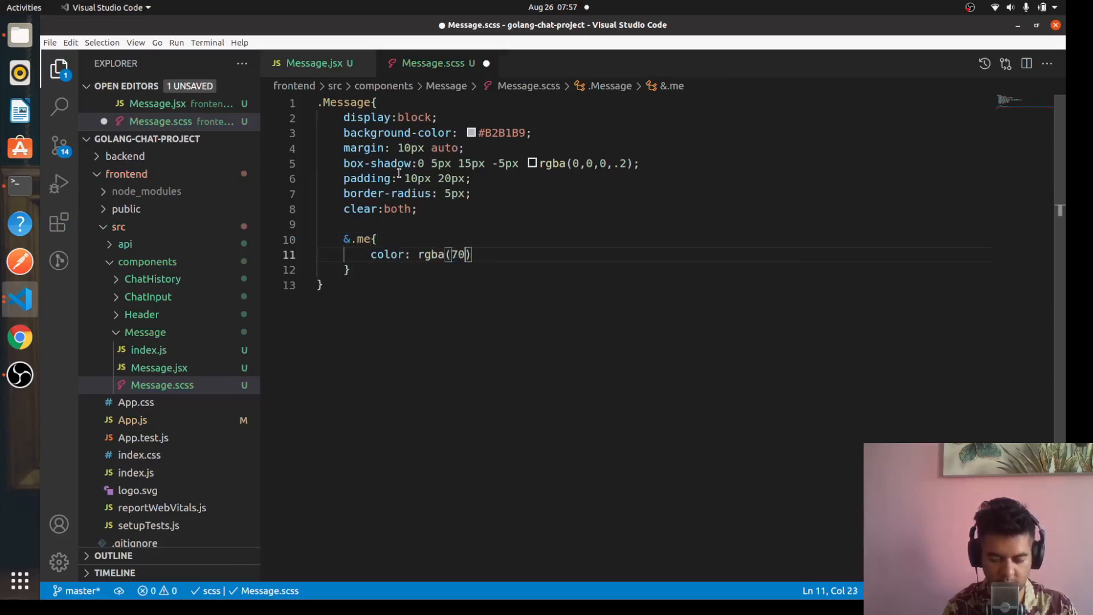
{"action": "type", "text": ",28,28"}
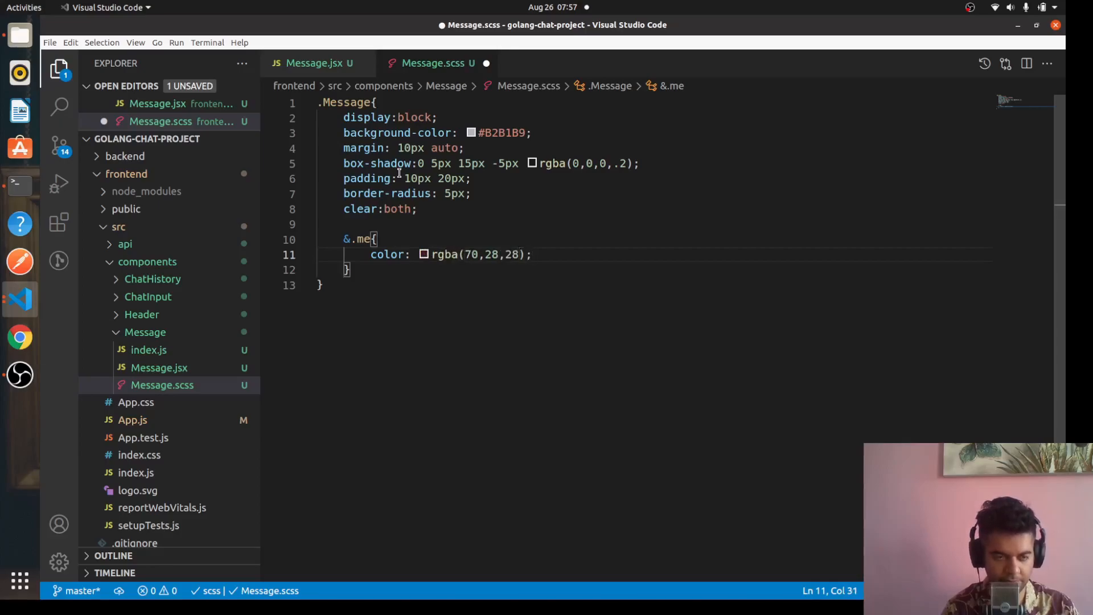
Step: Give &.me float right and background-color #FFEDA3, then save Message.scss
{"action": "type", "text": "float: right;"}
{"action": "type", "text": "bakc"}
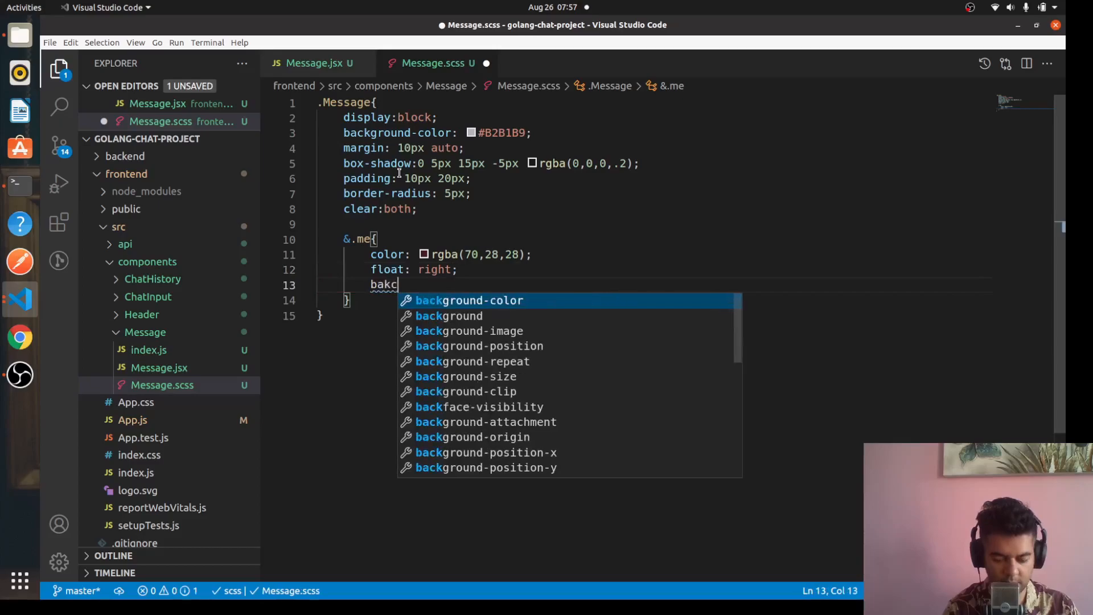
{"action": "type", "text": "background-color: #;"}
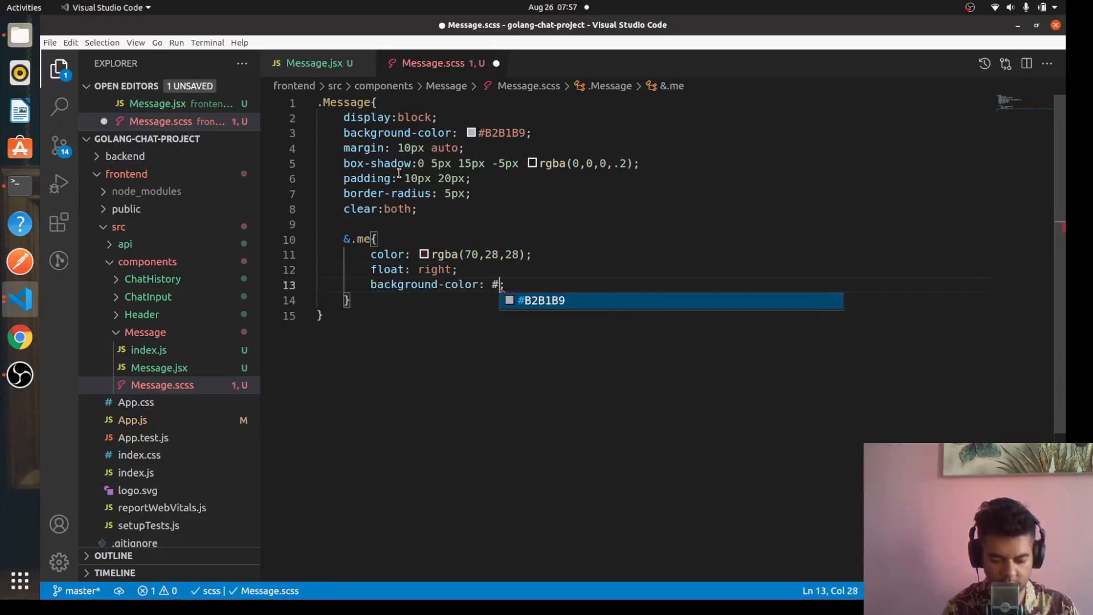
{"action": "type", "text": "FFE"}
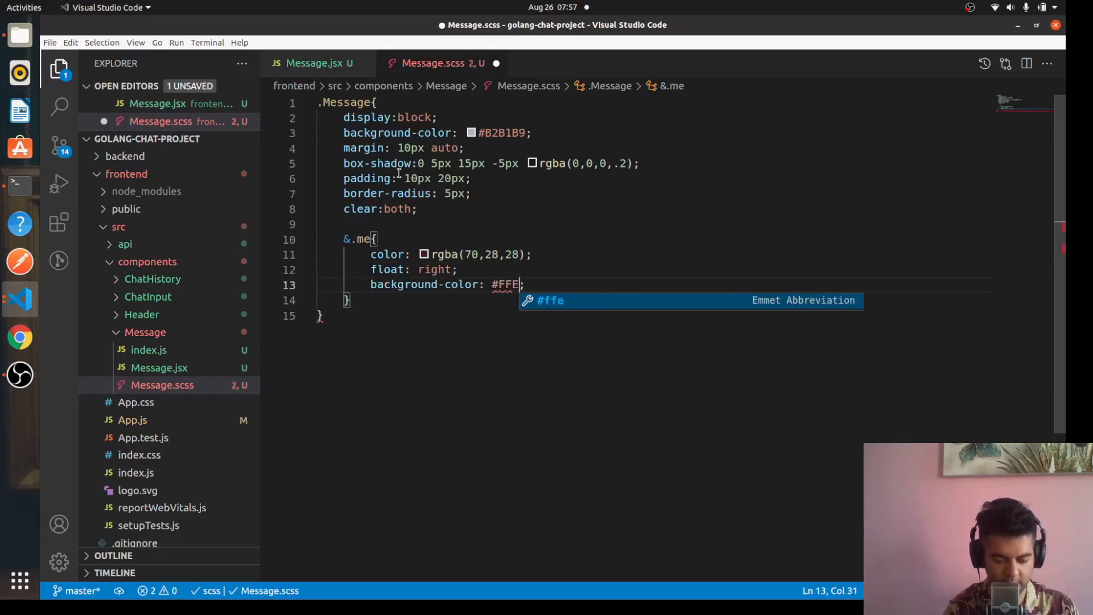
{"action": "type", "text": "DA3"}
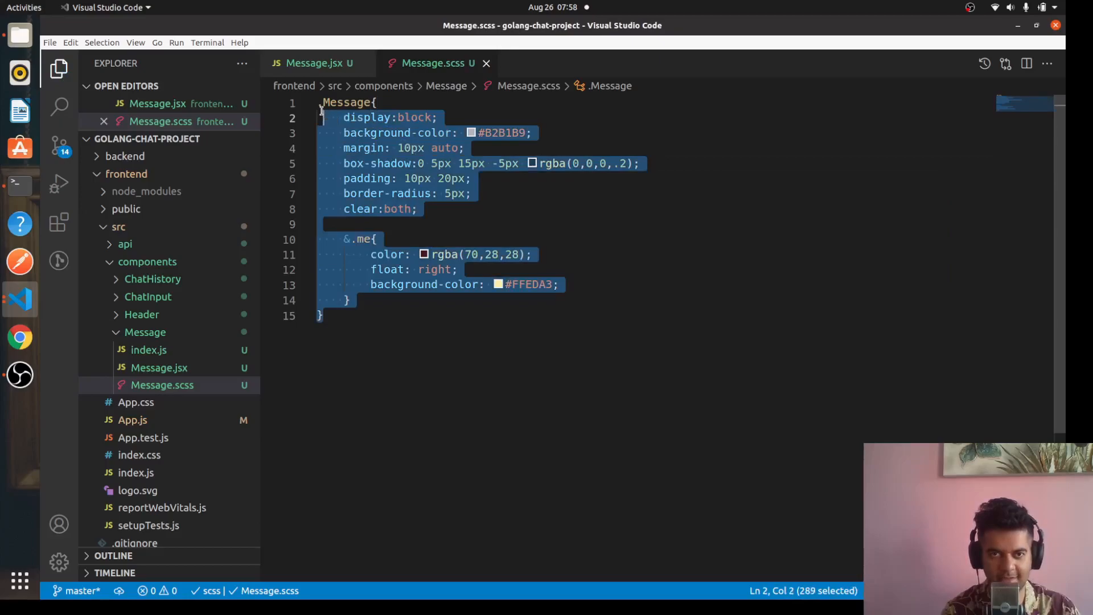
{"action": "left_click", "coordinate": [384, 299]}
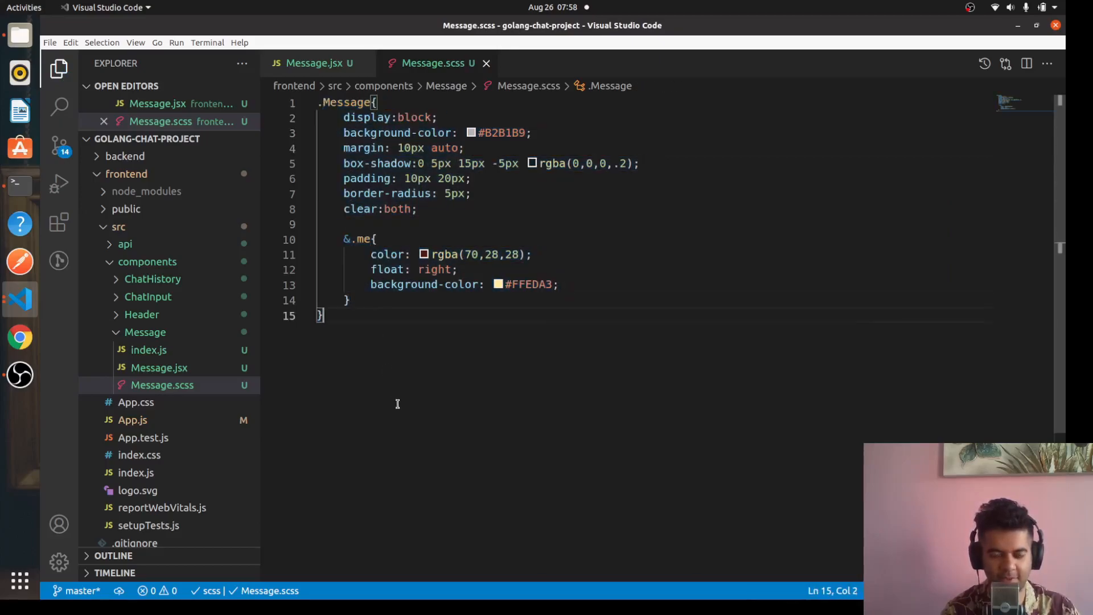
{"action": "mouse_move", "coordinate": [472, 424]}
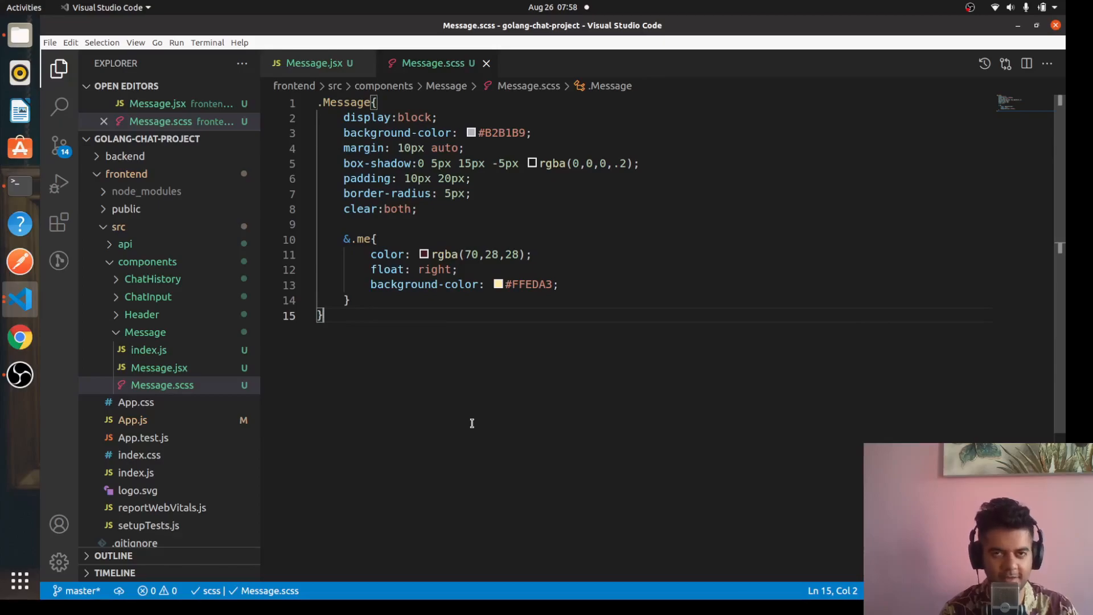
{"action": "mouse_move", "coordinate": [379, 315]}
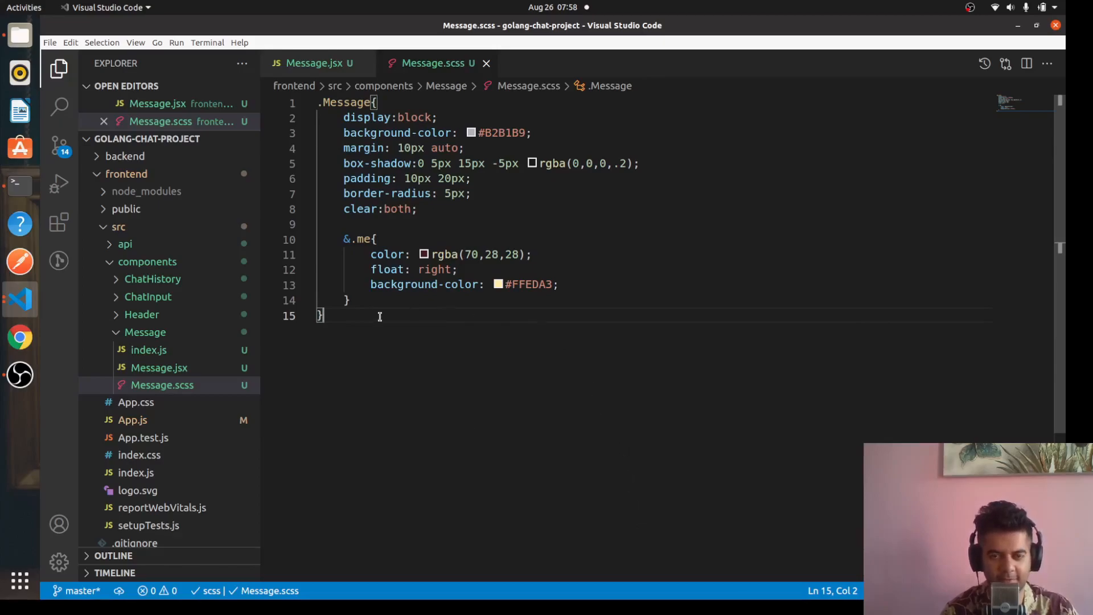
{"action": "mouse_move", "coordinate": [497, 344]}
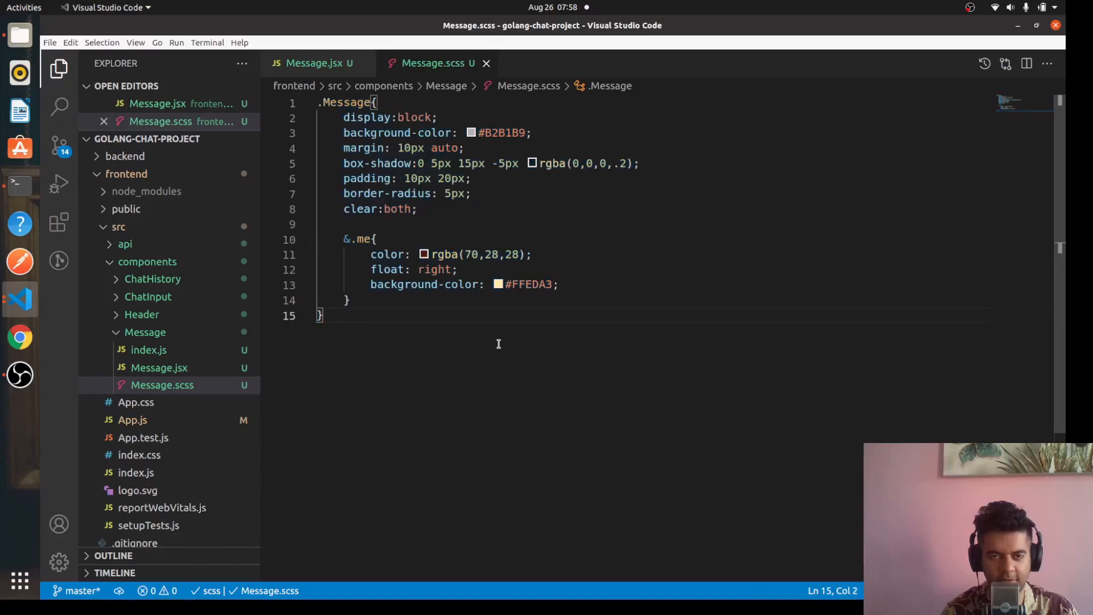
{"action": "mouse_move", "coordinate": [355, 327]}
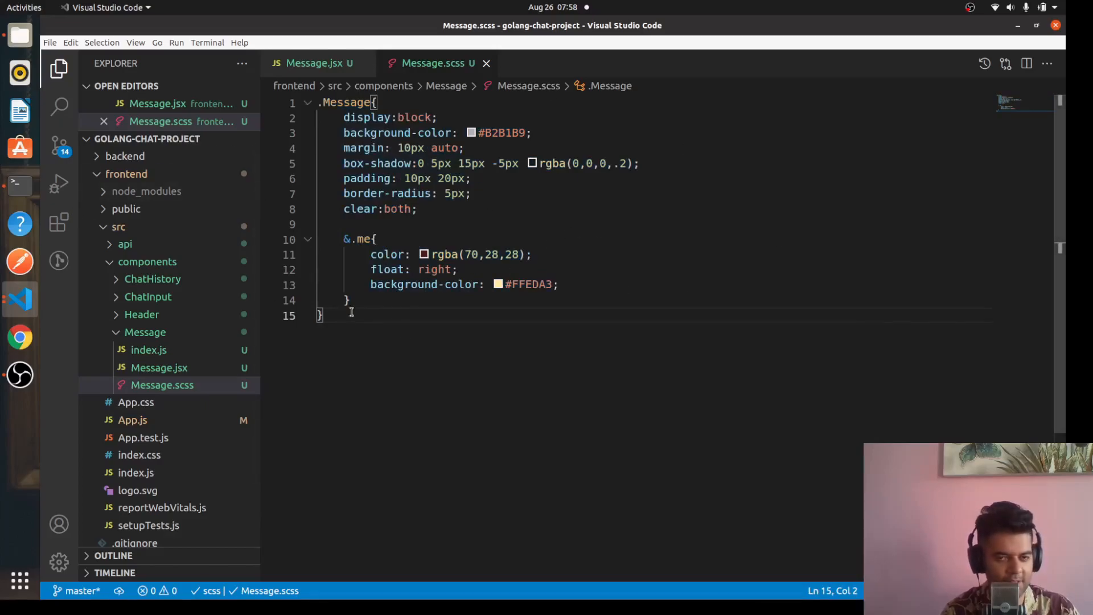
{"action": "key", "text": "ctrl+a"}
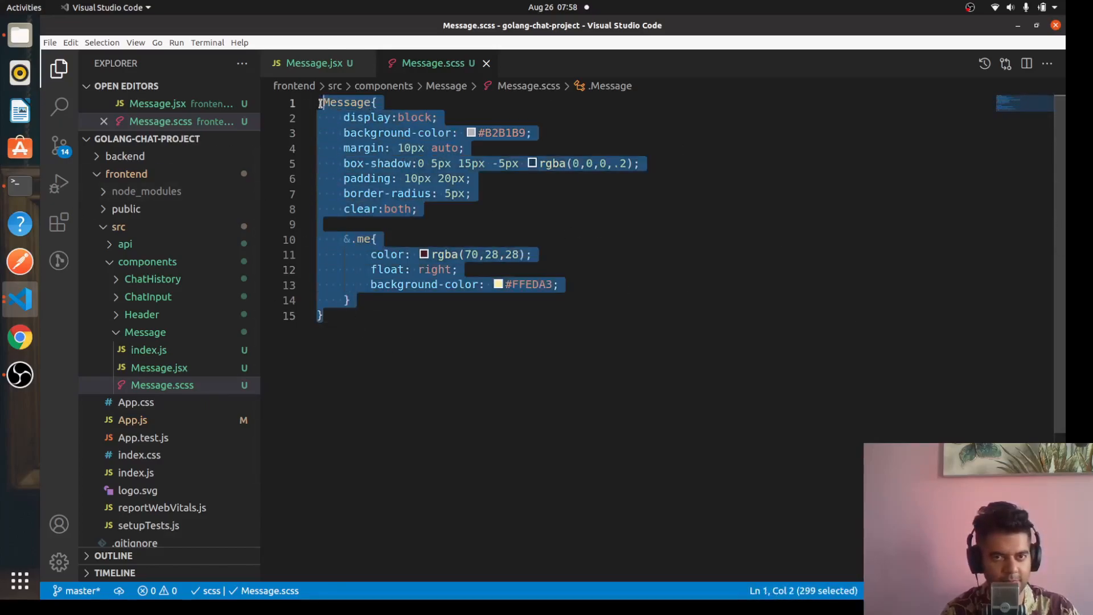
{"action": "left_click", "coordinate": [347, 328]}
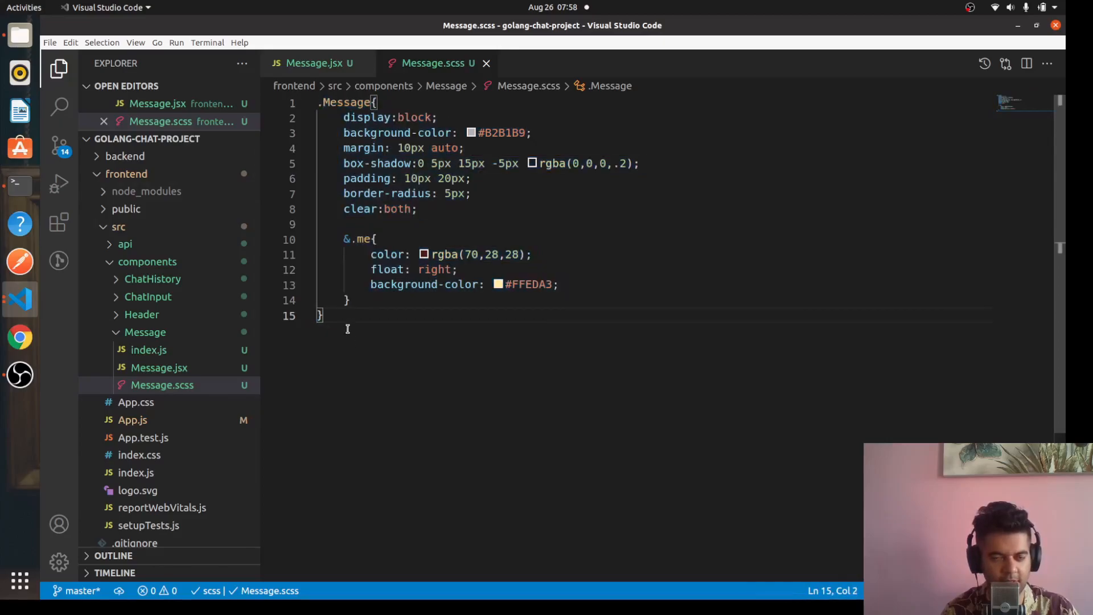
{"action": "key", "text": "ctrl+a"}
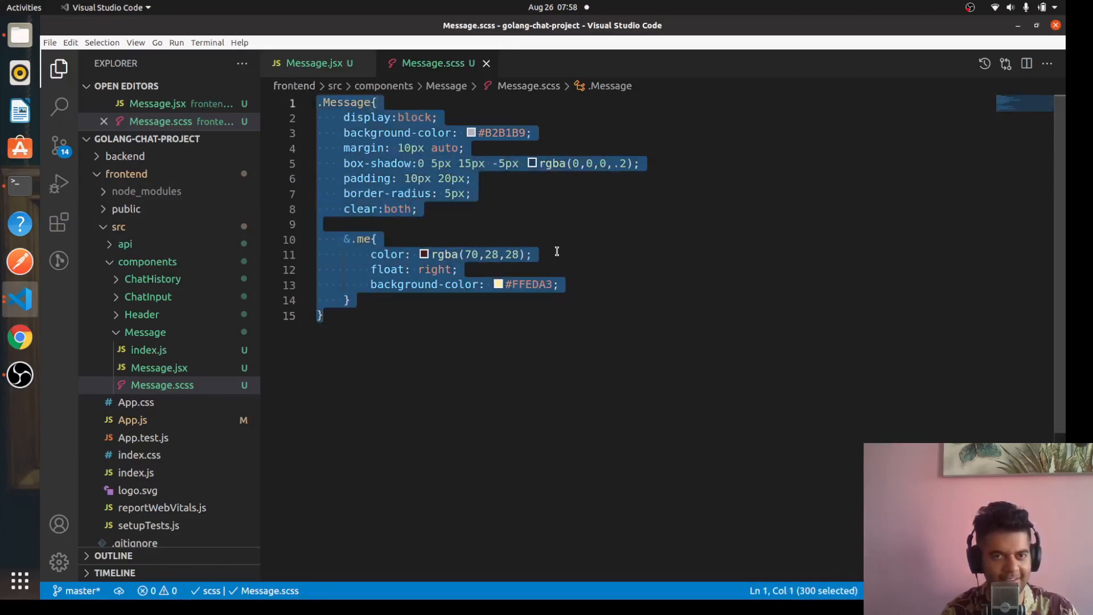
{"action": "left_click", "coordinate": [533, 254]}
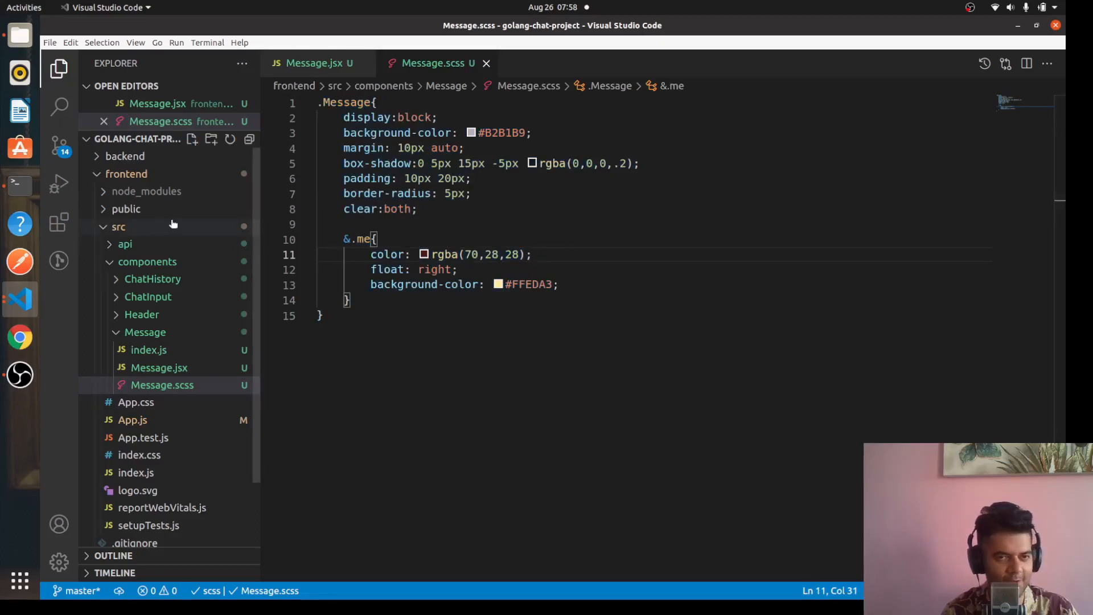
Step: Expand the ChatHistory folder and open its empty ChatHistory.scss stylesheet
{"action": "left_click", "coordinate": [152, 279]}
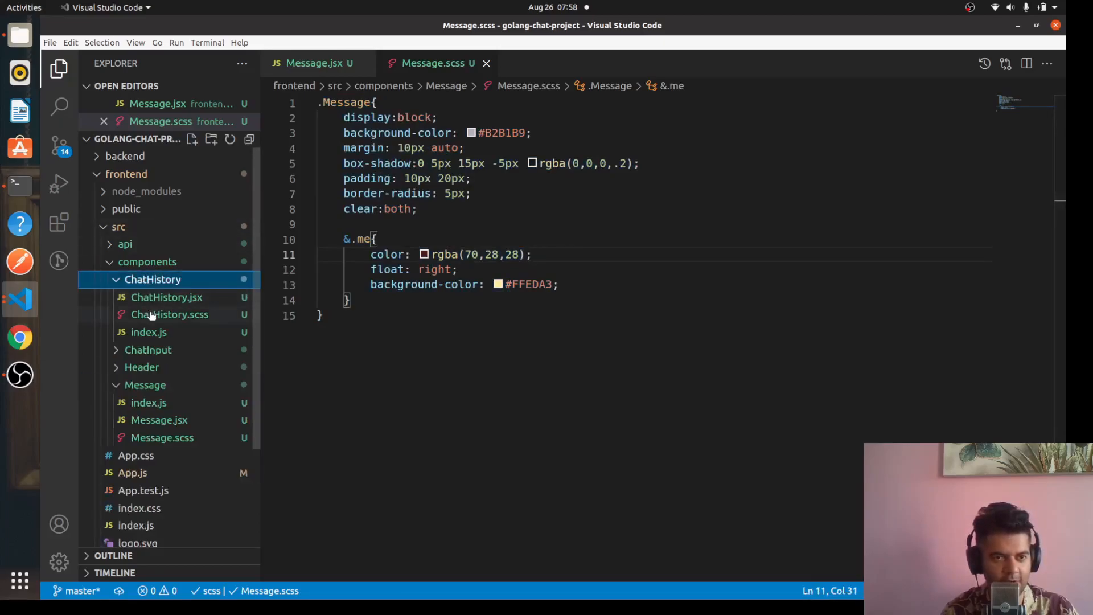
{"action": "left_click", "coordinate": [169, 314]}
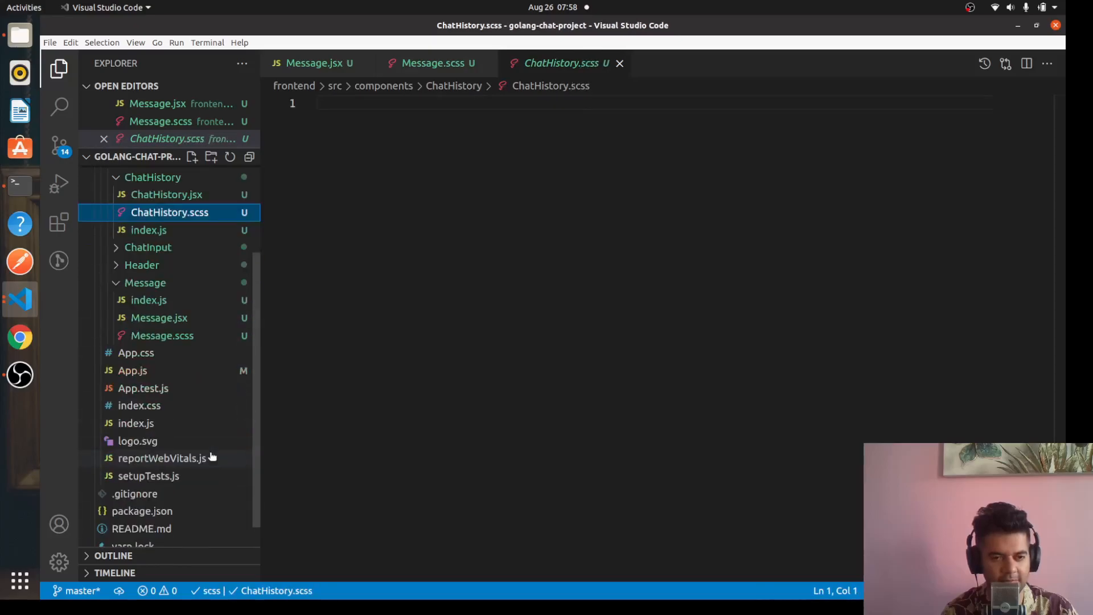
{"action": "scroll", "scroll_direction": "up", "scroll_amount": 3}
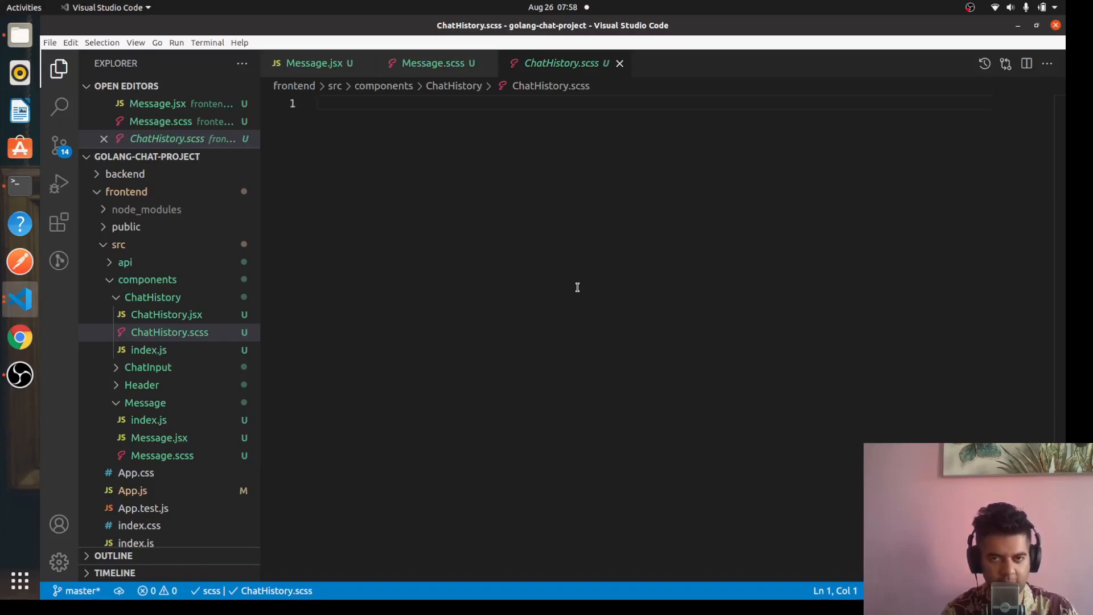
{"action": "mouse_move", "coordinate": [650, 478]}
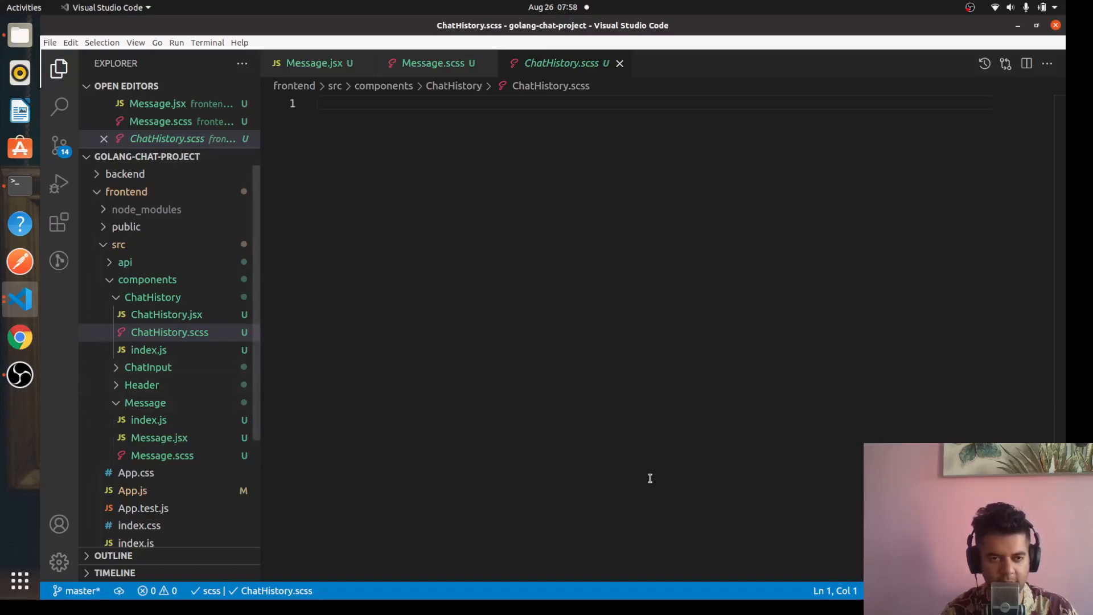